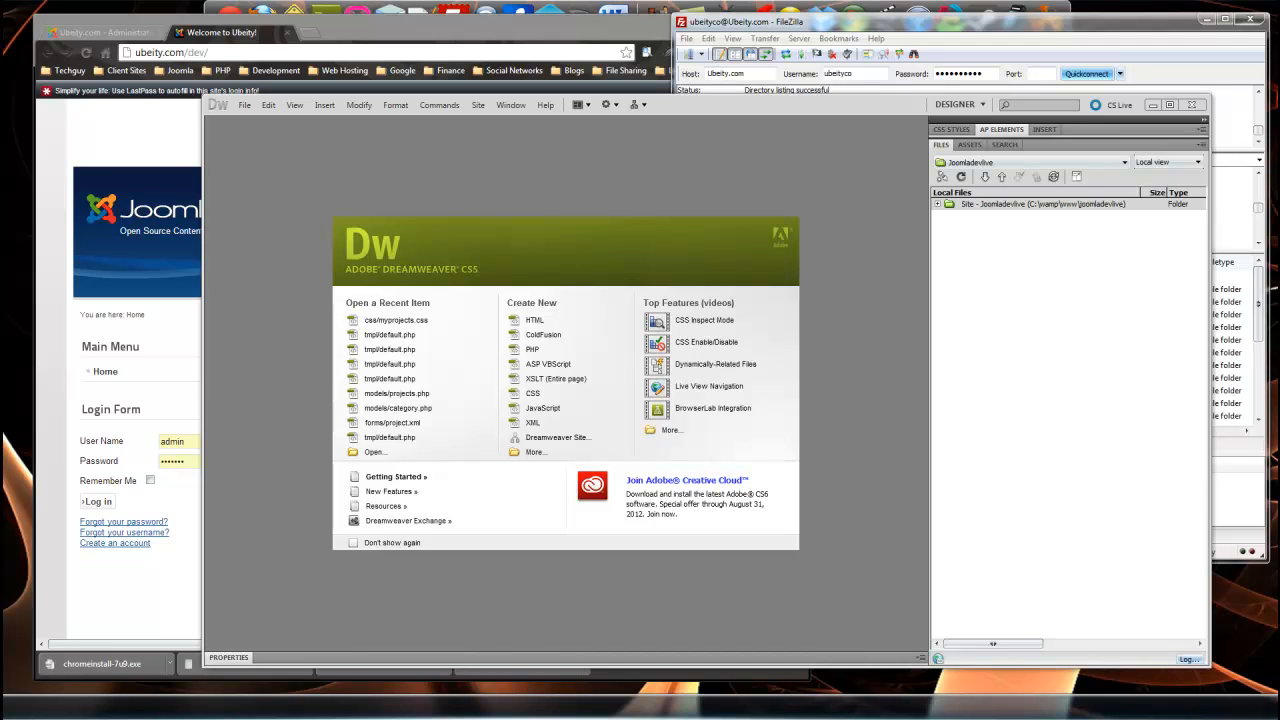
{"action": "mouse_move", "coordinate": [810, 365]}
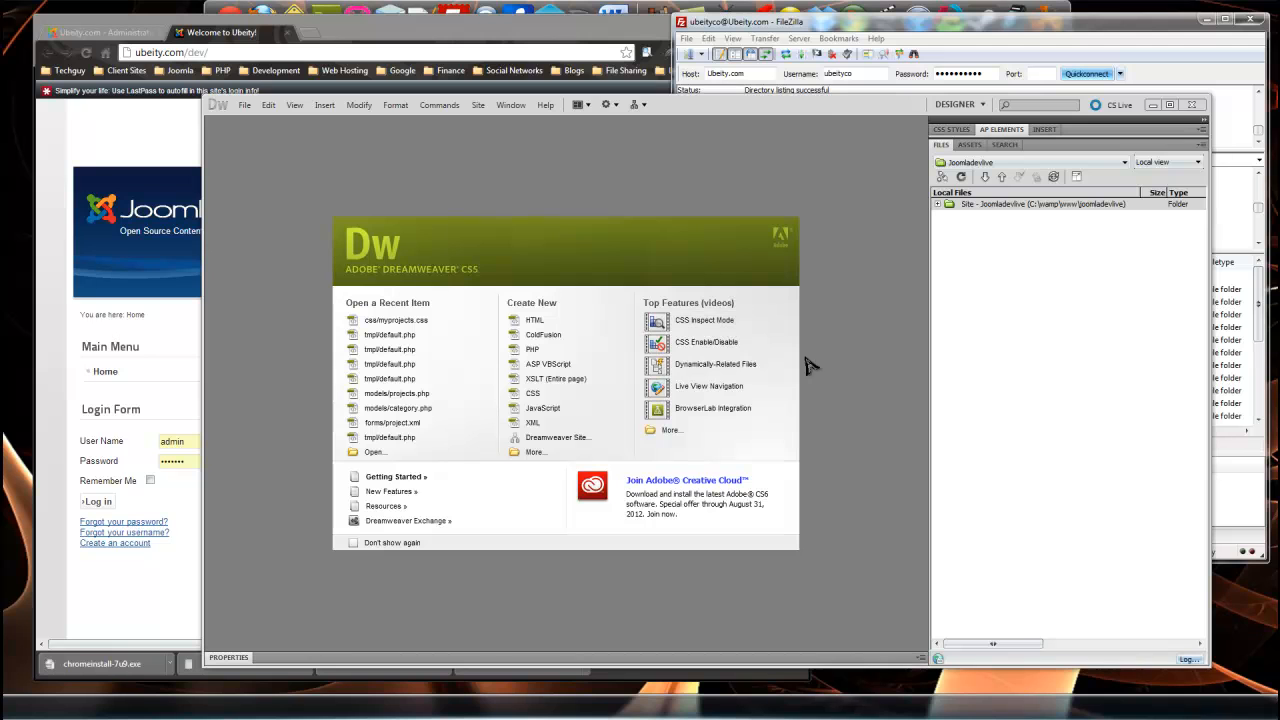
{"action": "mouse_move", "coordinate": [825, 195]}
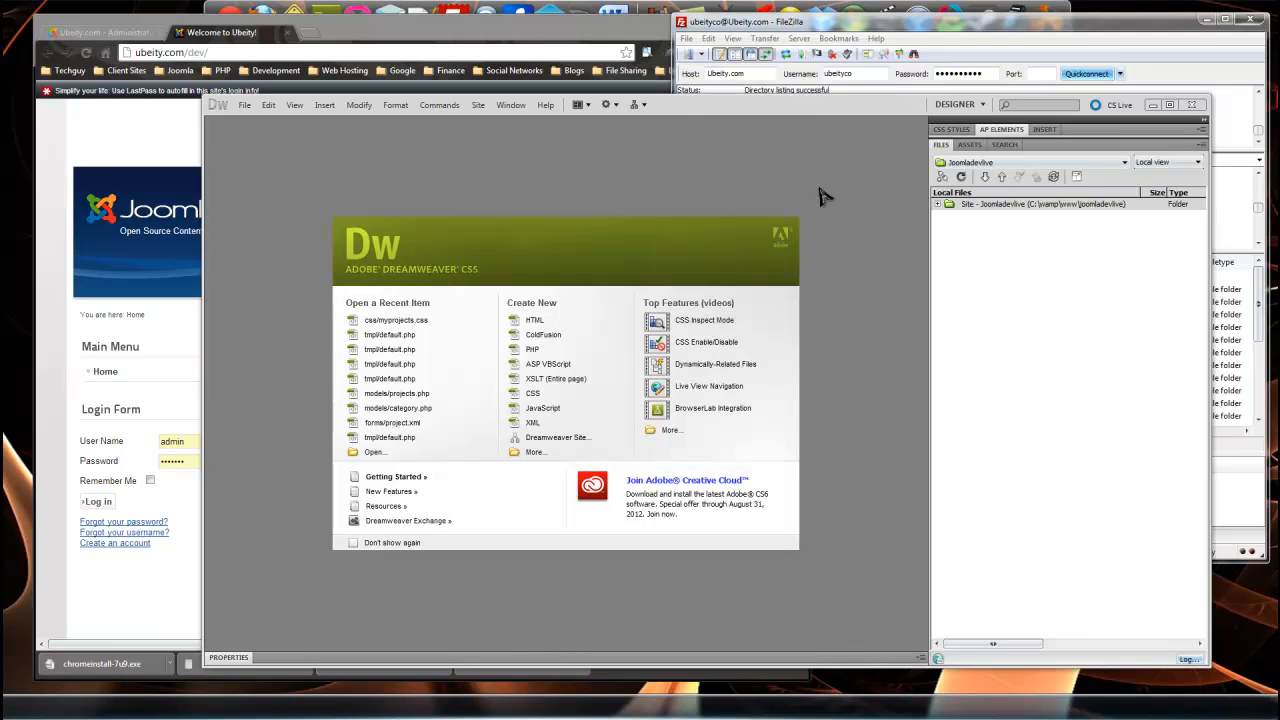
{"action": "mouse_move", "coordinate": [695, 248]}
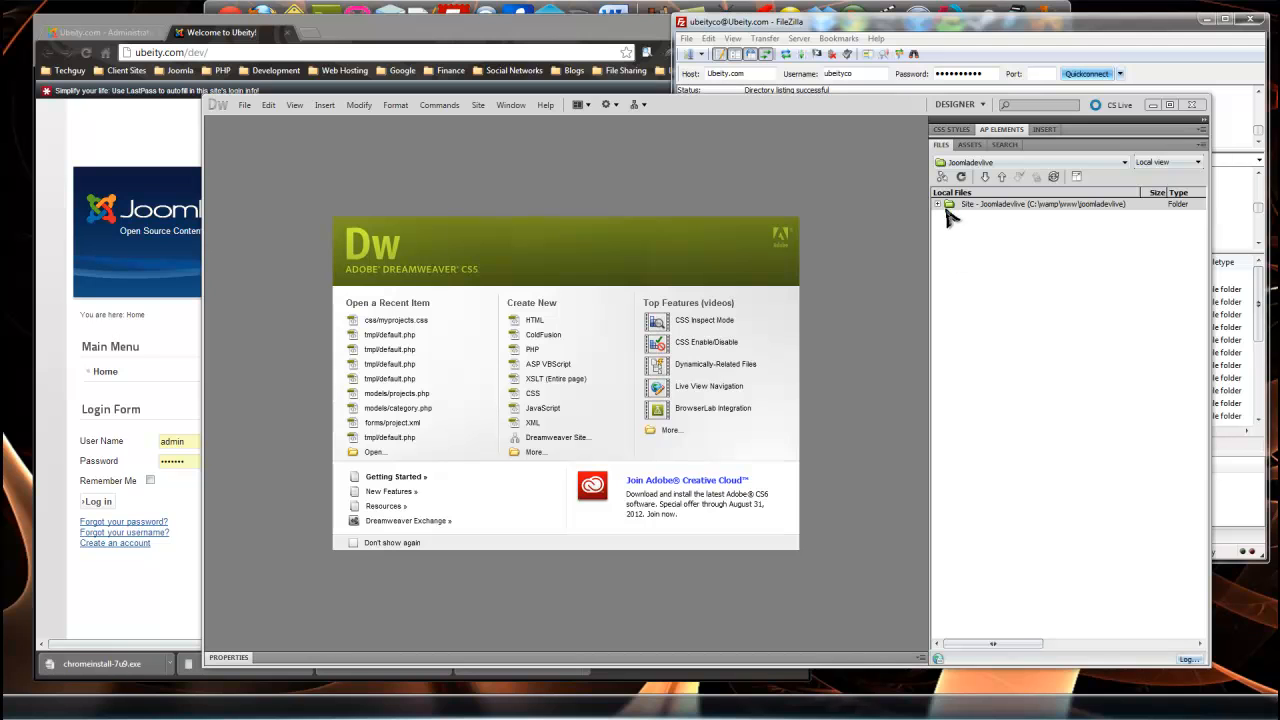
{"action": "mouse_move", "coordinate": [955, 230]}
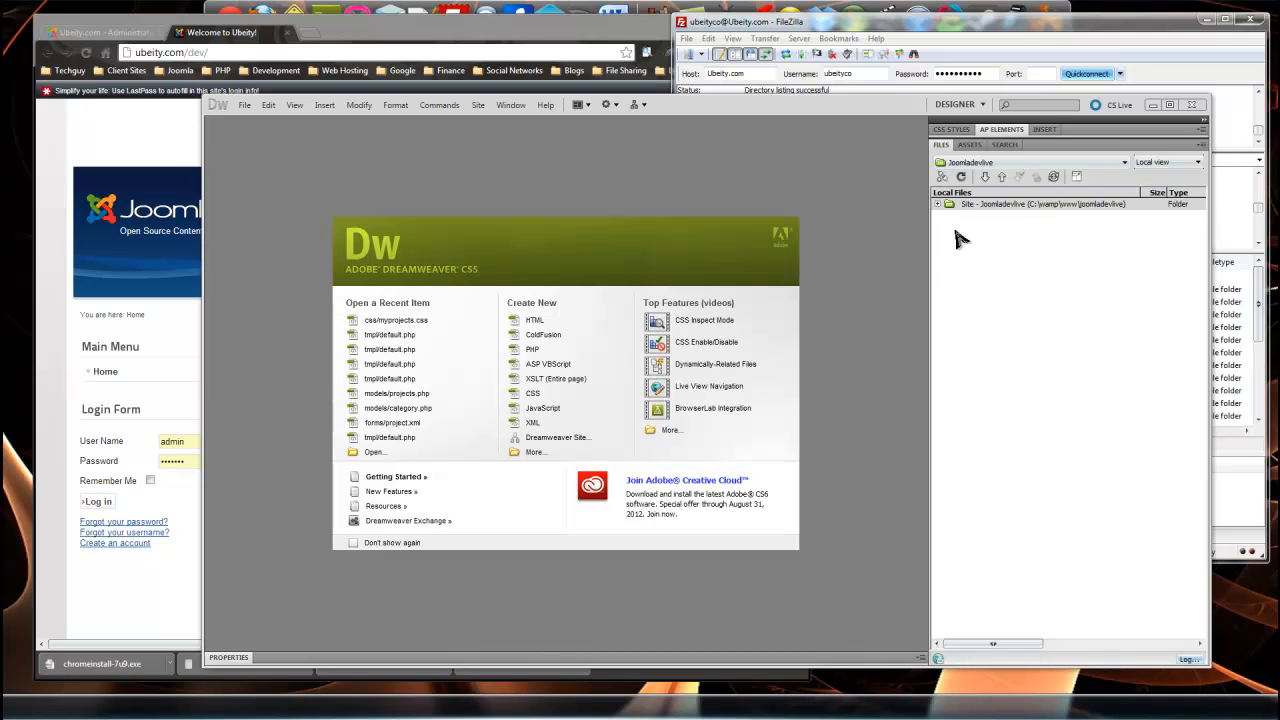
{"action": "mouse_move", "coordinate": [958, 225]}
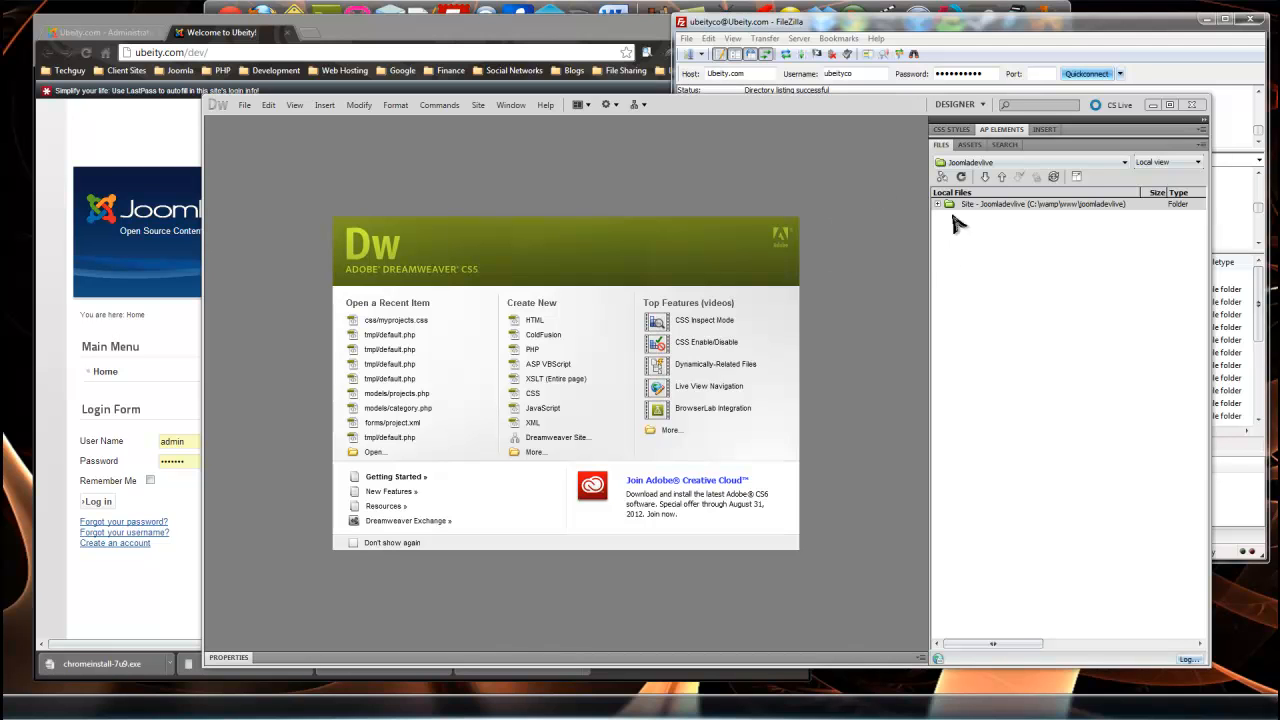
{"action": "mouse_move", "coordinate": [770, 240]}
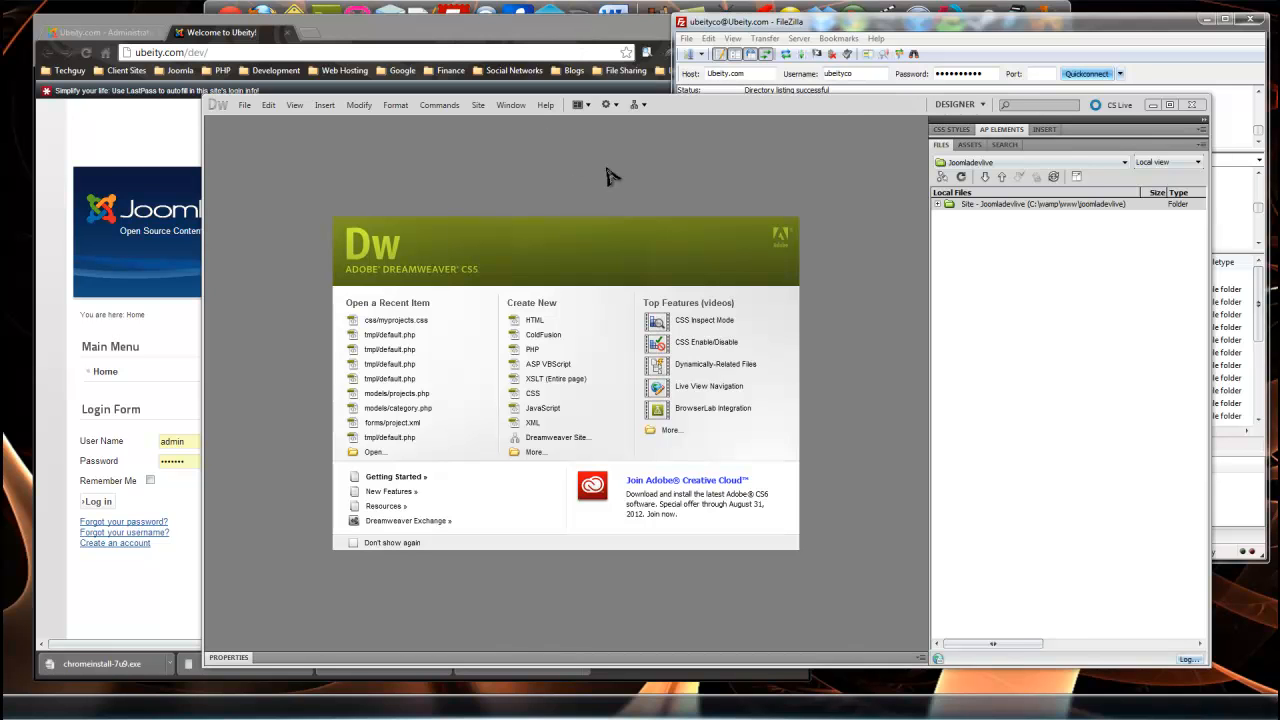
{"action": "mouse_move", "coordinate": [644, 262]}
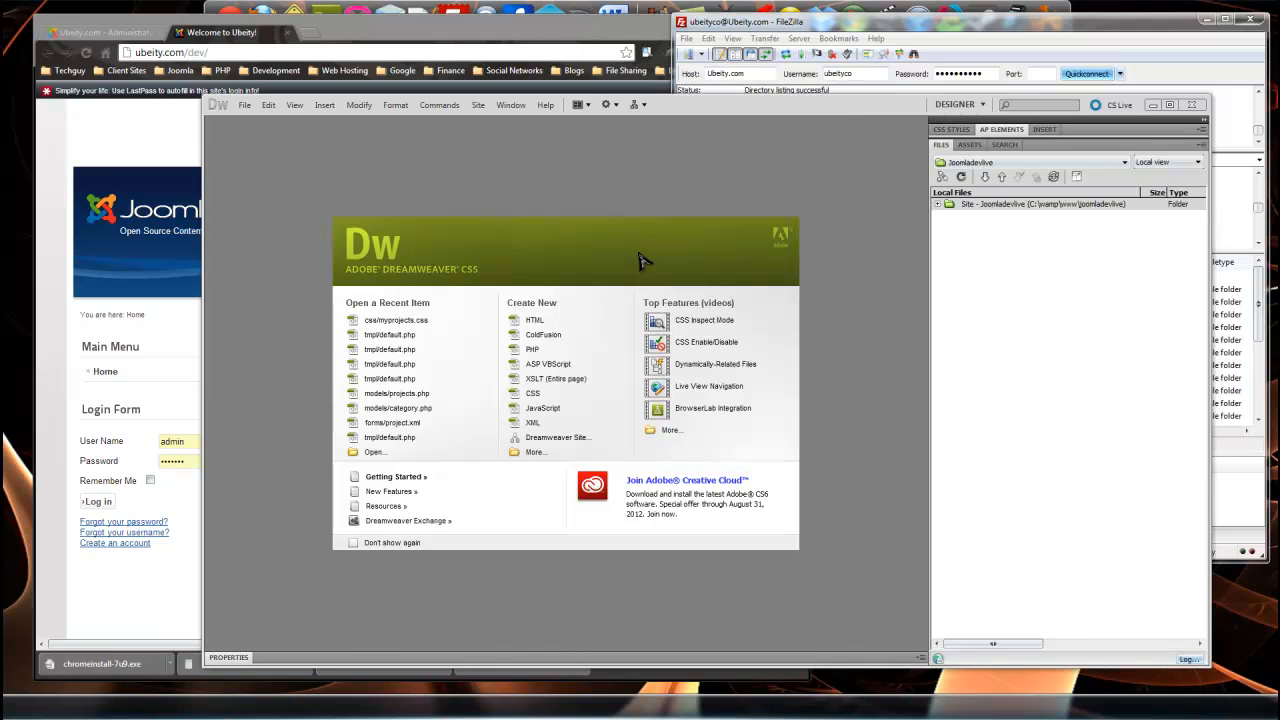
{"action": "mouse_move", "coordinate": [635, 210]}
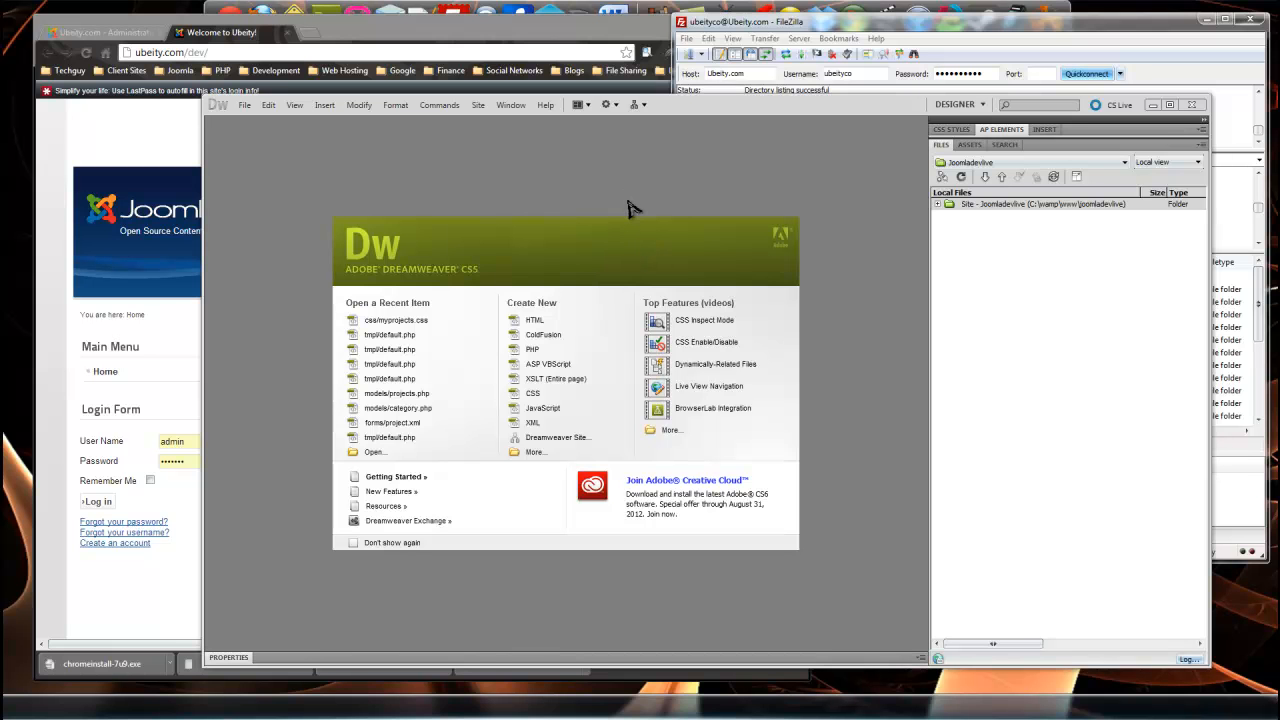
{"action": "mouse_move", "coordinate": [715, 143]}
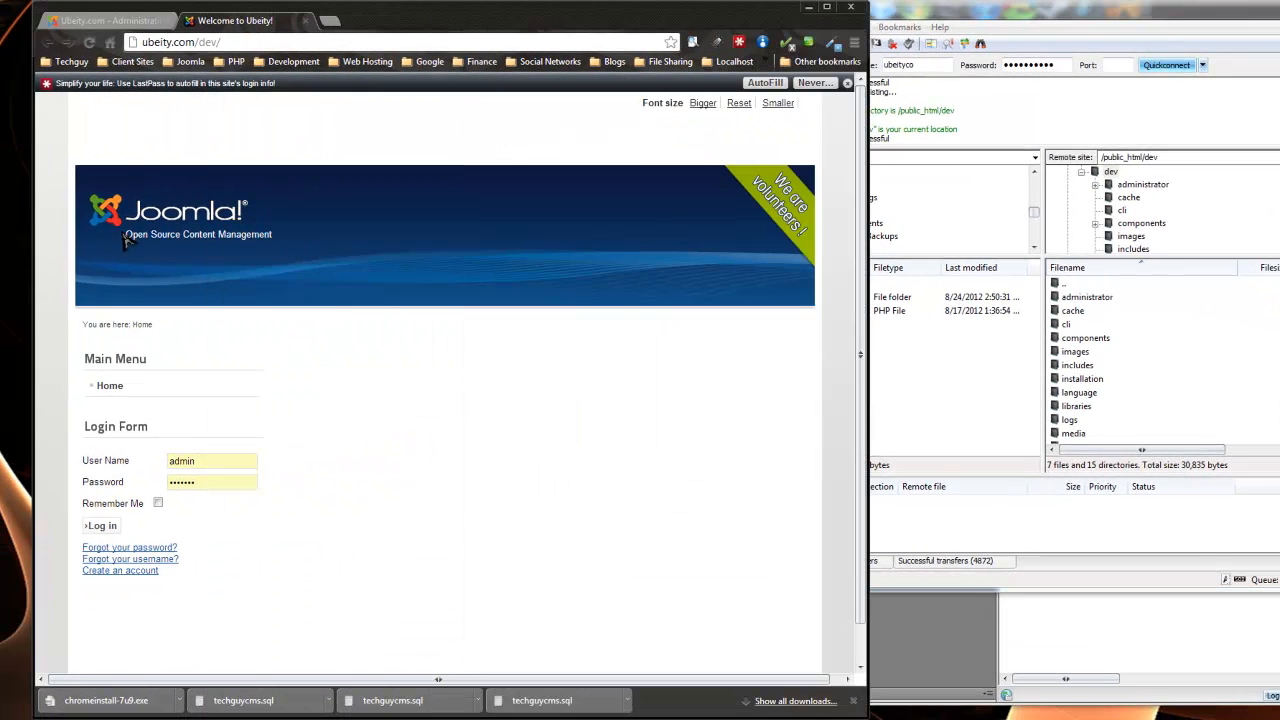
{"action": "mouse_move", "coordinate": [140, 190]}
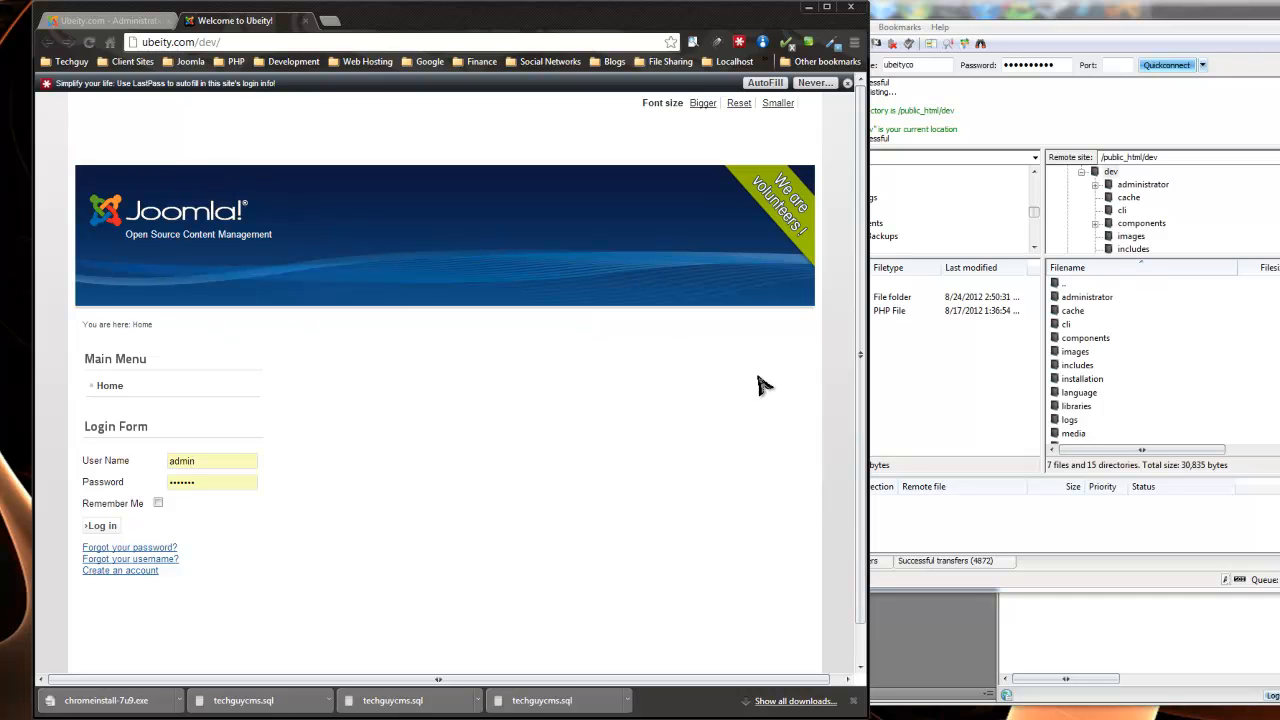
{"action": "mouse_move", "coordinate": [783, 365]}
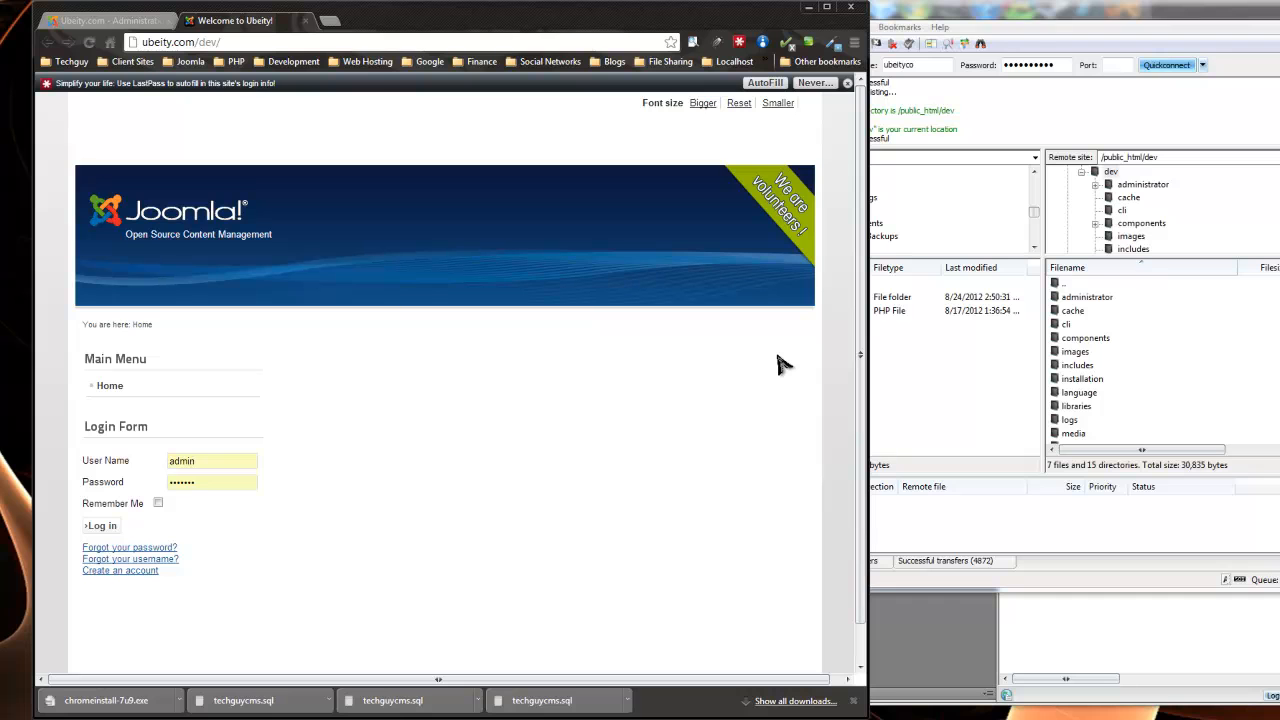
{"action": "mouse_move", "coordinate": [770, 389]}
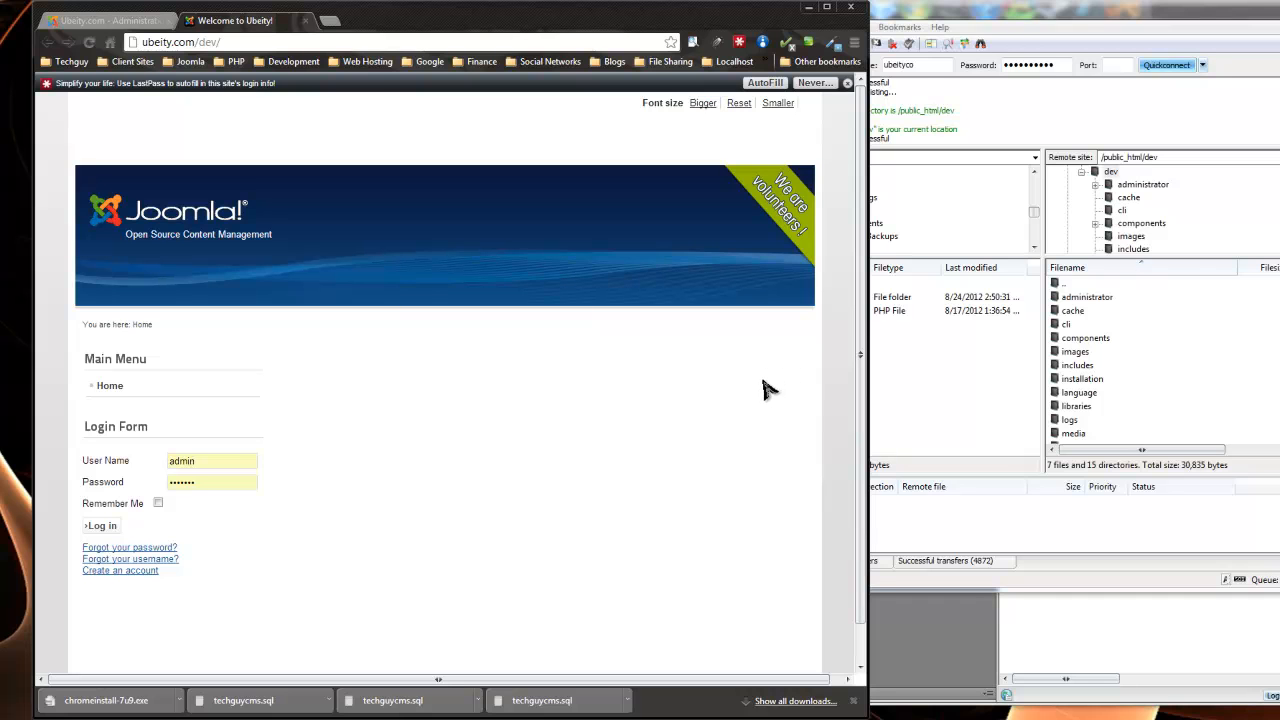
{"action": "mouse_move", "coordinate": [1090, 394]}
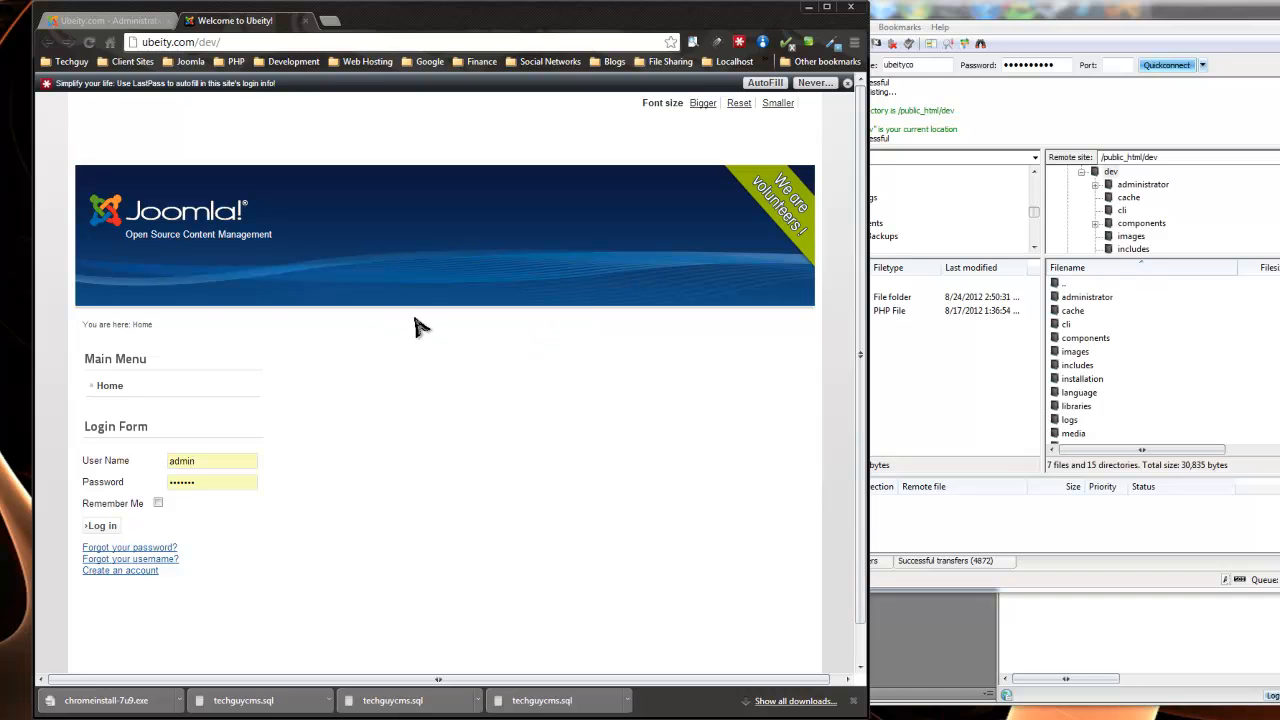
{"action": "mouse_move", "coordinate": [270, 358]}
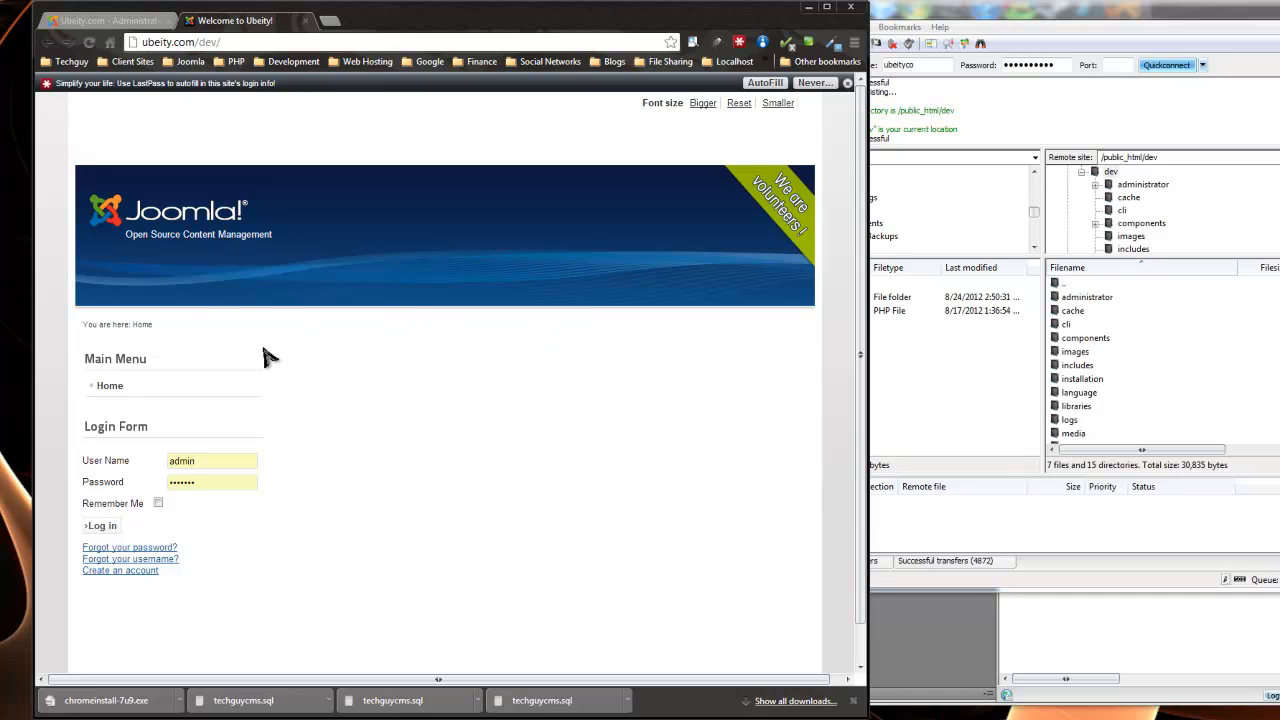
{"action": "mouse_move", "coordinate": [625, 393]}
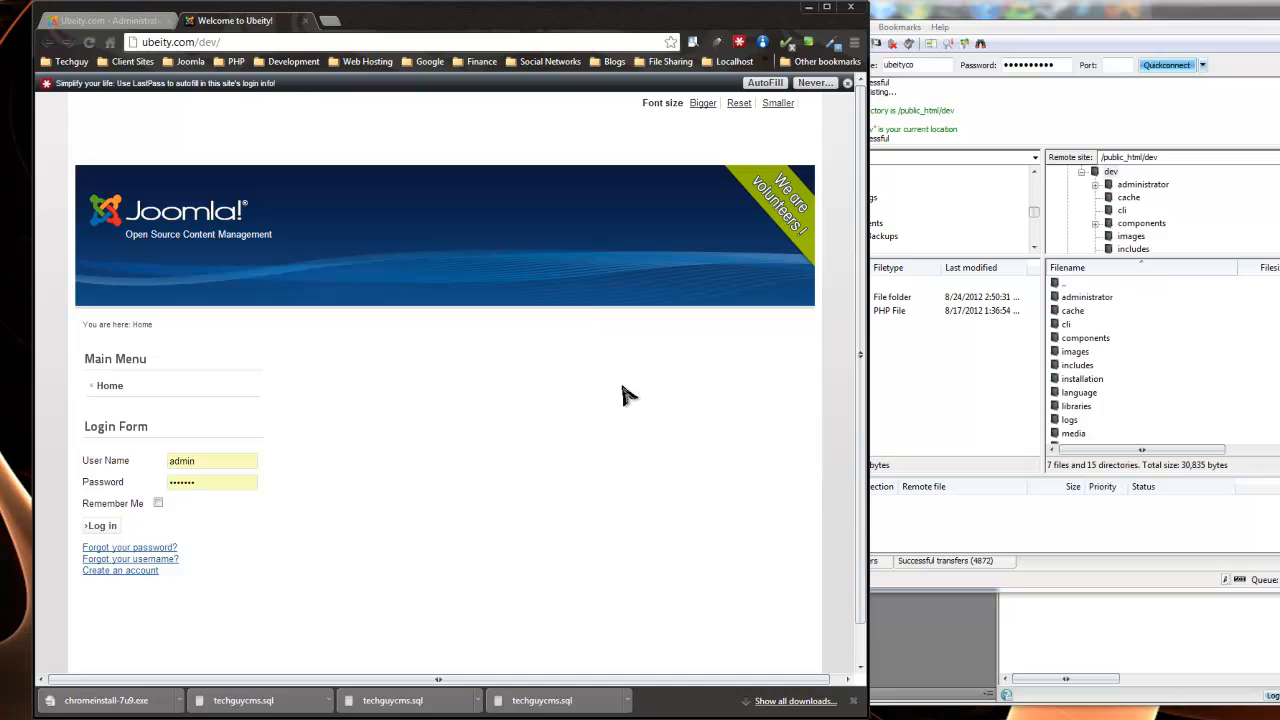
{"action": "mouse_move", "coordinate": [614, 401]}
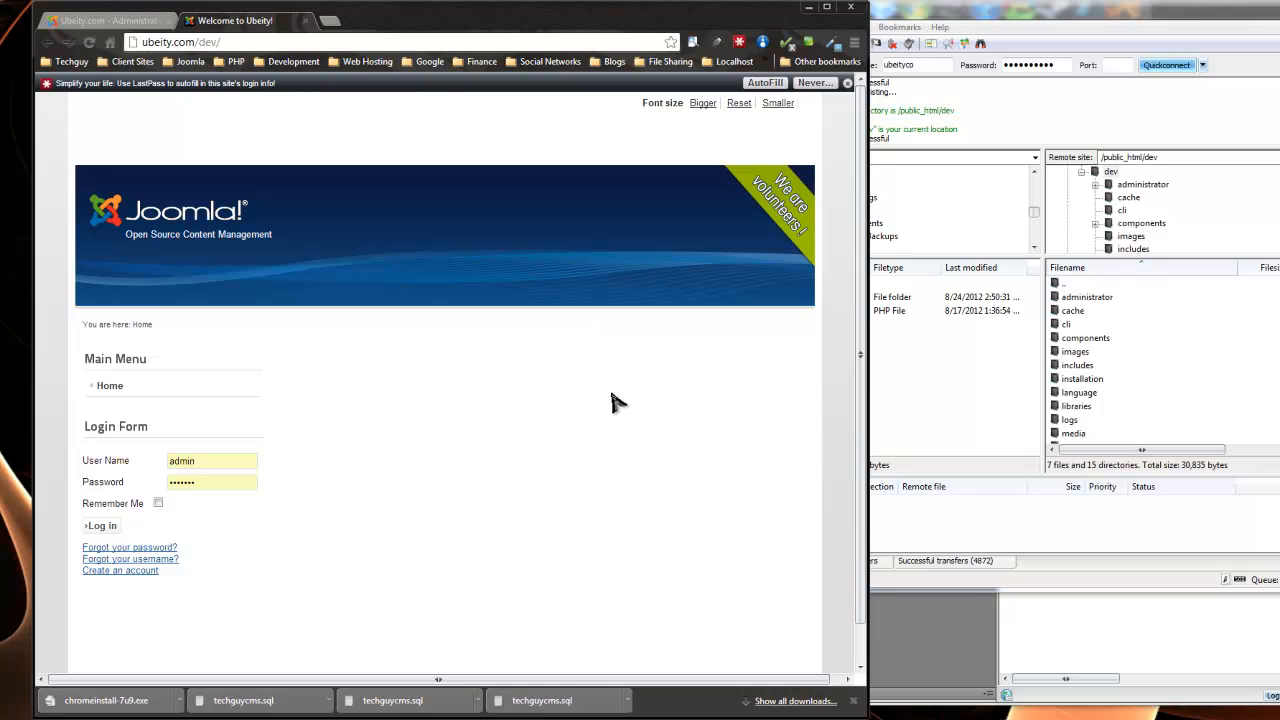
{"action": "mouse_move", "coordinate": [603, 428]}
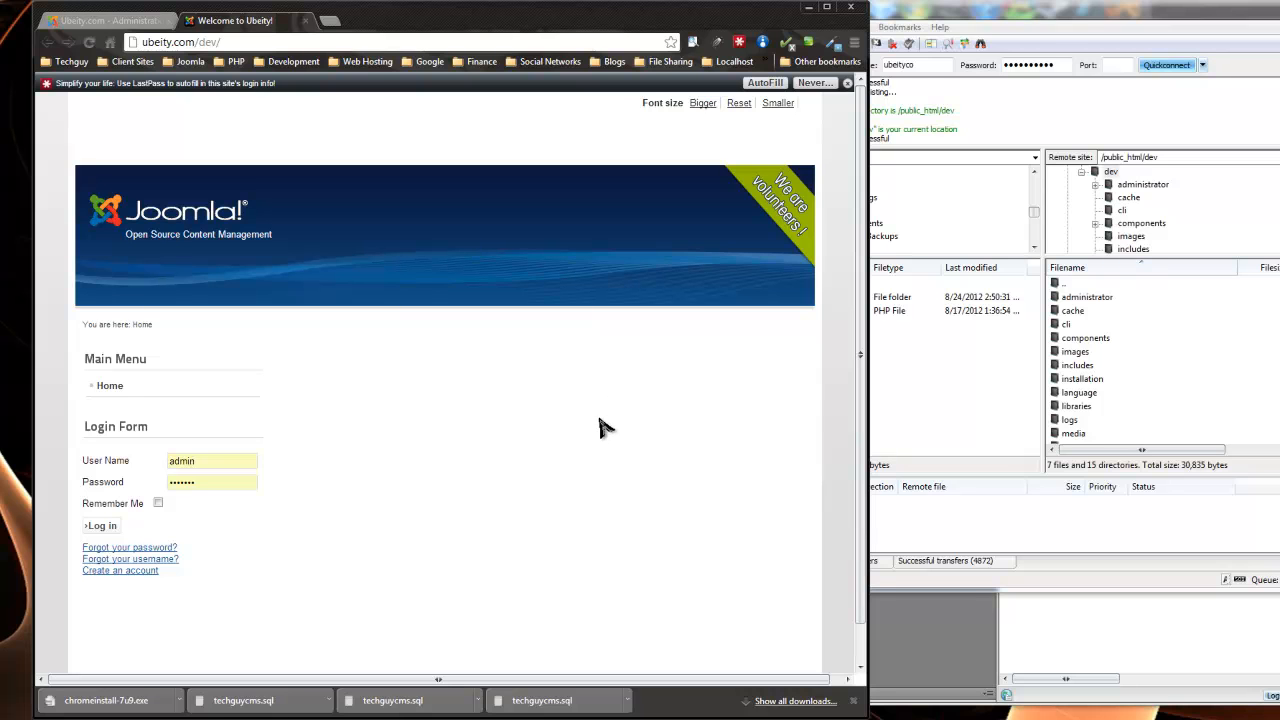
{"action": "mouse_move", "coordinate": [857, 322]}
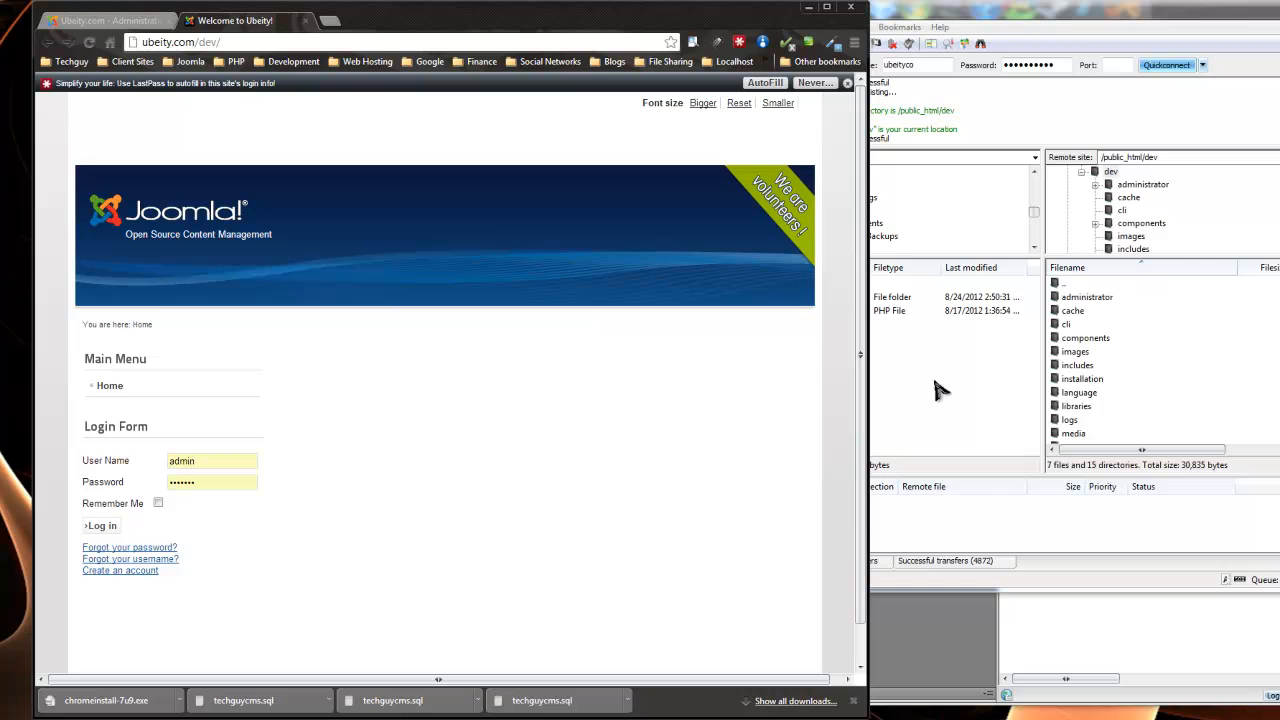
{"action": "mouse_move", "coordinate": [520, 240]}
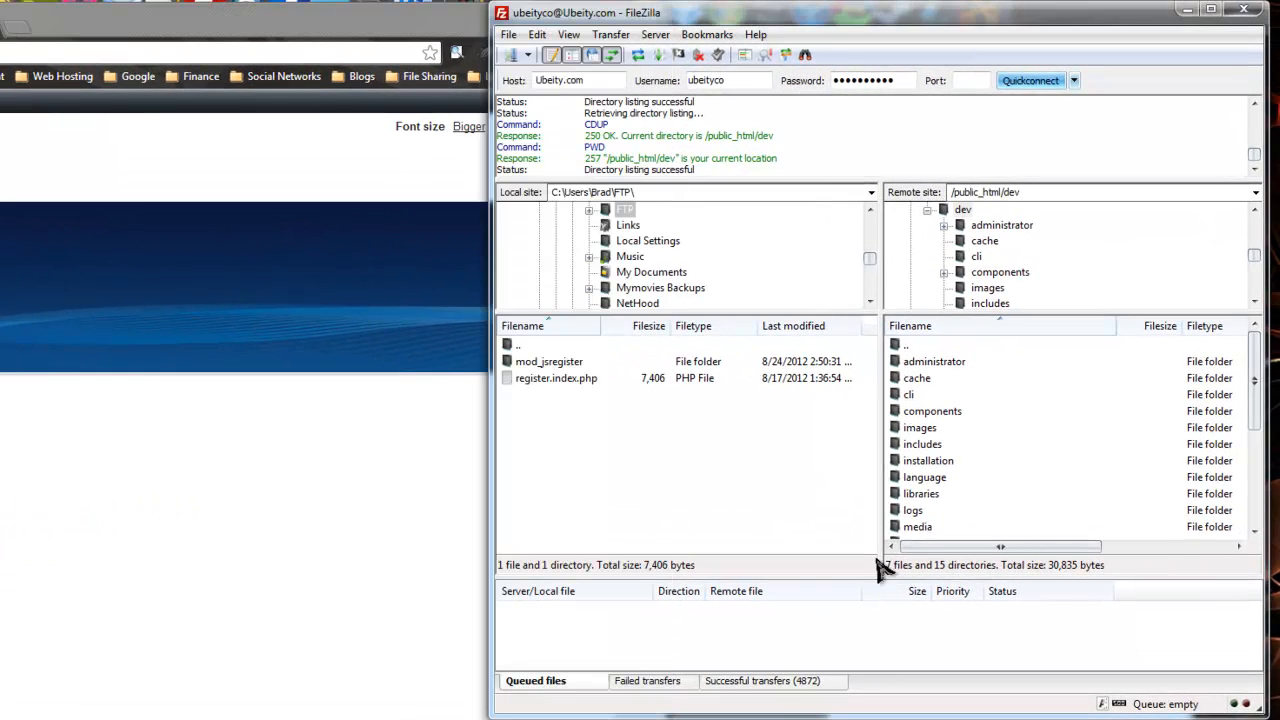
{"action": "mouse_move", "coordinate": [884, 571]}
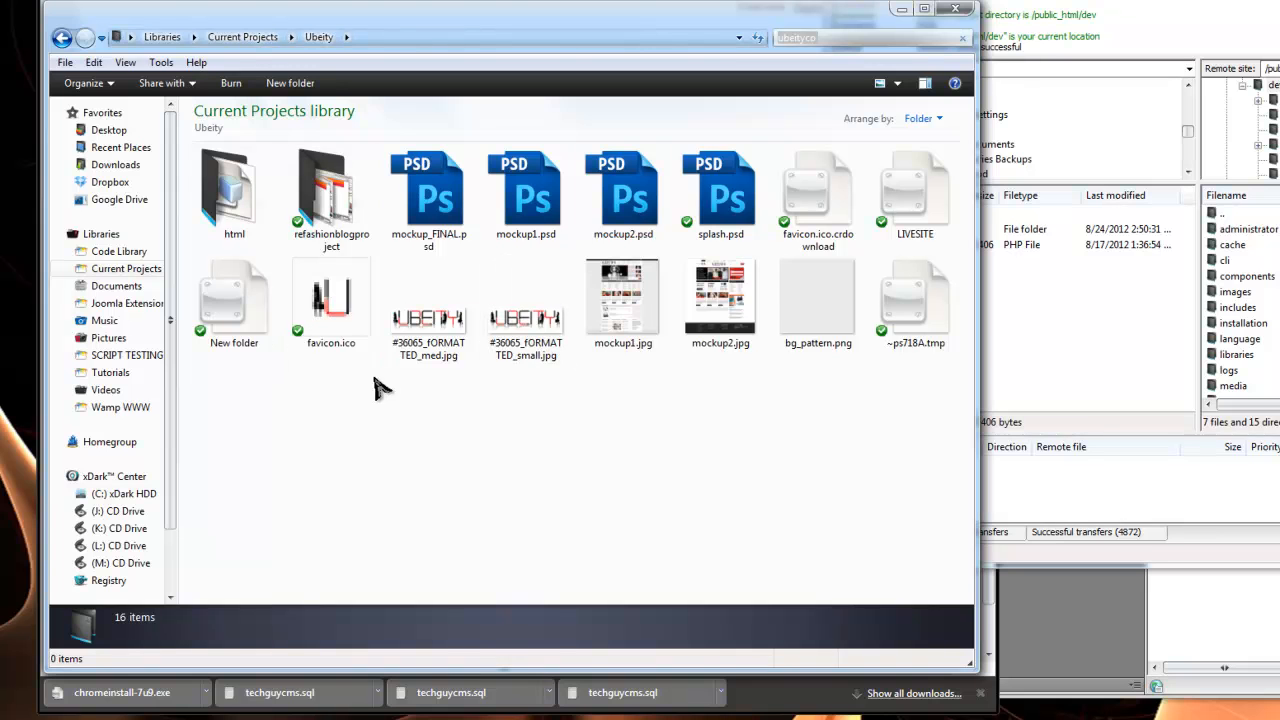
{"action": "mouse_move", "coordinate": [495, 455]}
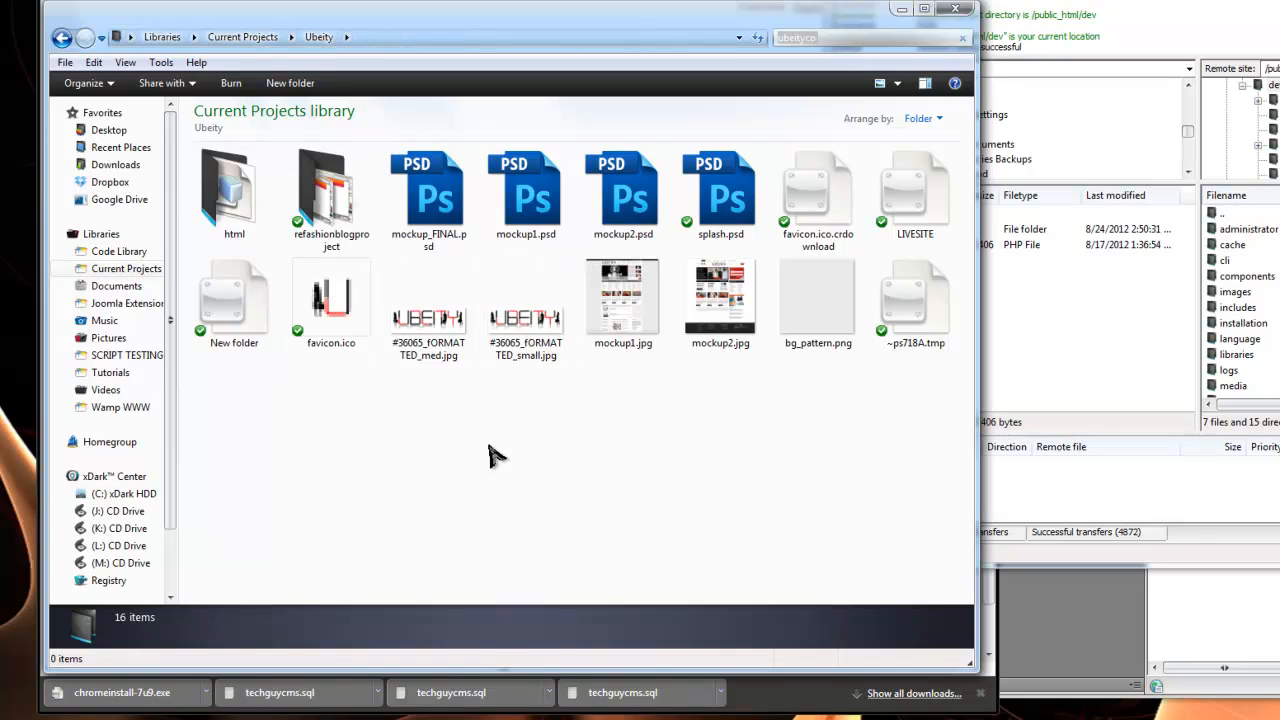
Name the new folder LIVESITE, open it, and add a techguy subfolder inside
{"action": "right_click", "coordinate": [495, 455]}
{"action": "type", "text": "LIVESITE"}
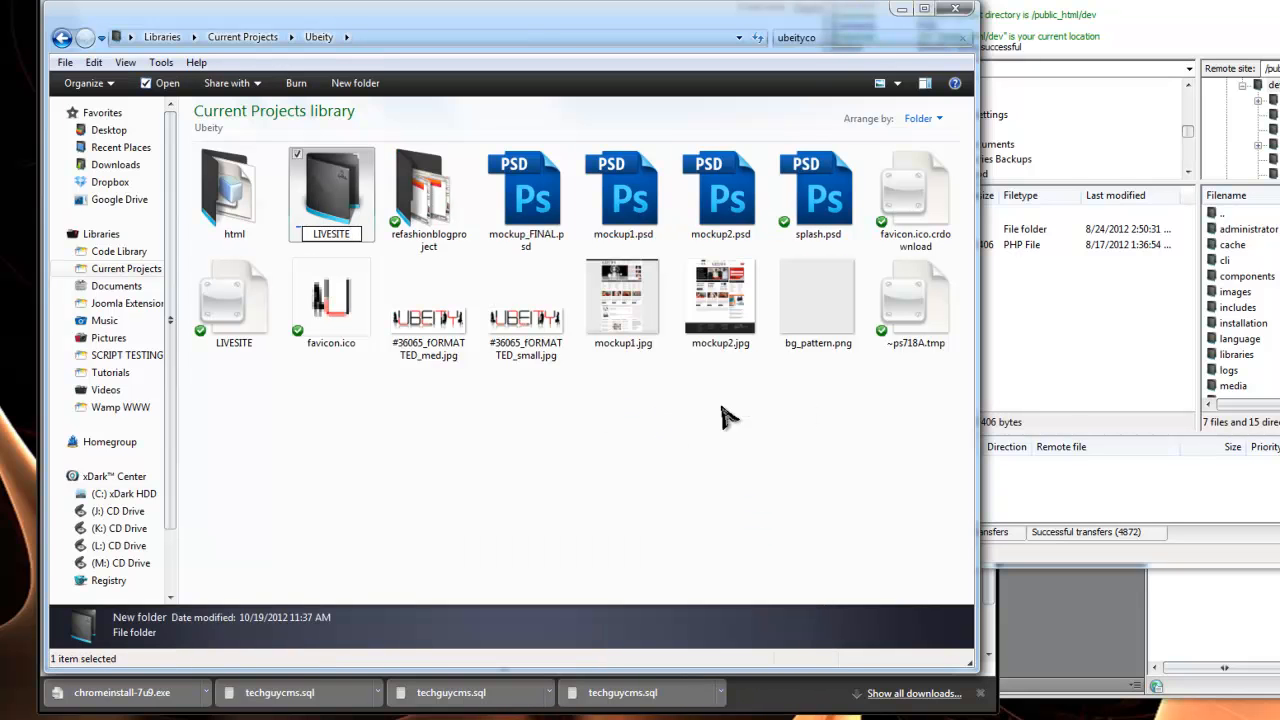
{"action": "double_click", "coordinate": [331, 190]}
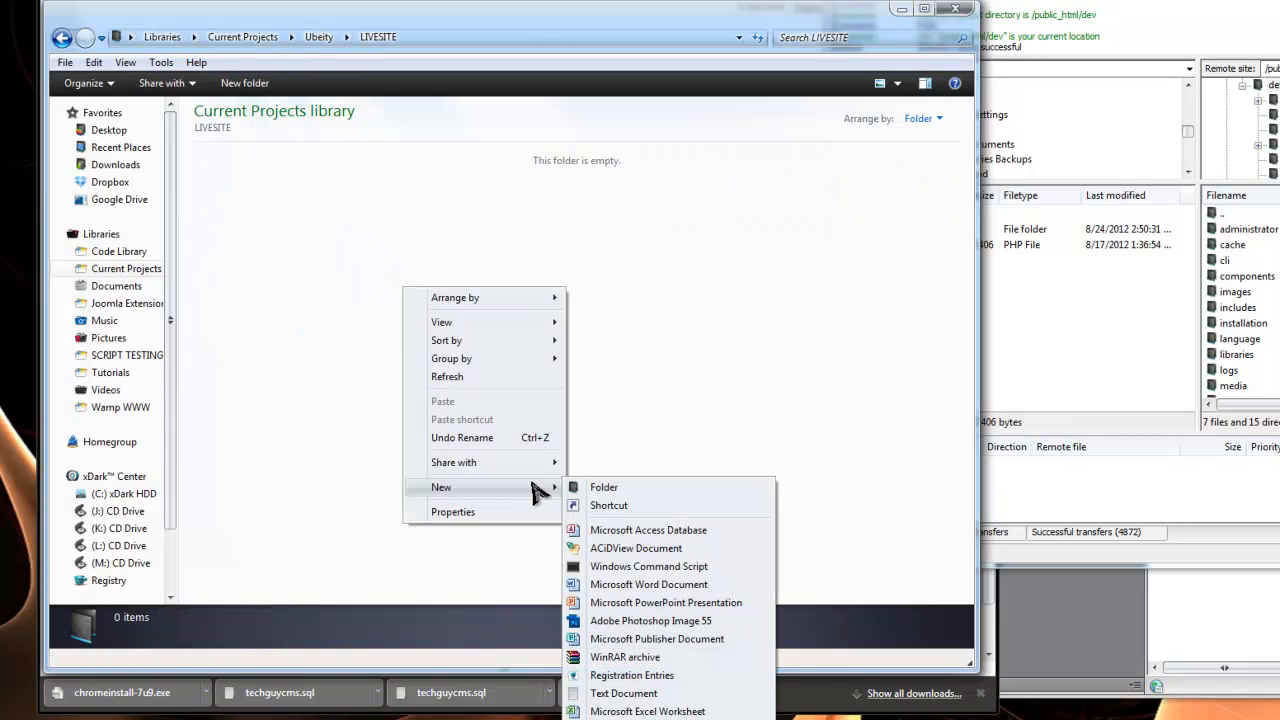
{"action": "mouse_move", "coordinate": [604, 487]}
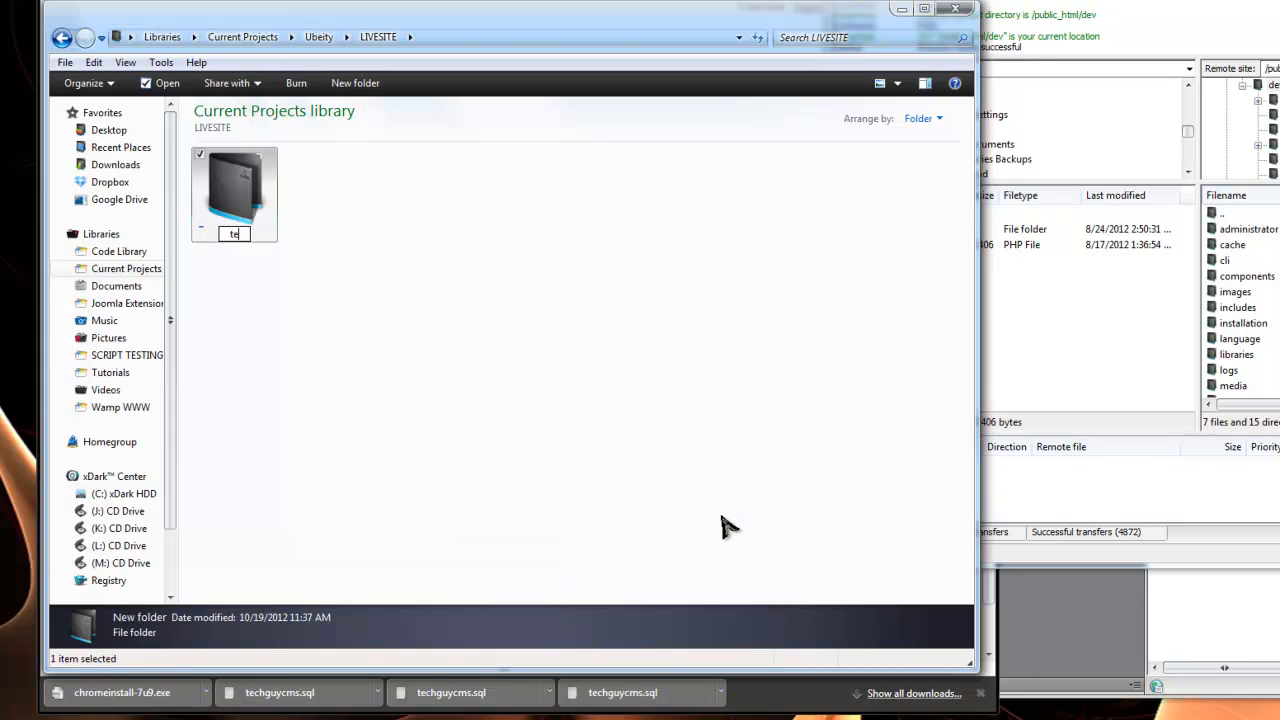
{"action": "type", "text": "techguy"}
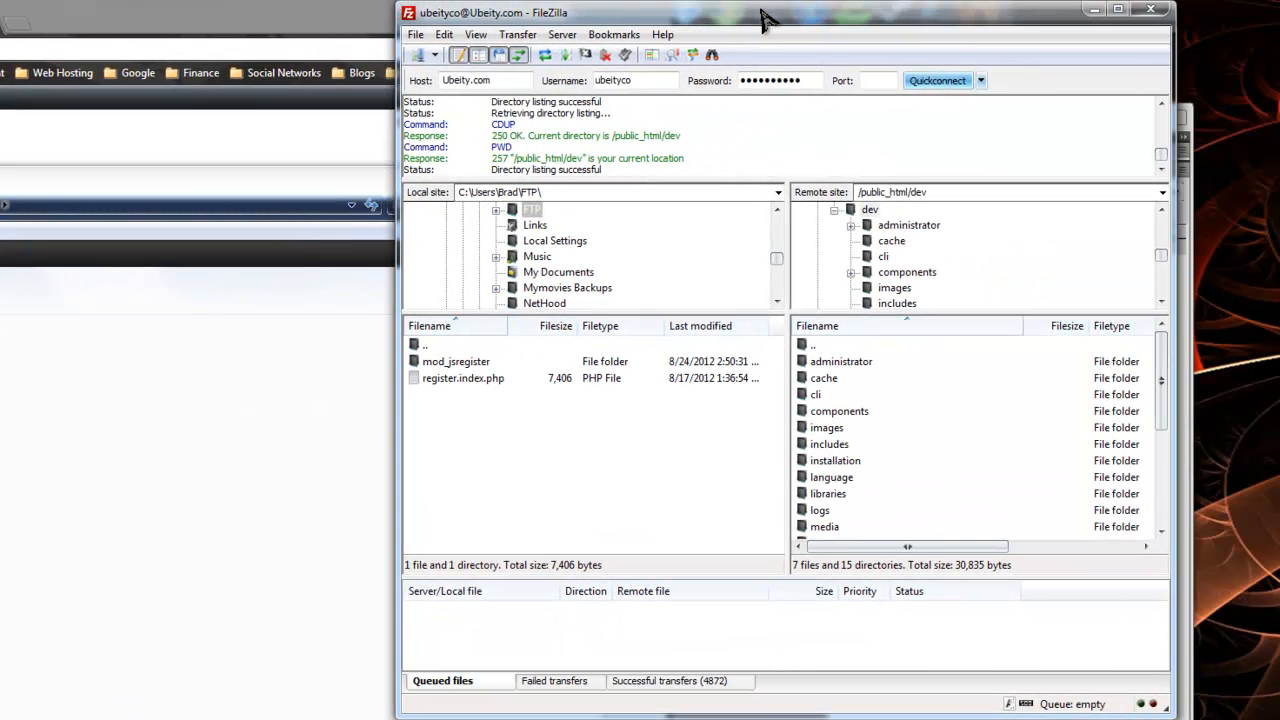
Create the remote directory techguy_joomla_2_5 under /public_html/dev/templates in FileZilla
{"action": "left_click", "coordinate": [841, 361]}
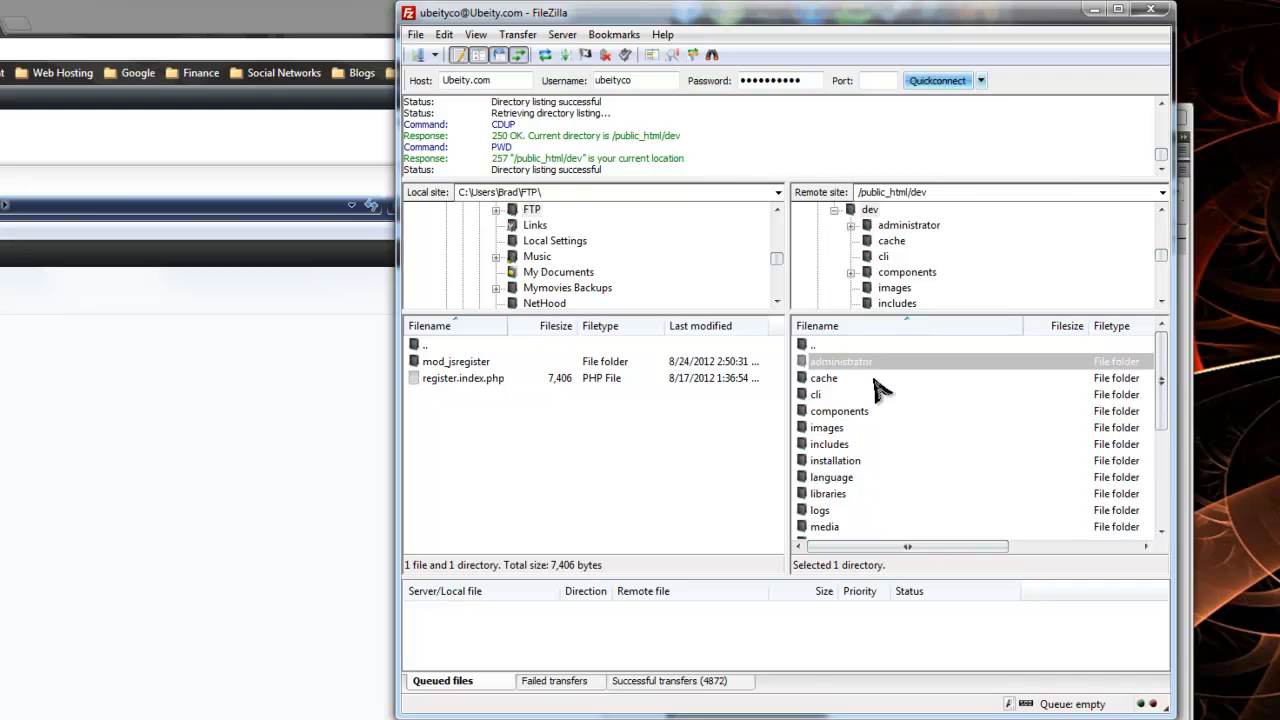
{"action": "mouse_move", "coordinate": [863, 490]}
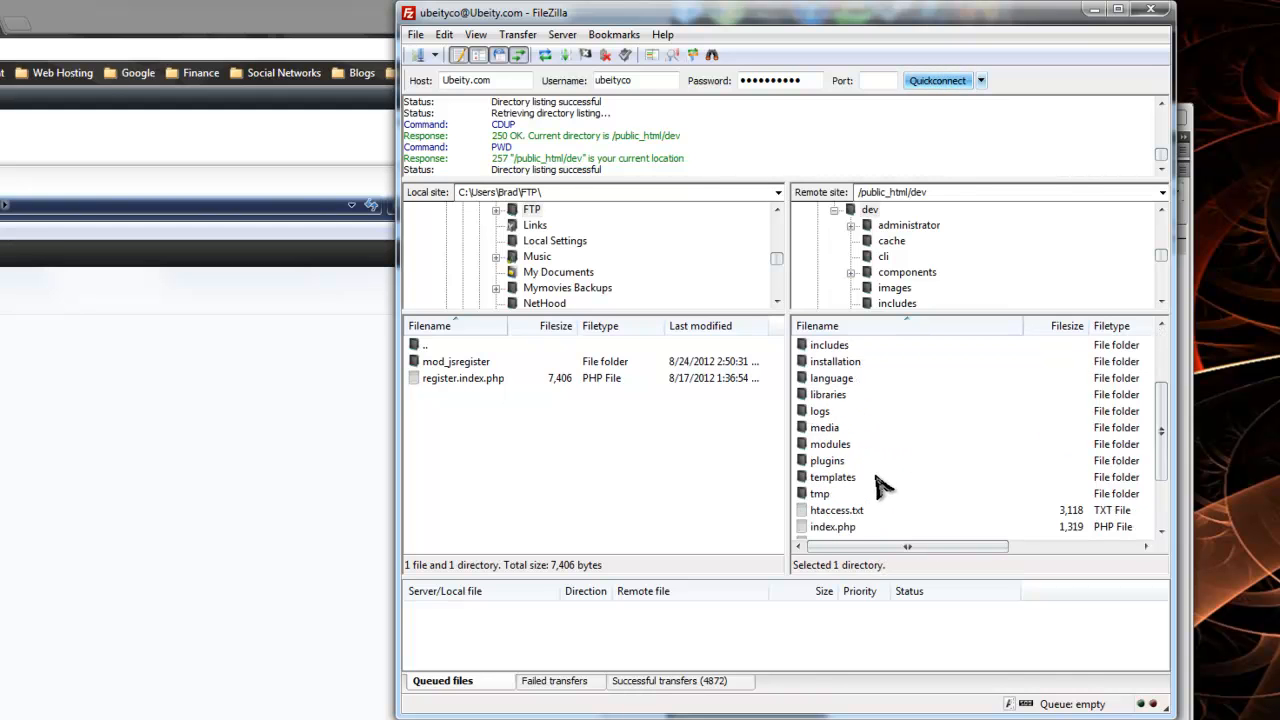
{"action": "double_click", "coordinate": [833, 477]}
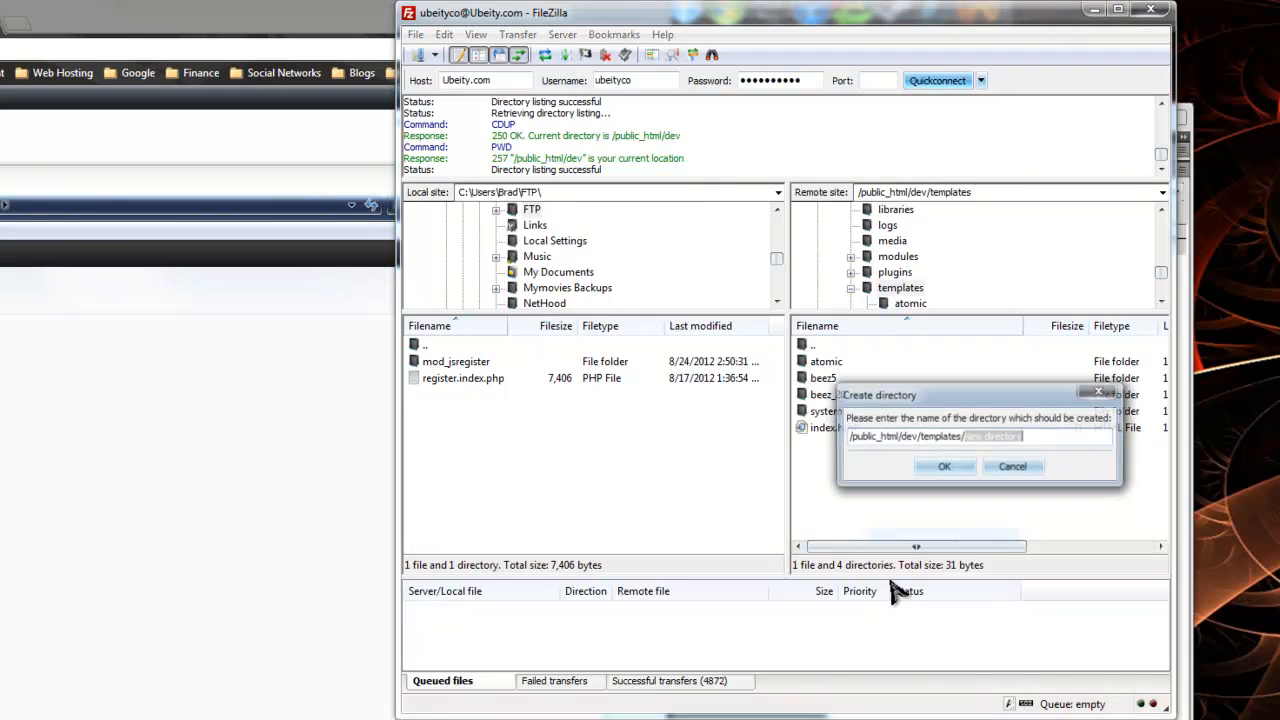
{"action": "type", "text": "techguy"}
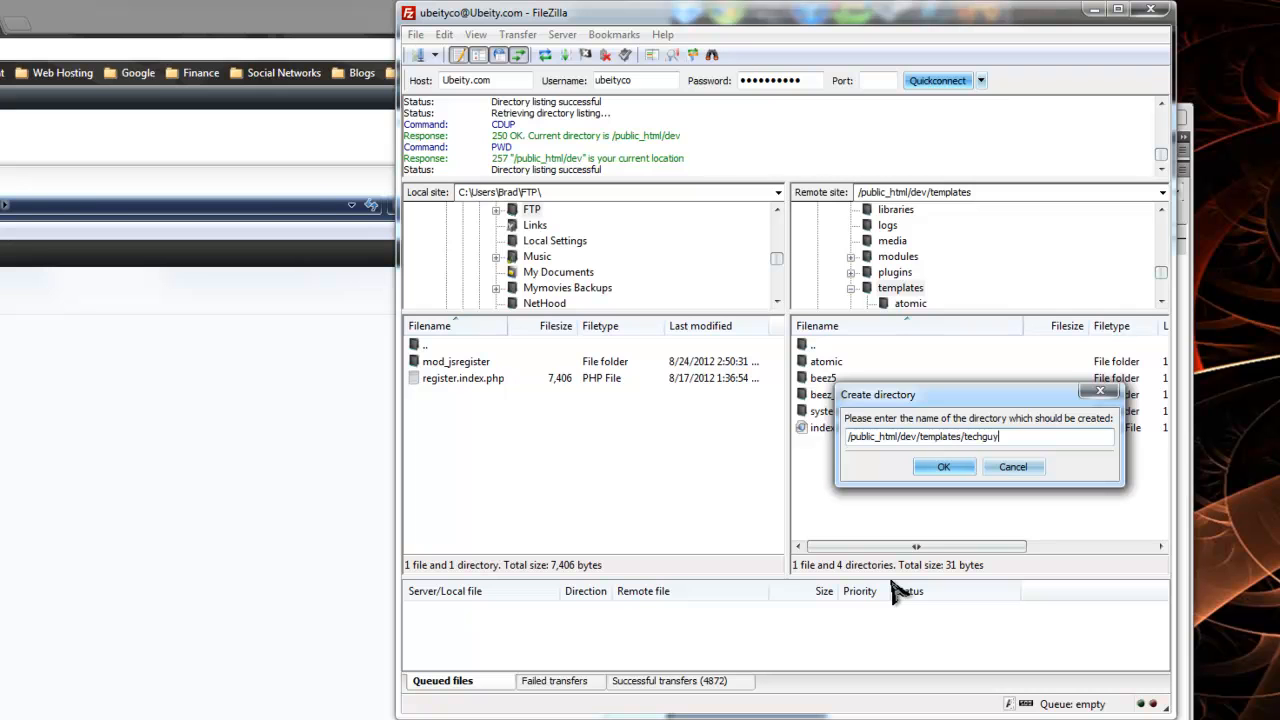
{"action": "type", "text": "_joomla"}
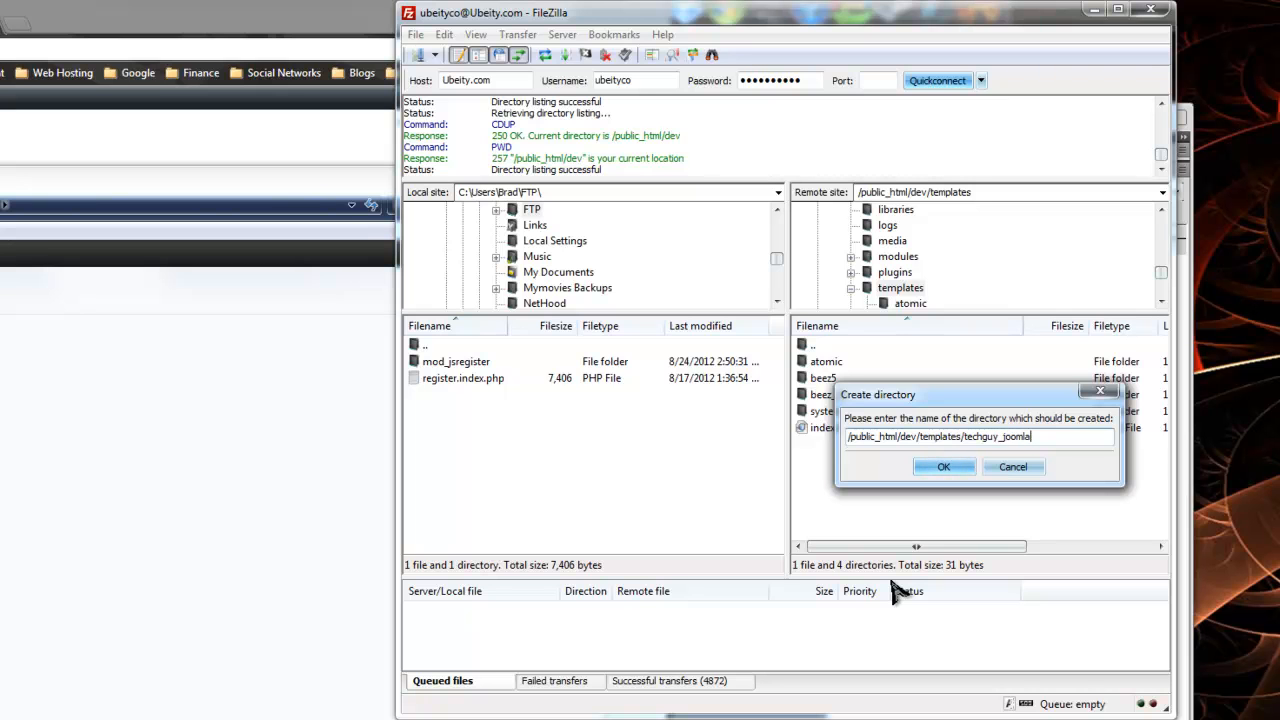
{"action": "type", "text": "_2_5"}
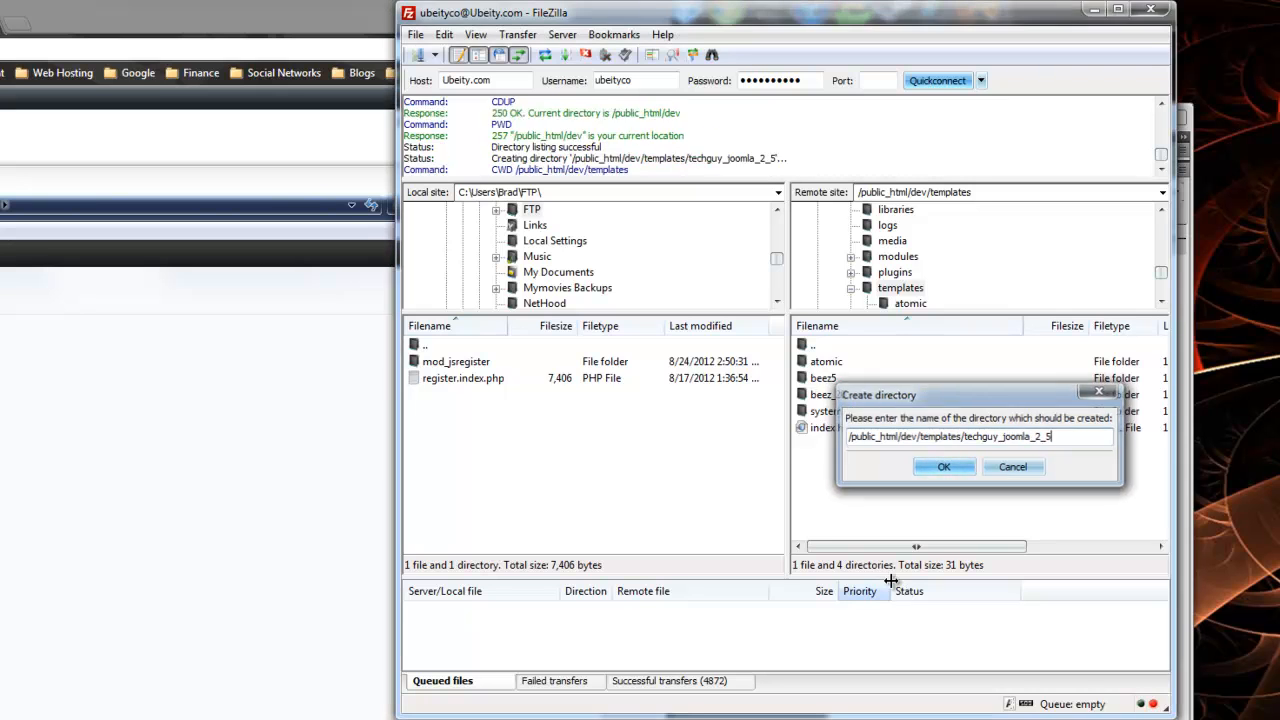
{"action": "left_click", "coordinate": [943, 467]}
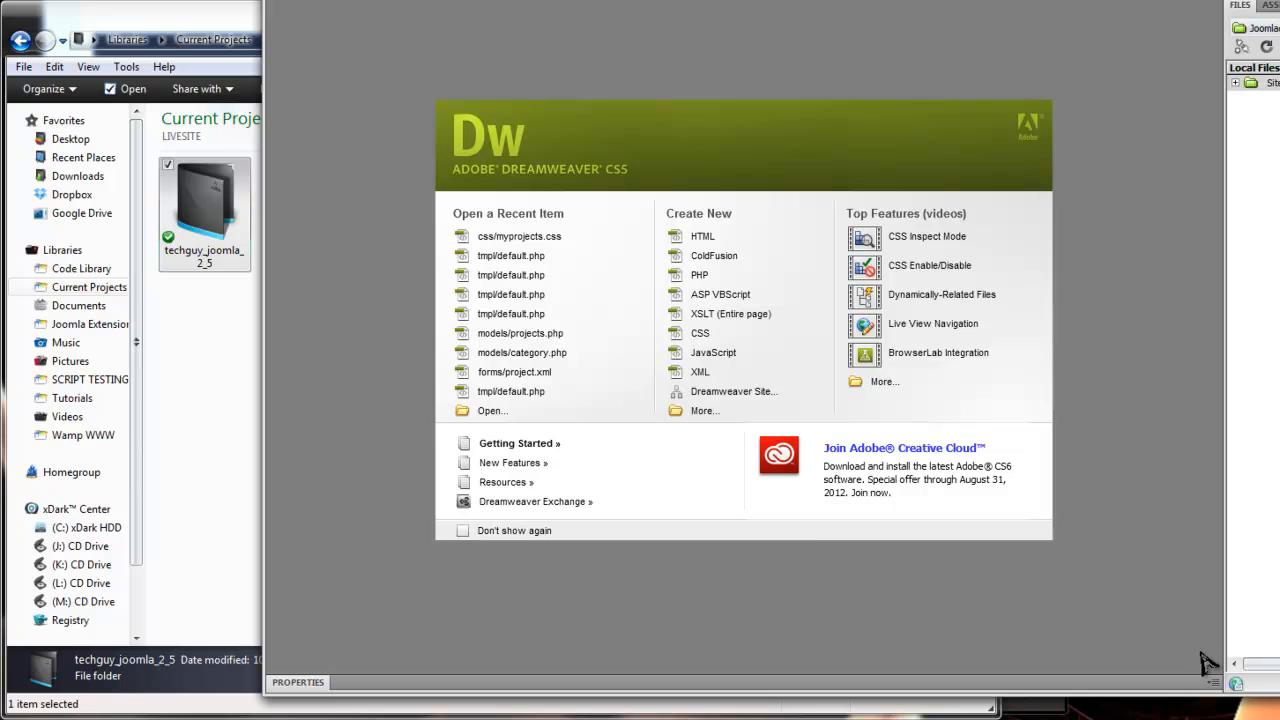
{"action": "mouse_move", "coordinate": [795, 65]}
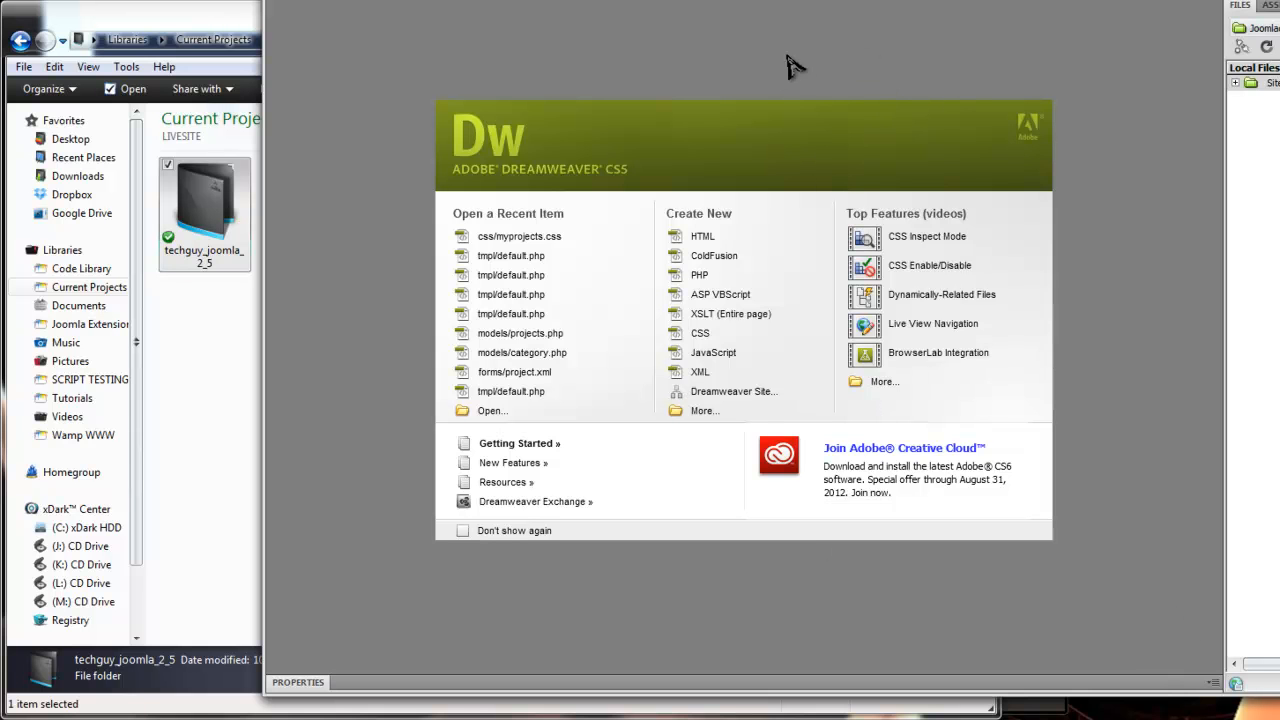
Begin a new site from the Site menu and enter Ubeity as its name
{"action": "left_click", "coordinate": [188, 16]}
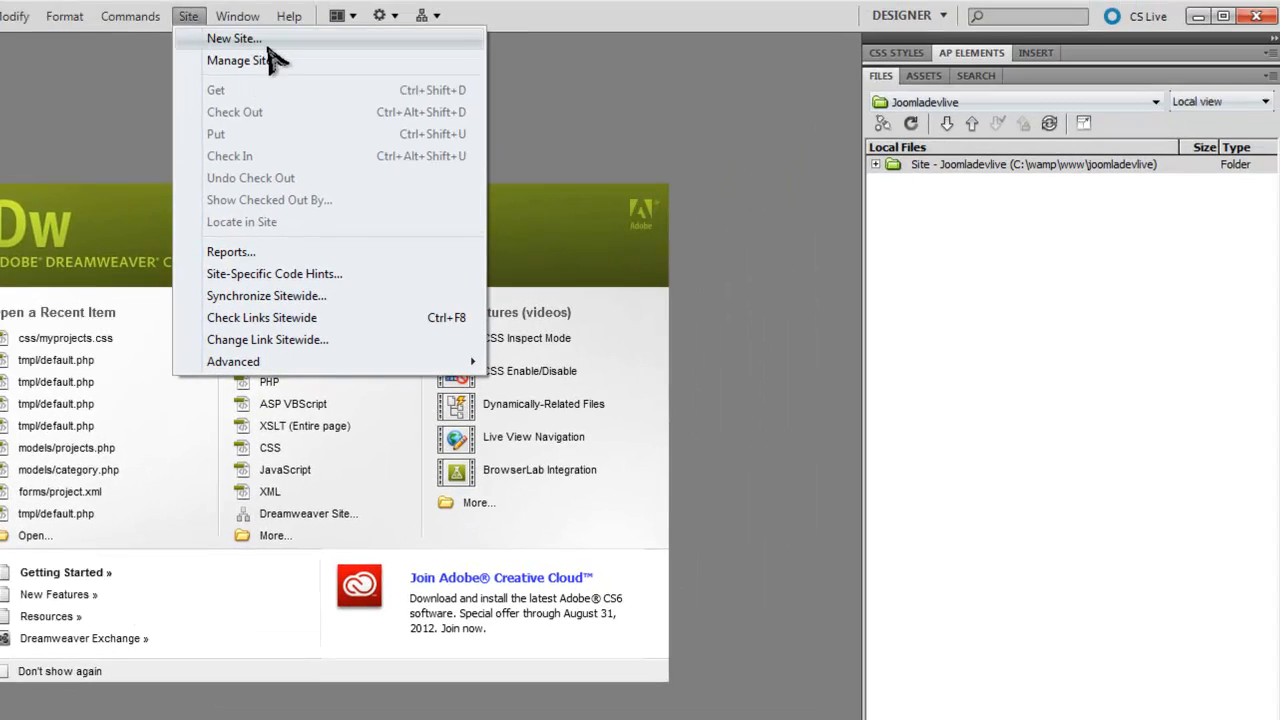
{"action": "left_click", "coordinate": [233, 38]}
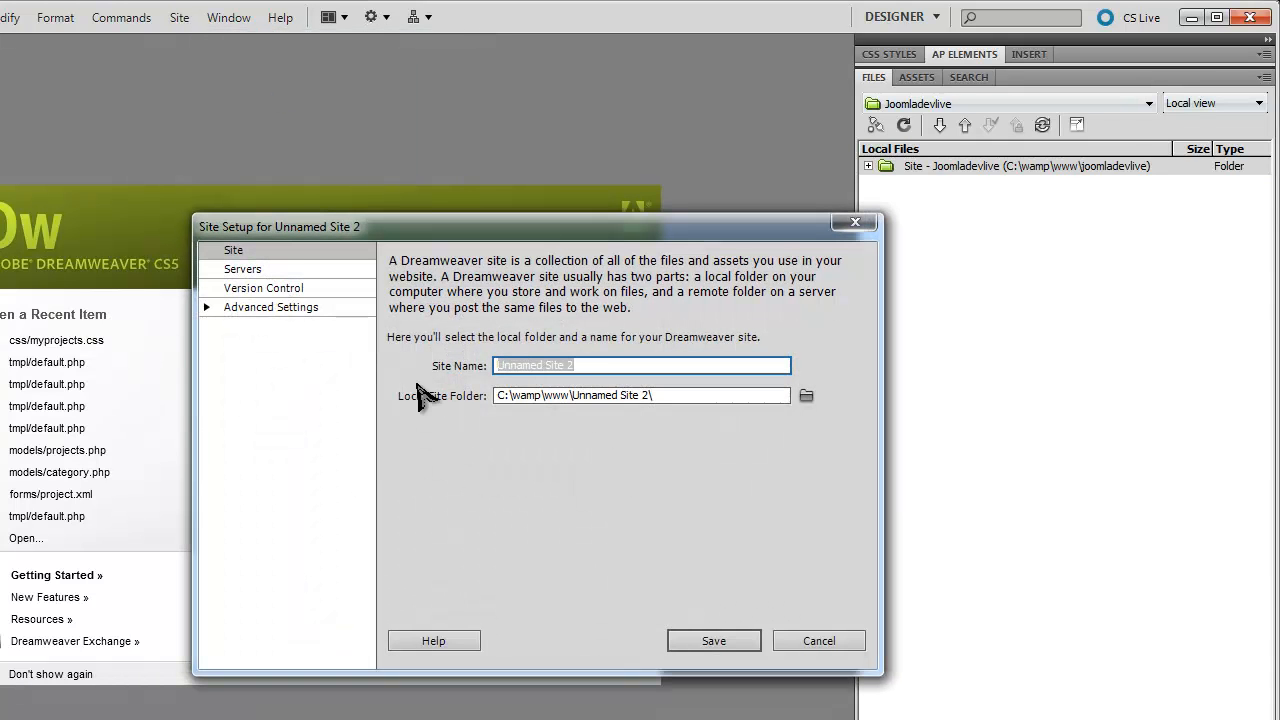
{"action": "type", "text": "Ubeity"}
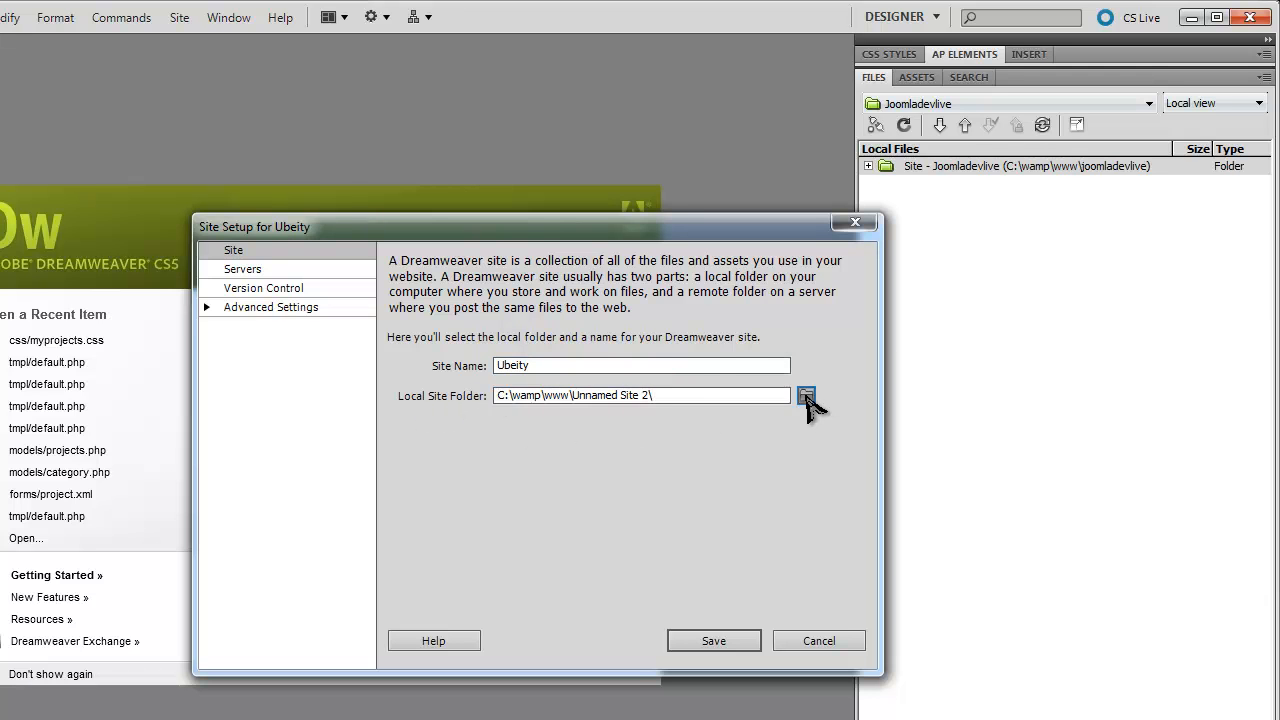
Select Current Projects\Ubeity\LIVESITE\techguy_joomla_2_5 as the site's local site folder
{"action": "left_click", "coordinate": [806, 394]}
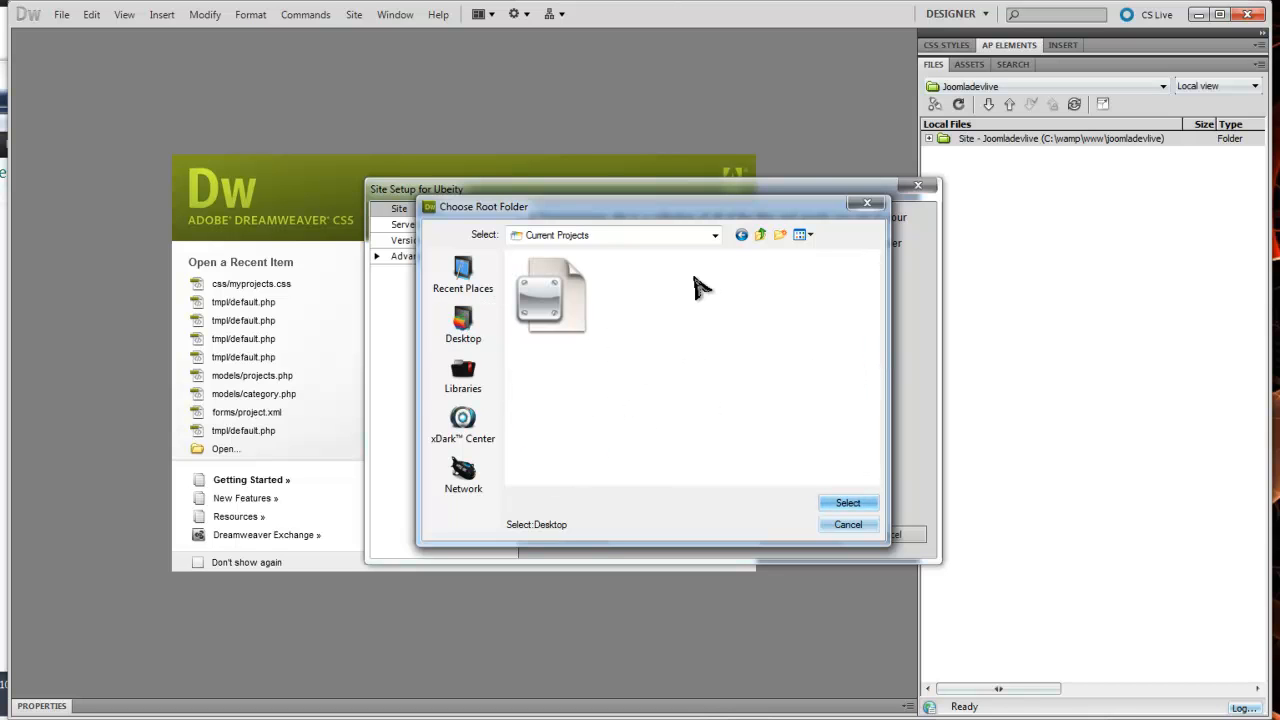
{"action": "left_click", "coordinate": [462, 375]}
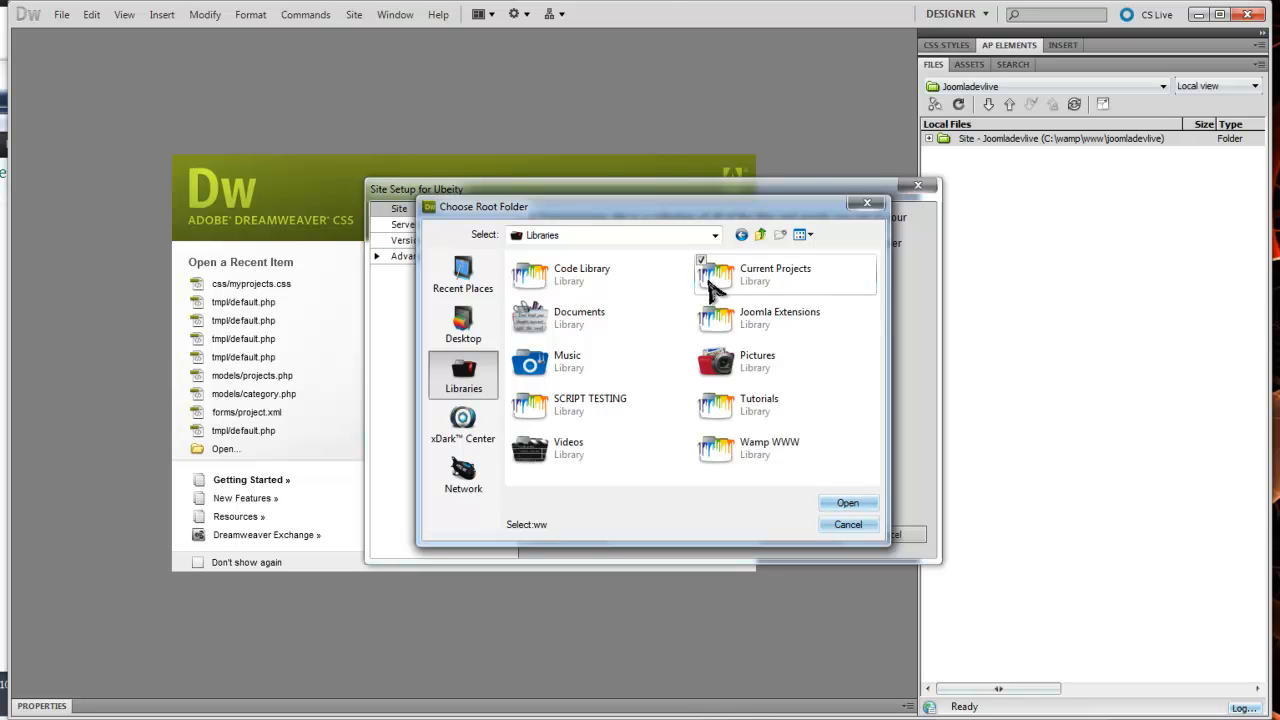
{"action": "double_click", "coordinate": [775, 274]}
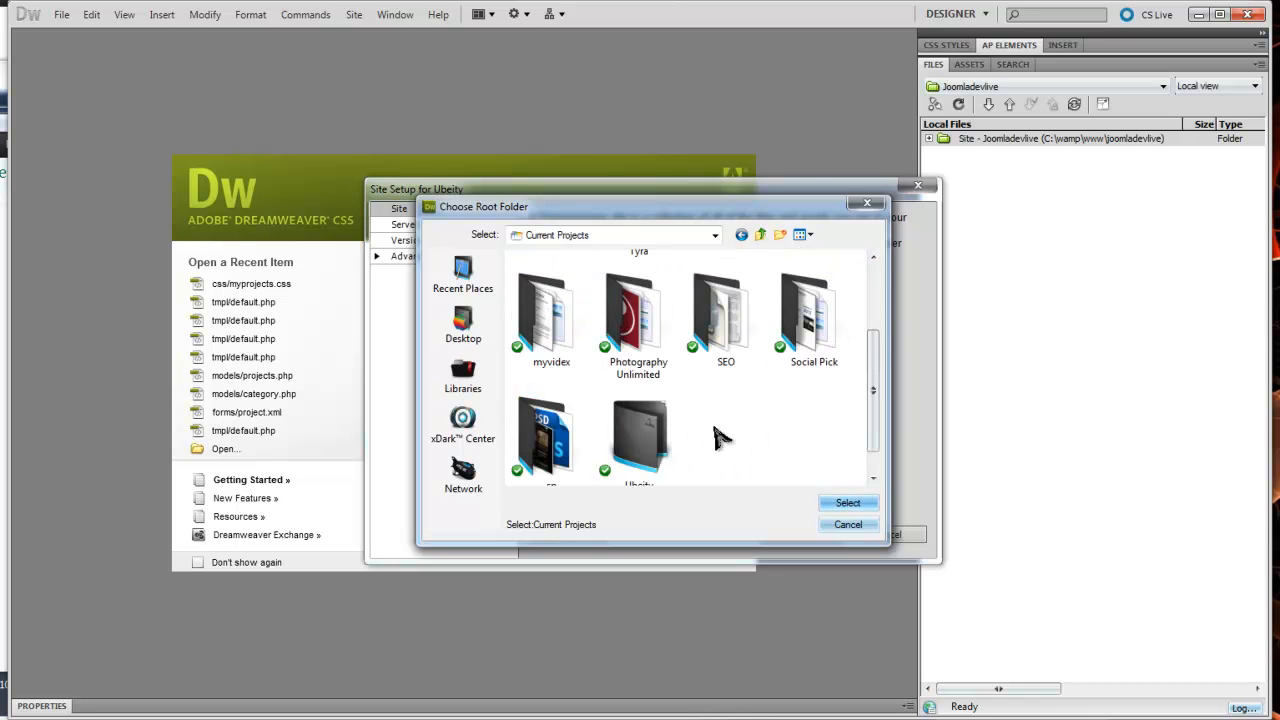
{"action": "double_click", "coordinate": [638, 440]}
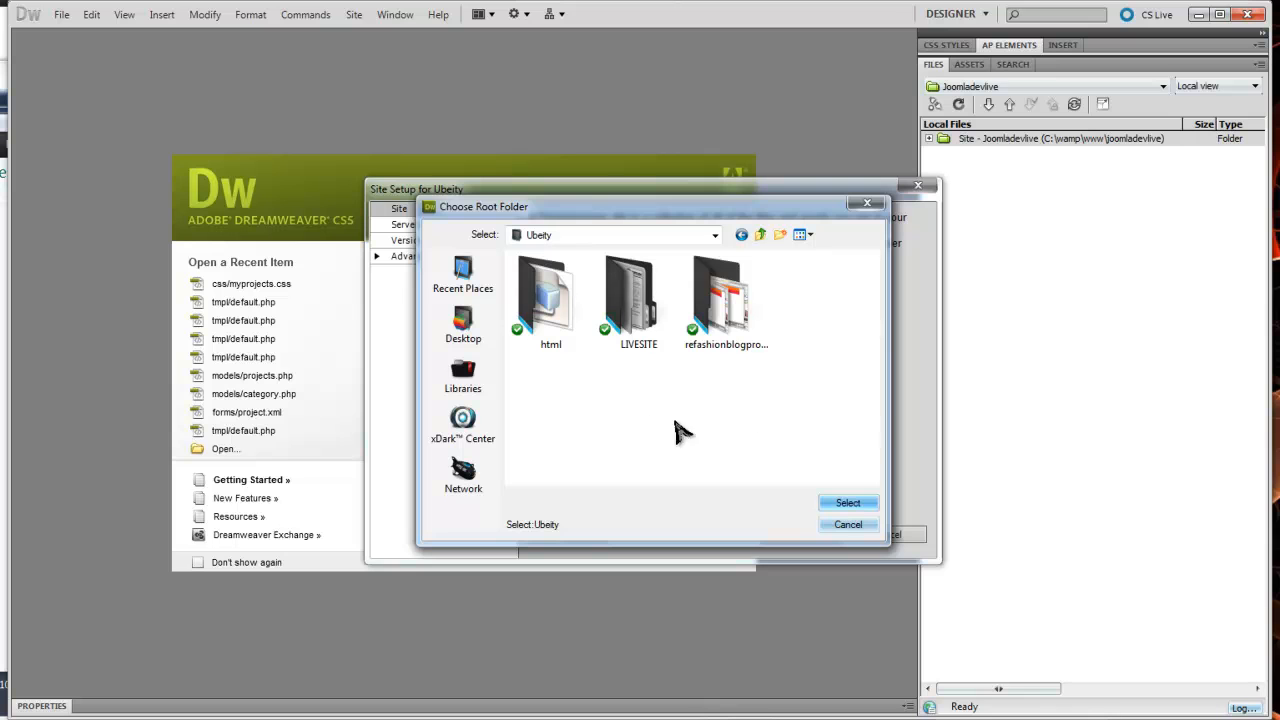
{"action": "double_click", "coordinate": [638, 300]}
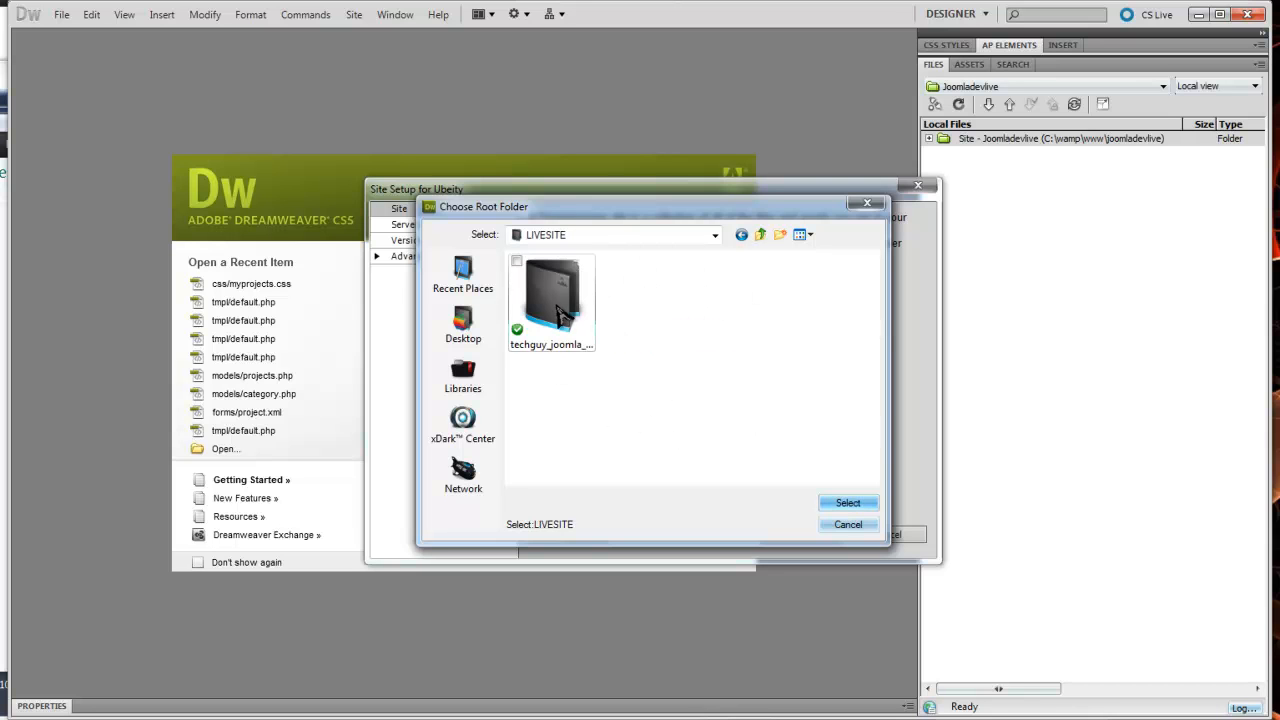
{"action": "double_click", "coordinate": [551, 300]}
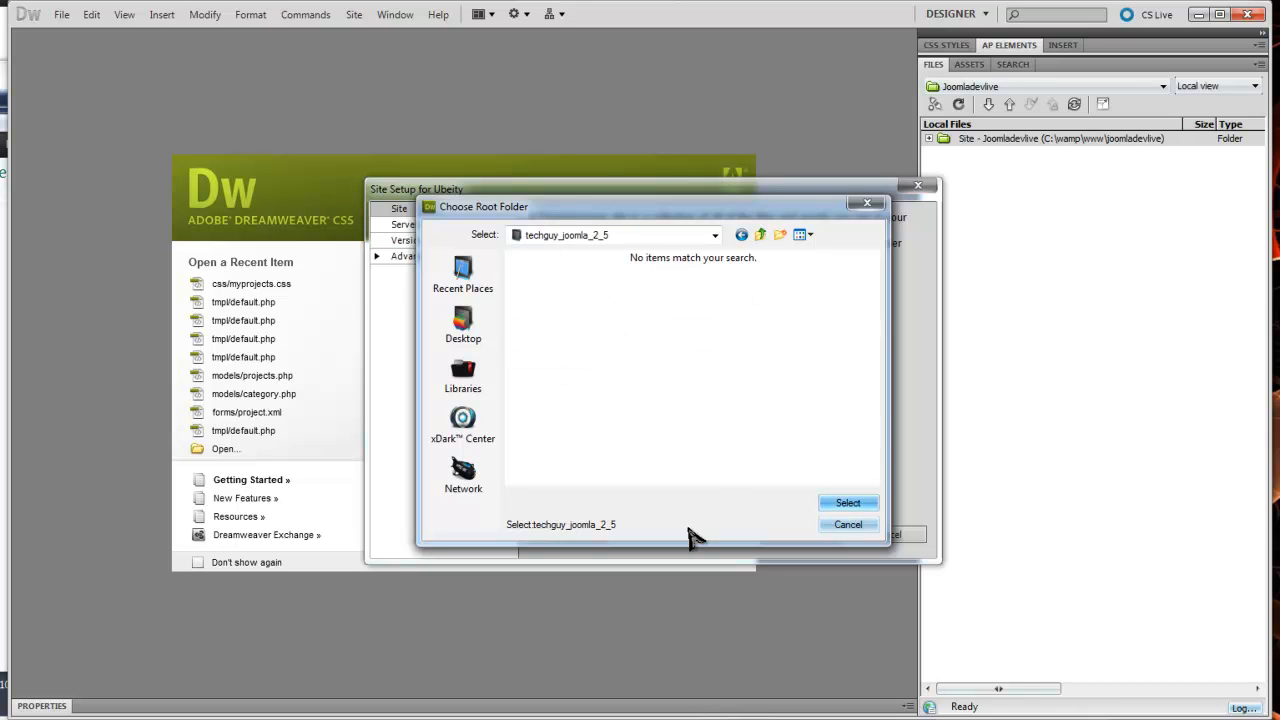
{"action": "left_click", "coordinate": [847, 503]}
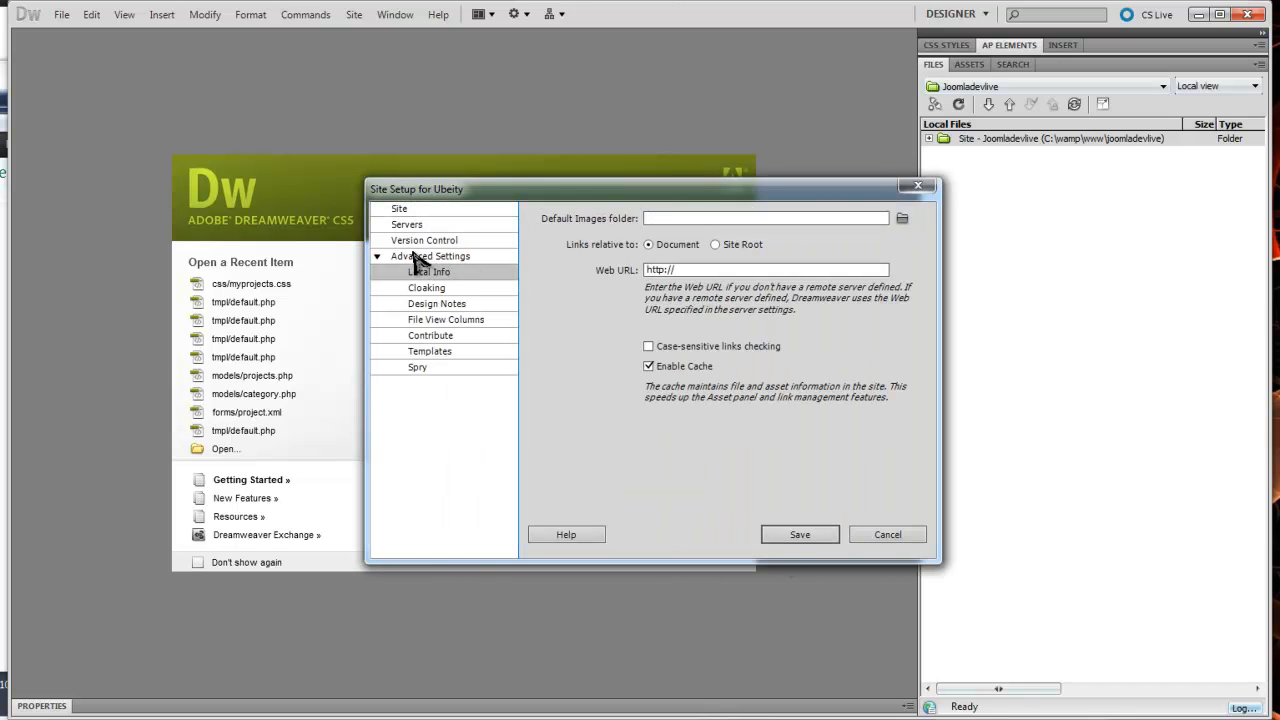
Uncheck Enable Cache under Local Info and show the Servers category
{"action": "left_click", "coordinate": [648, 366]}
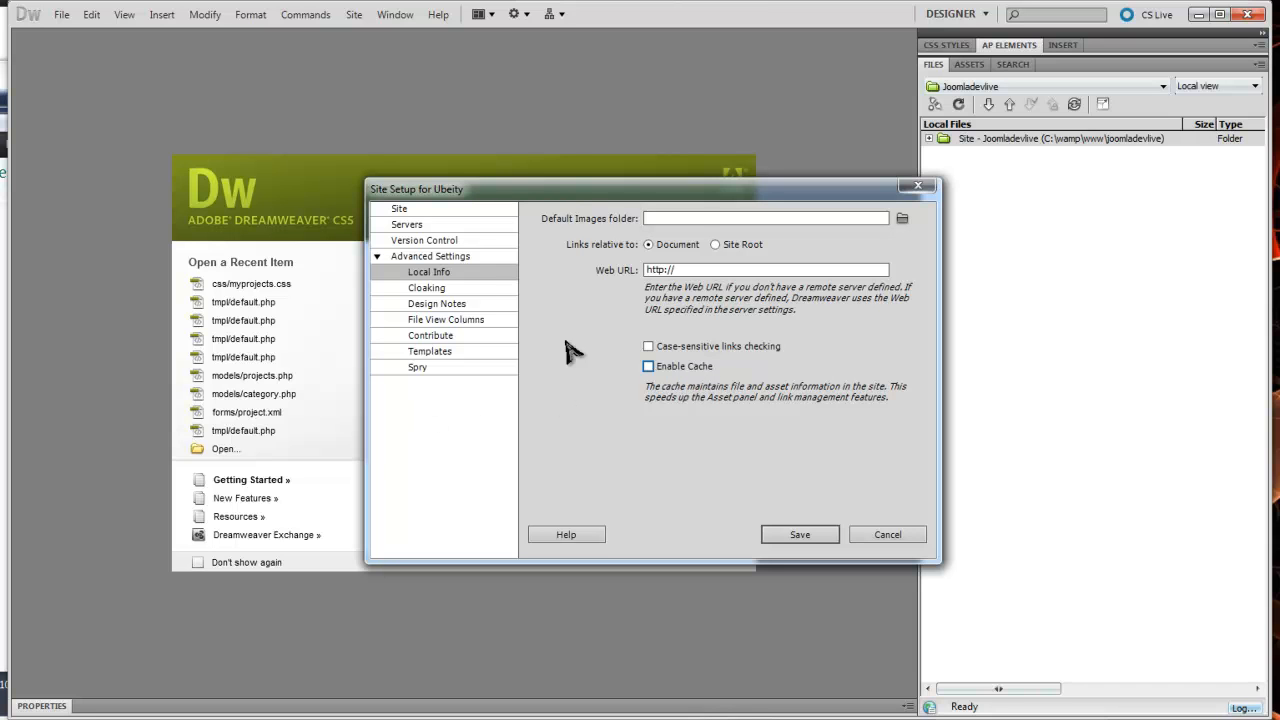
{"action": "mouse_move", "coordinate": [420, 218]}
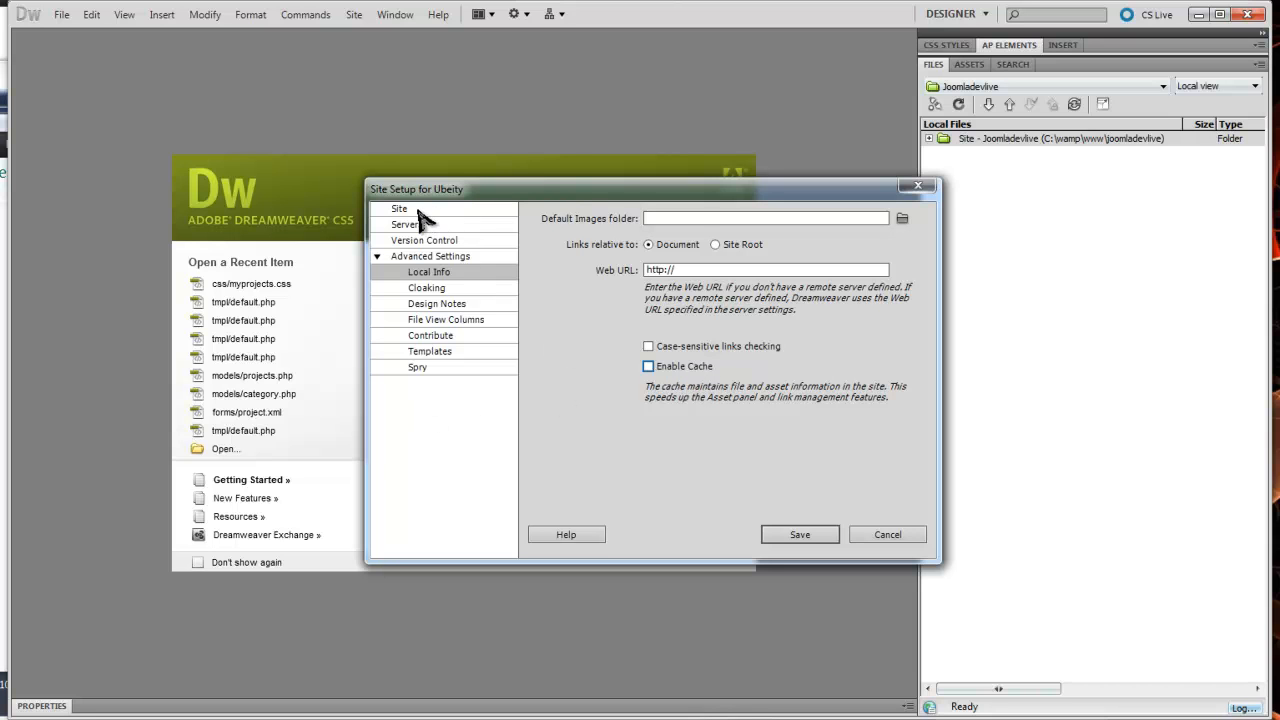
{"action": "left_click", "coordinate": [405, 224]}
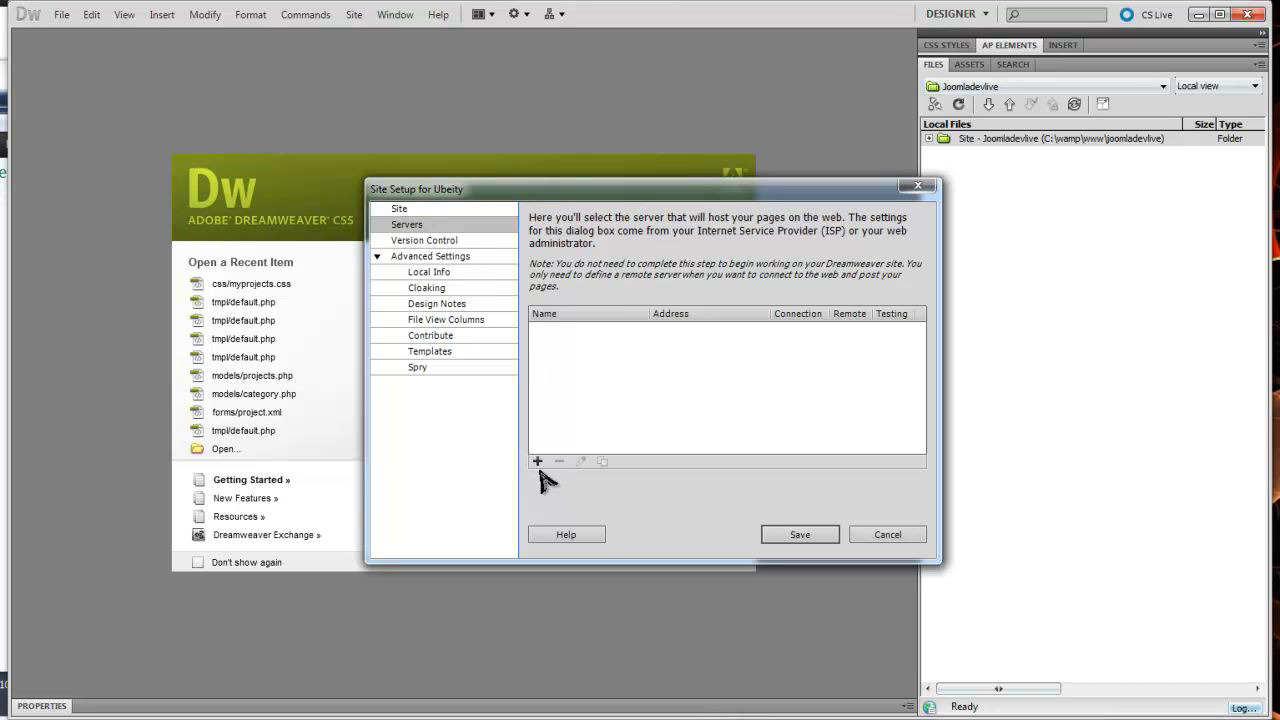
Add an FTP server named Ubeity with address ubeity.com and username ubeityco
{"action": "left_click", "coordinate": [537, 461]}
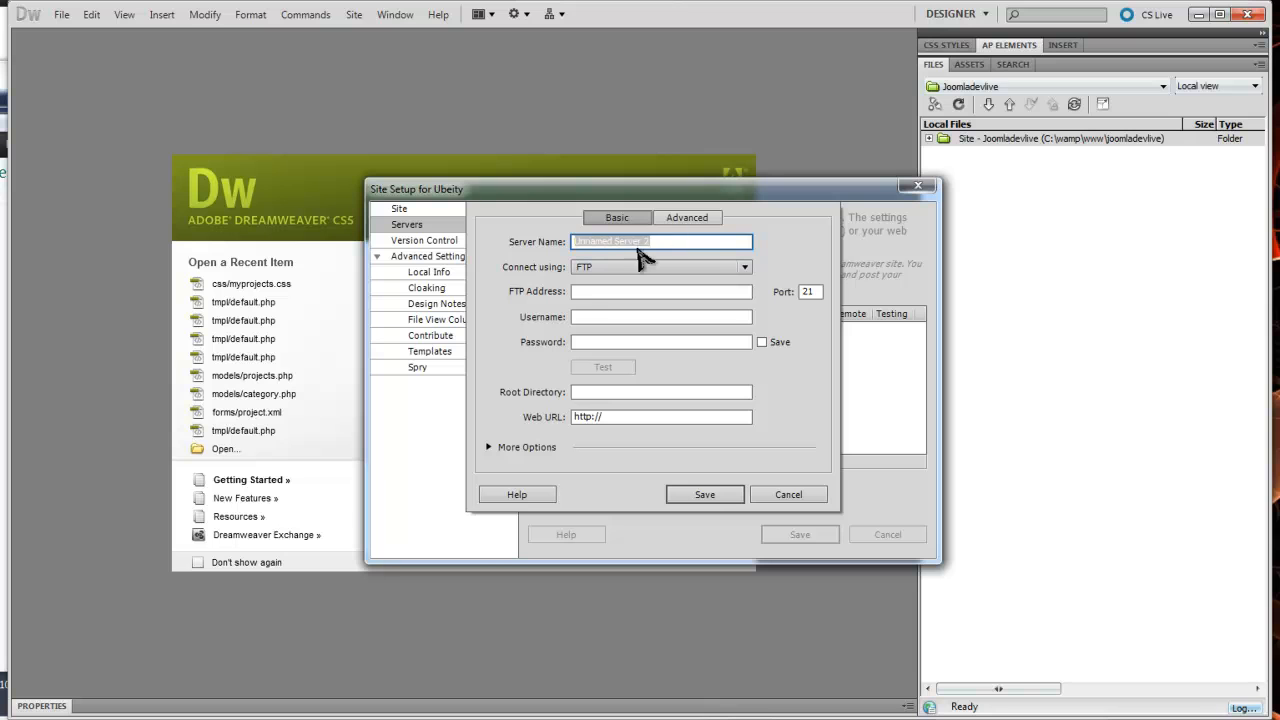
{"action": "type", "text": "Ubeity"}
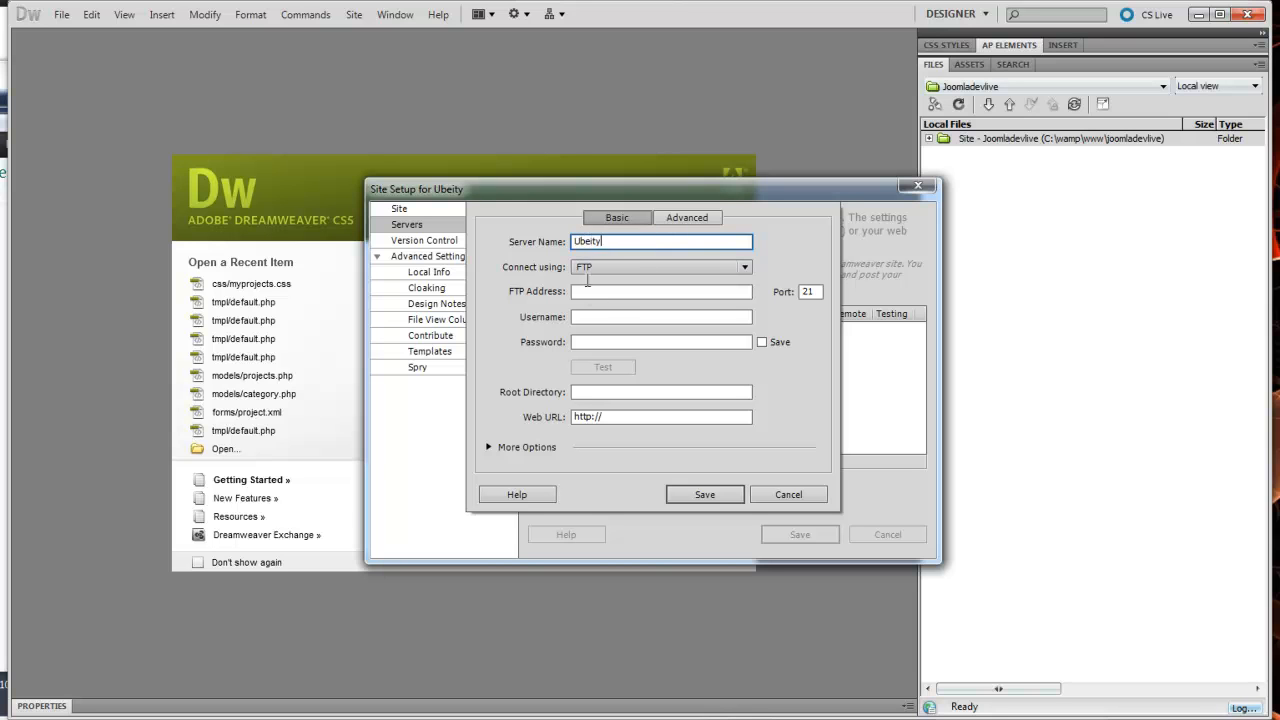
{"action": "left_click", "coordinate": [661, 291]}
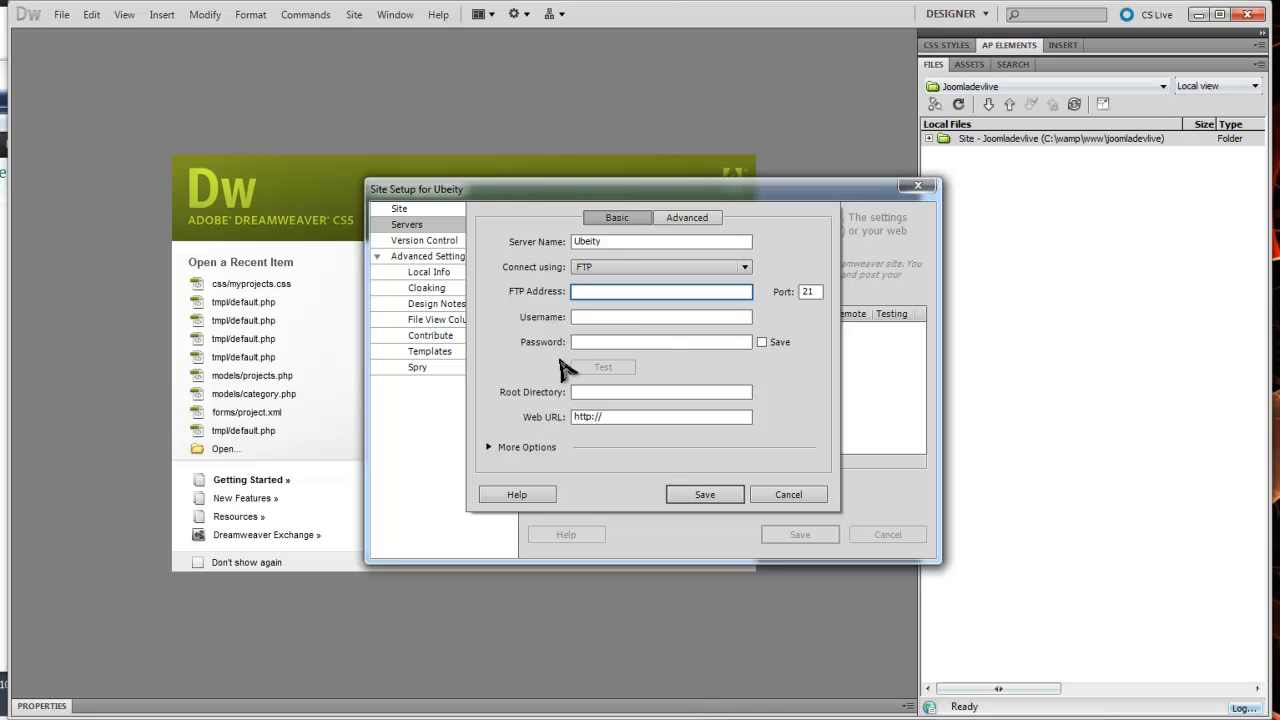
{"action": "type", "text": "ubeit"}
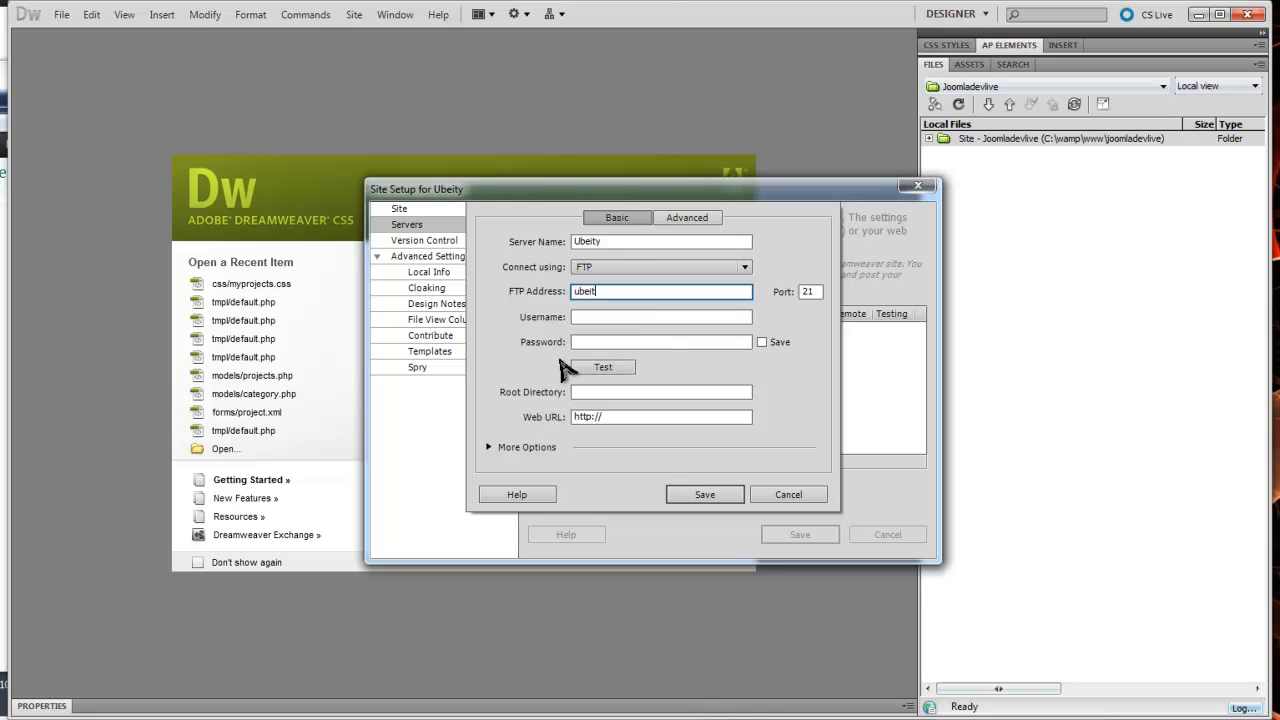
{"action": "left_click", "coordinate": [660, 317]}
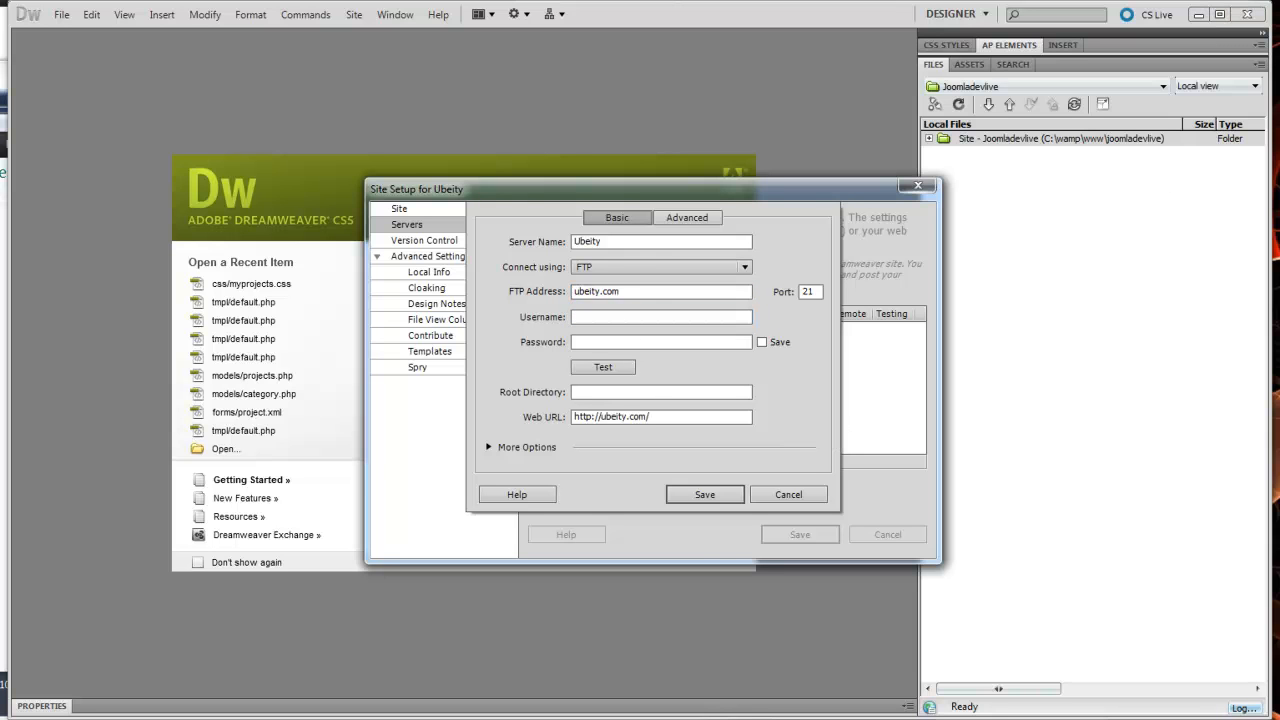
{"action": "type", "text": "ubeityco"}
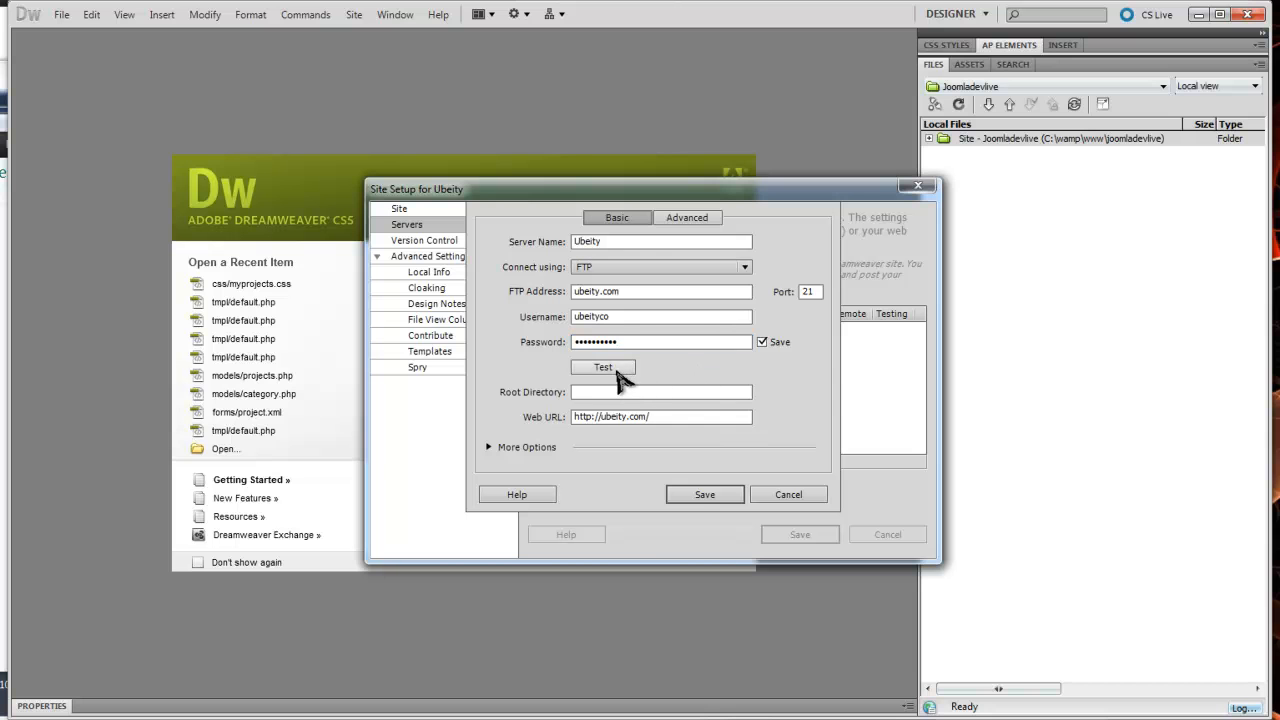
Test the Ubeity FTP connection, dismiss the success message, and open techguy_joomla_2_5 in FileZilla
{"action": "left_click", "coordinate": [603, 367]}
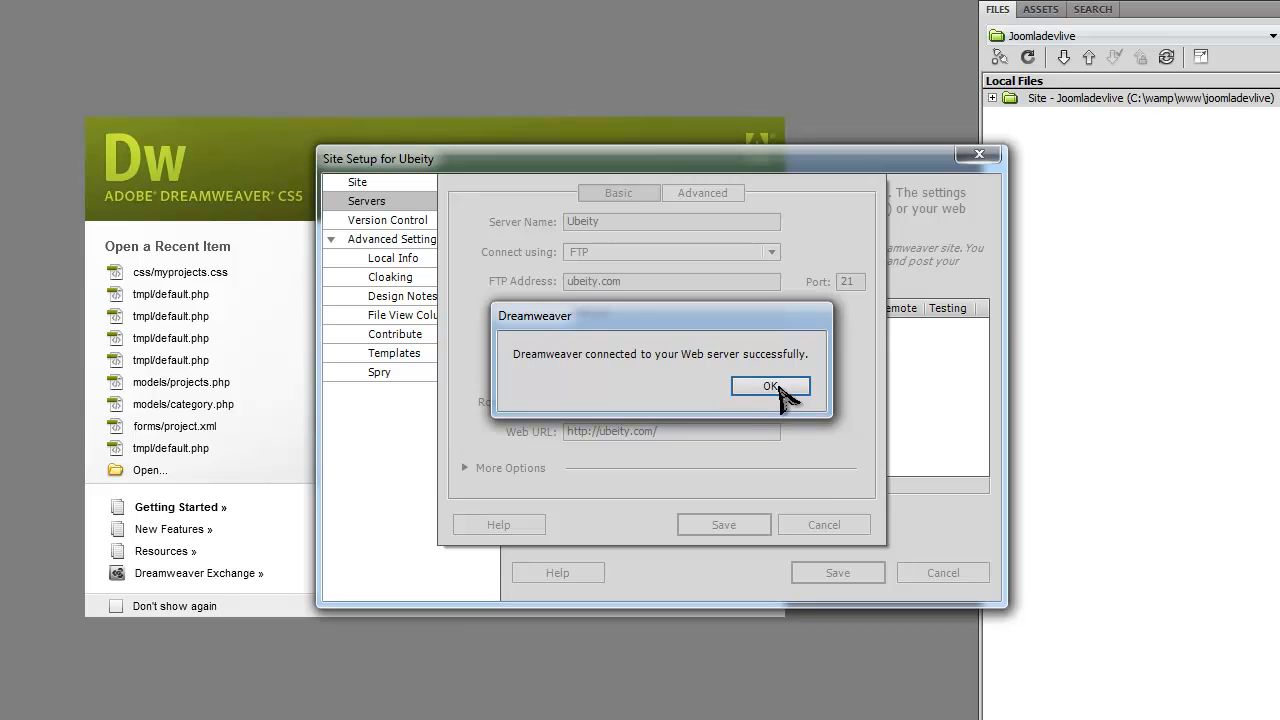
{"action": "left_click", "coordinate": [770, 386]}
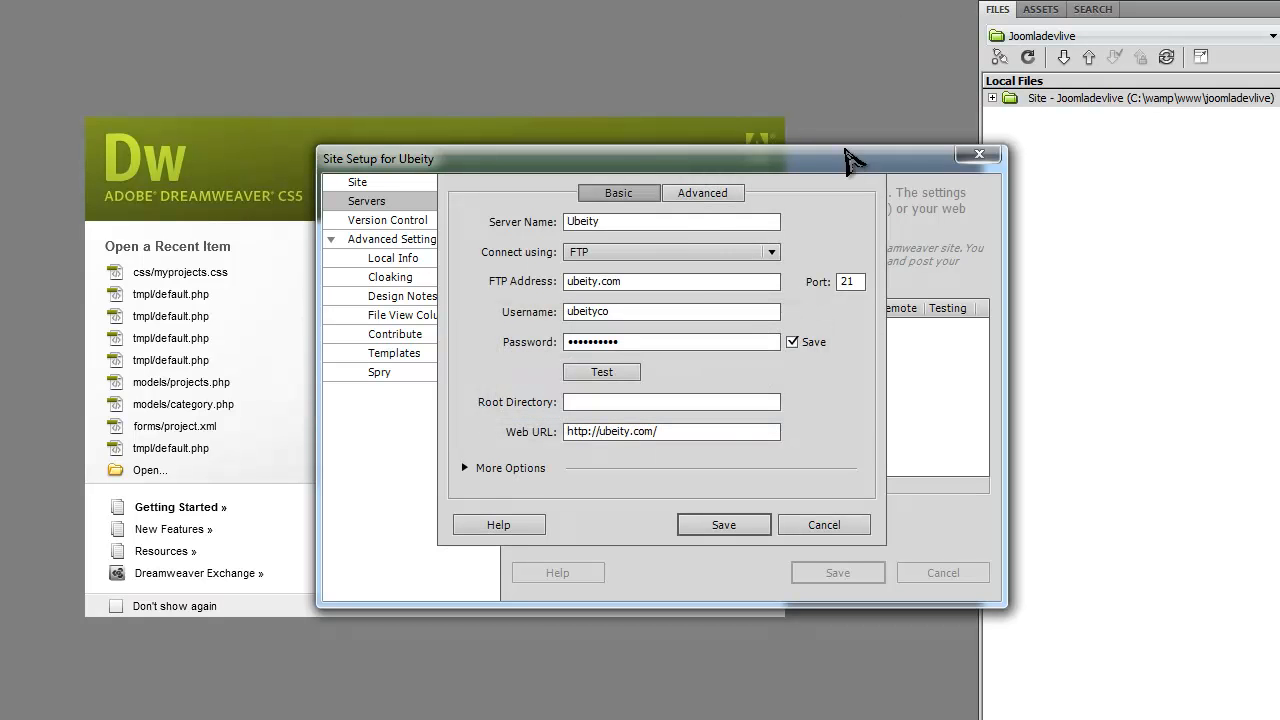
{"action": "mouse_move", "coordinate": [538, 388]}
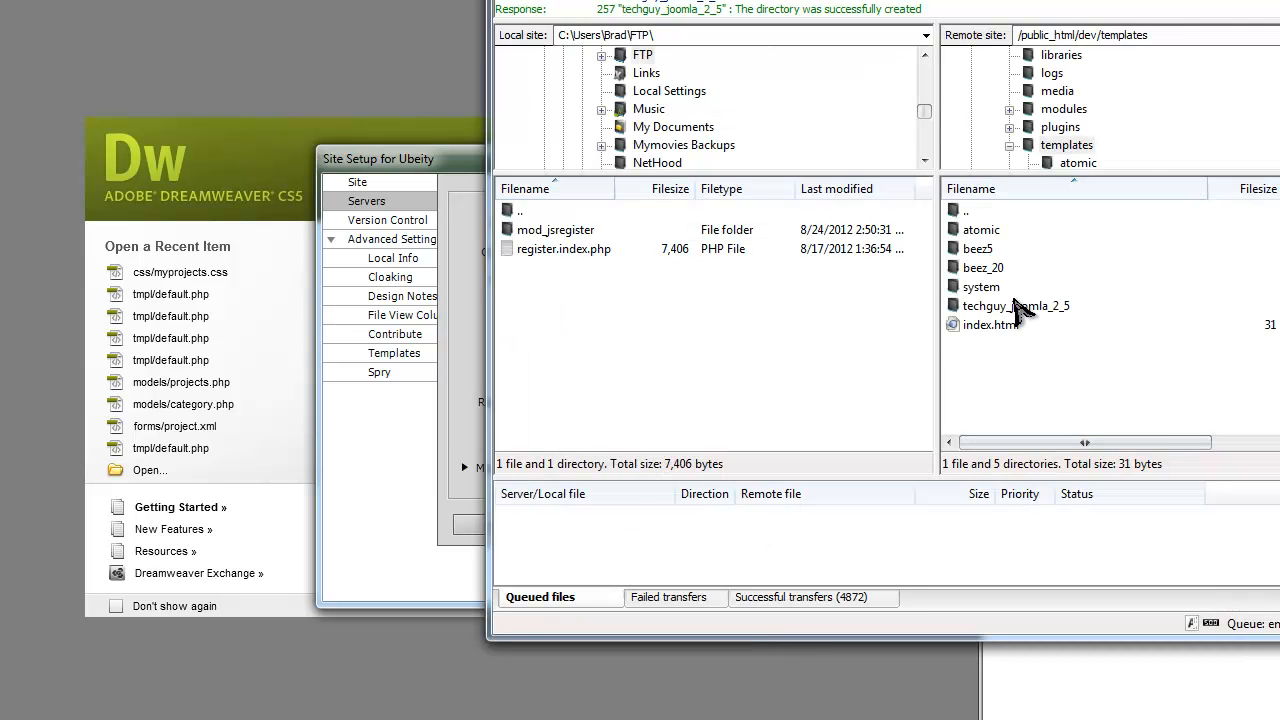
{"action": "double_click", "coordinate": [1015, 305]}
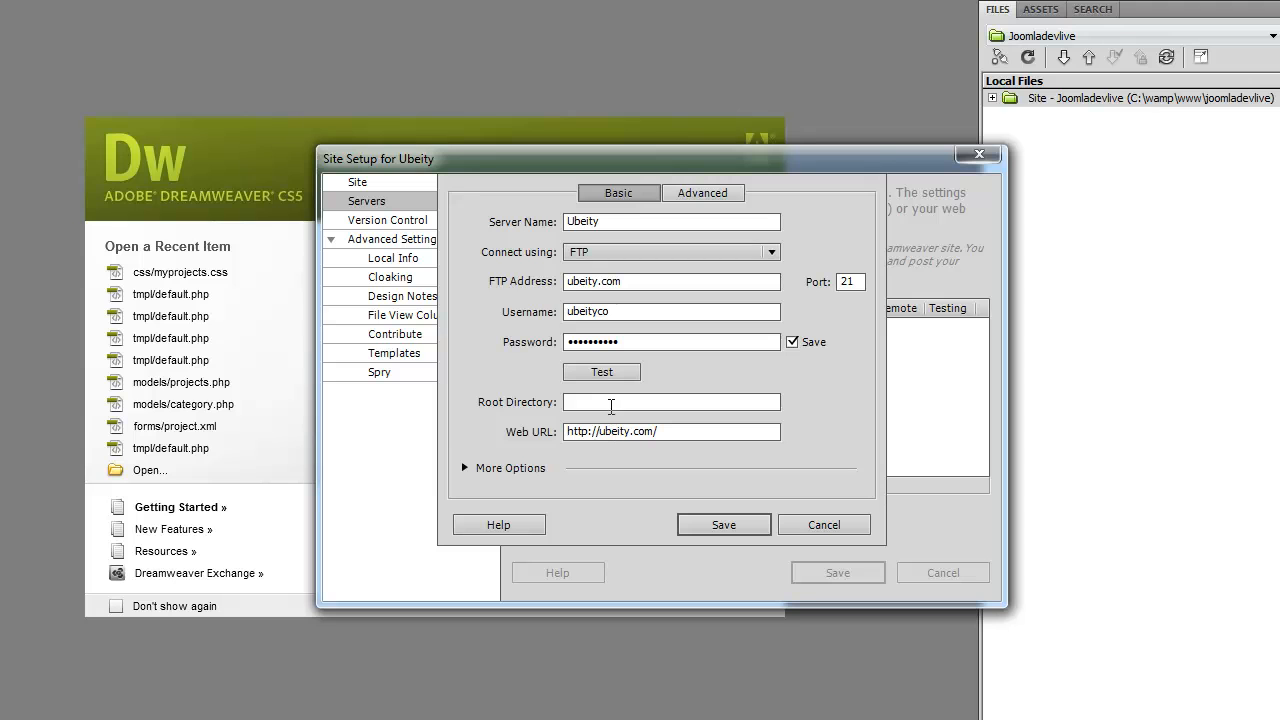
Set the server root directory to public_html/dev/templates/techguy_joomla_2_5
{"action": "type", "text": "p"}
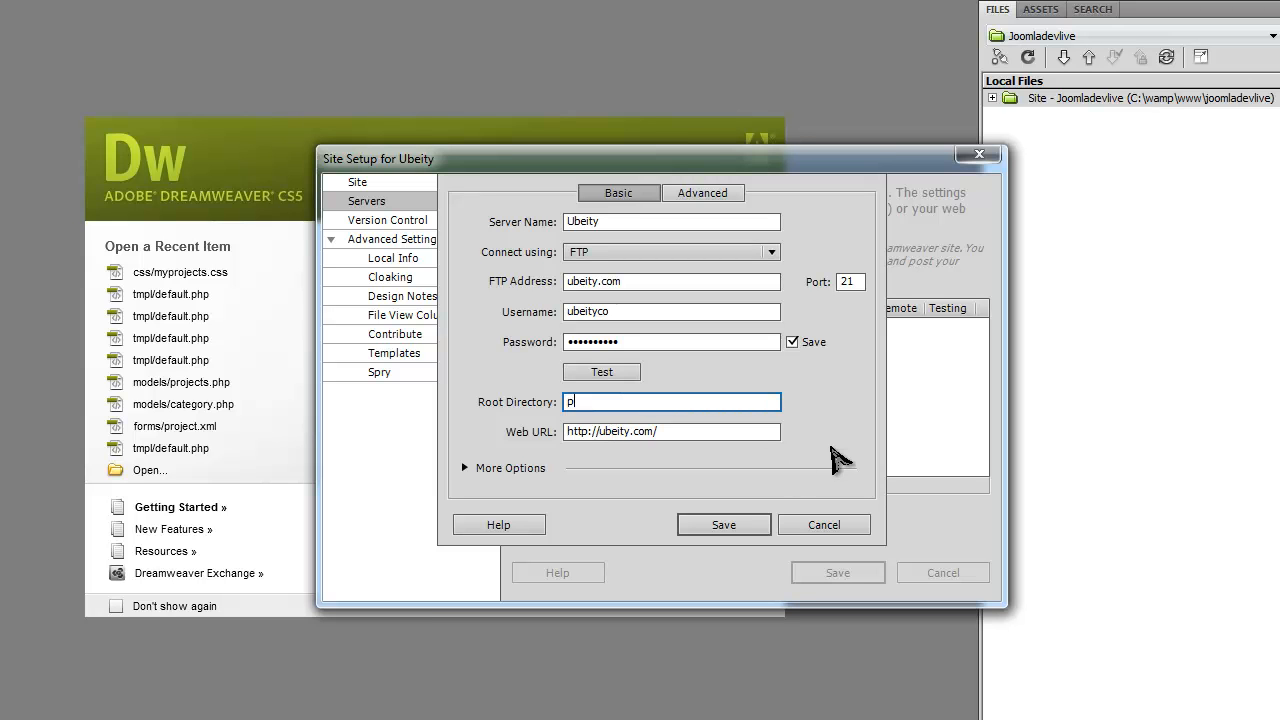
{"action": "key", "text": "Backspace"}
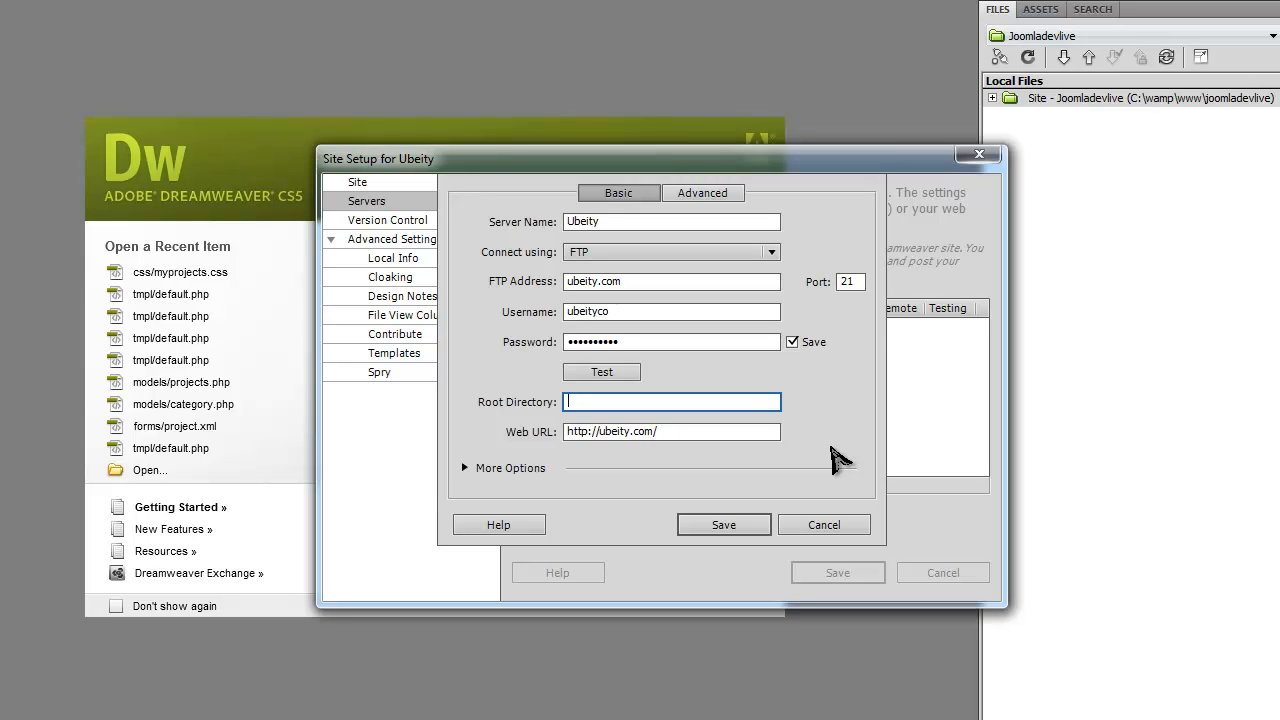
{"action": "type", "text": "public_html"}
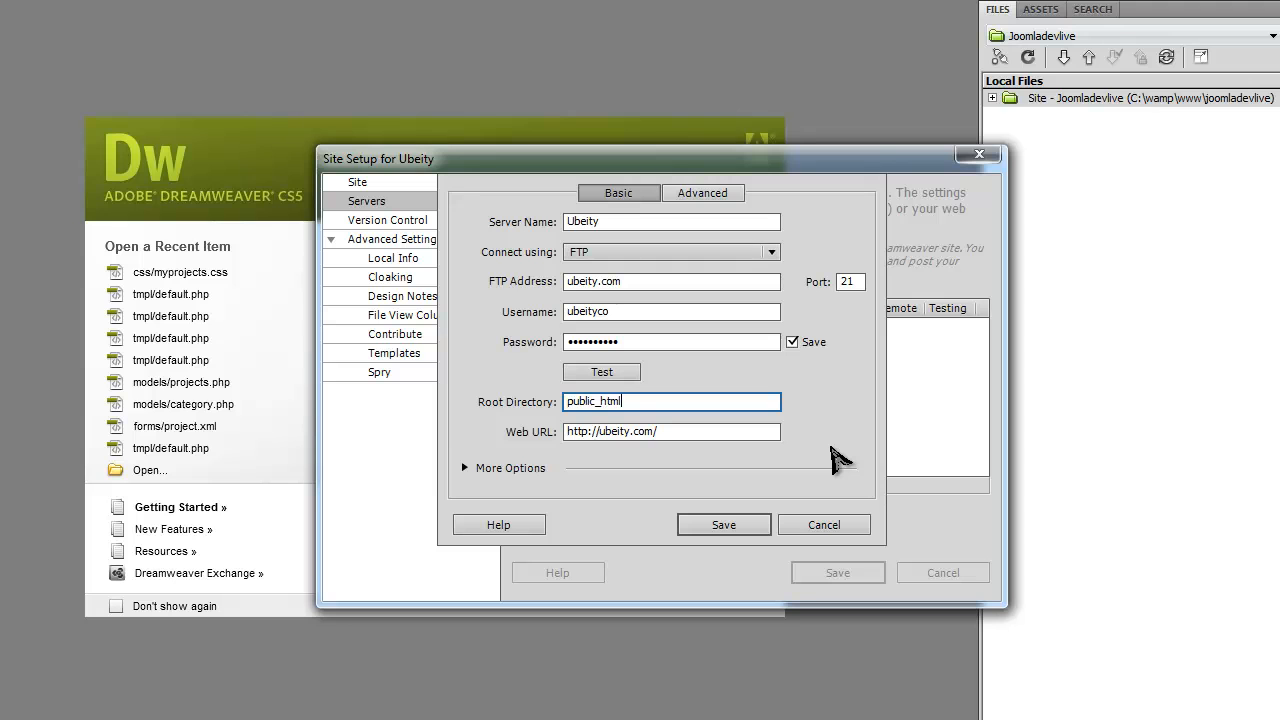
{"action": "type", "text": "/"}
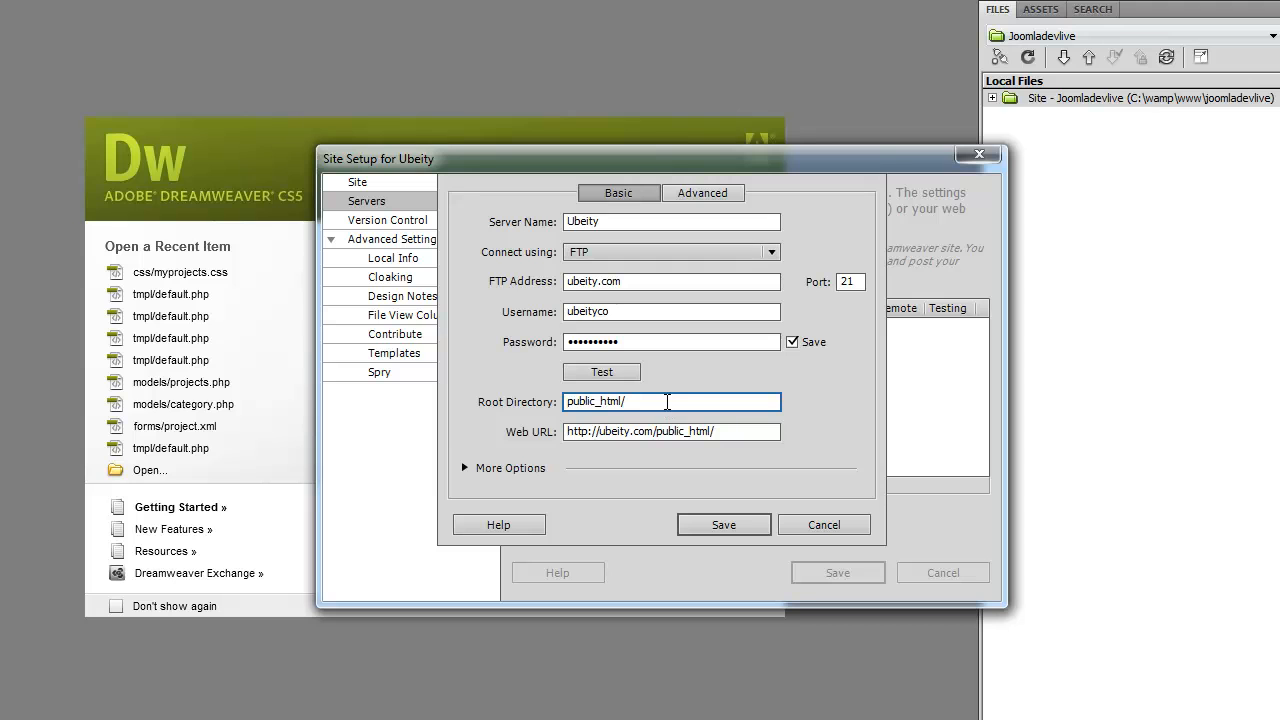
{"action": "mouse_move", "coordinate": [670, 405]}
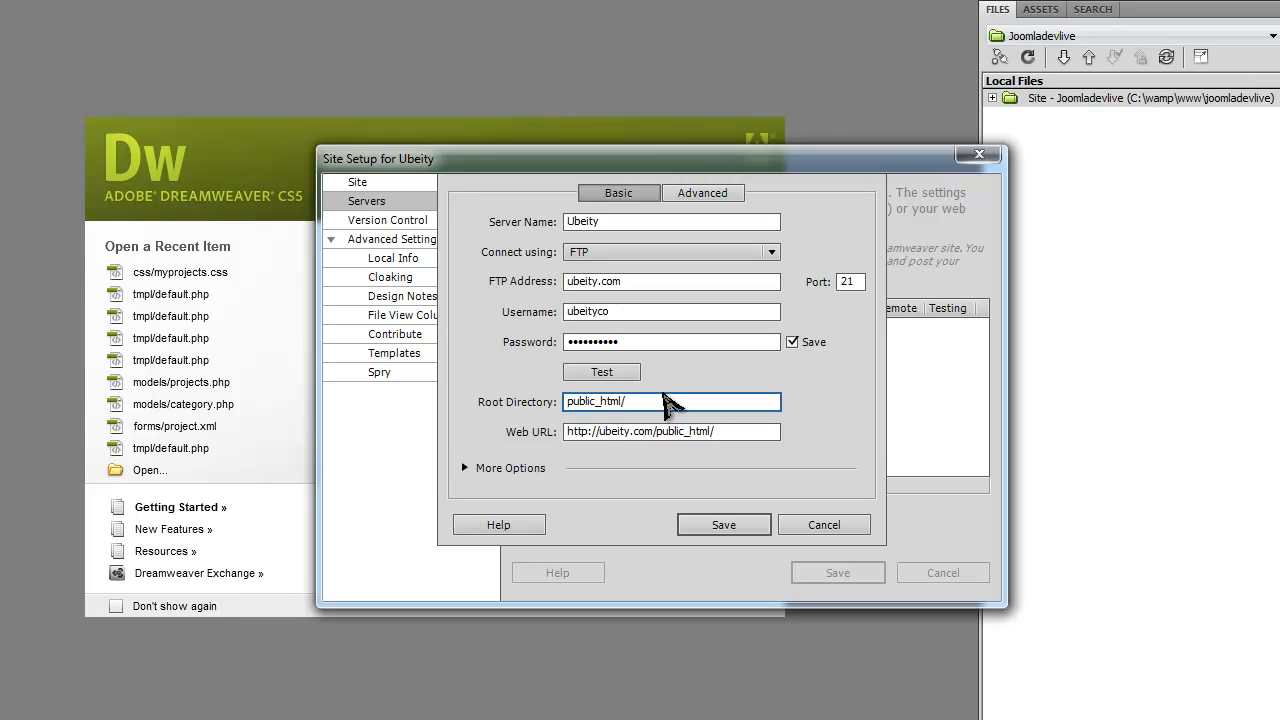
{"action": "type", "text": "dev/"}
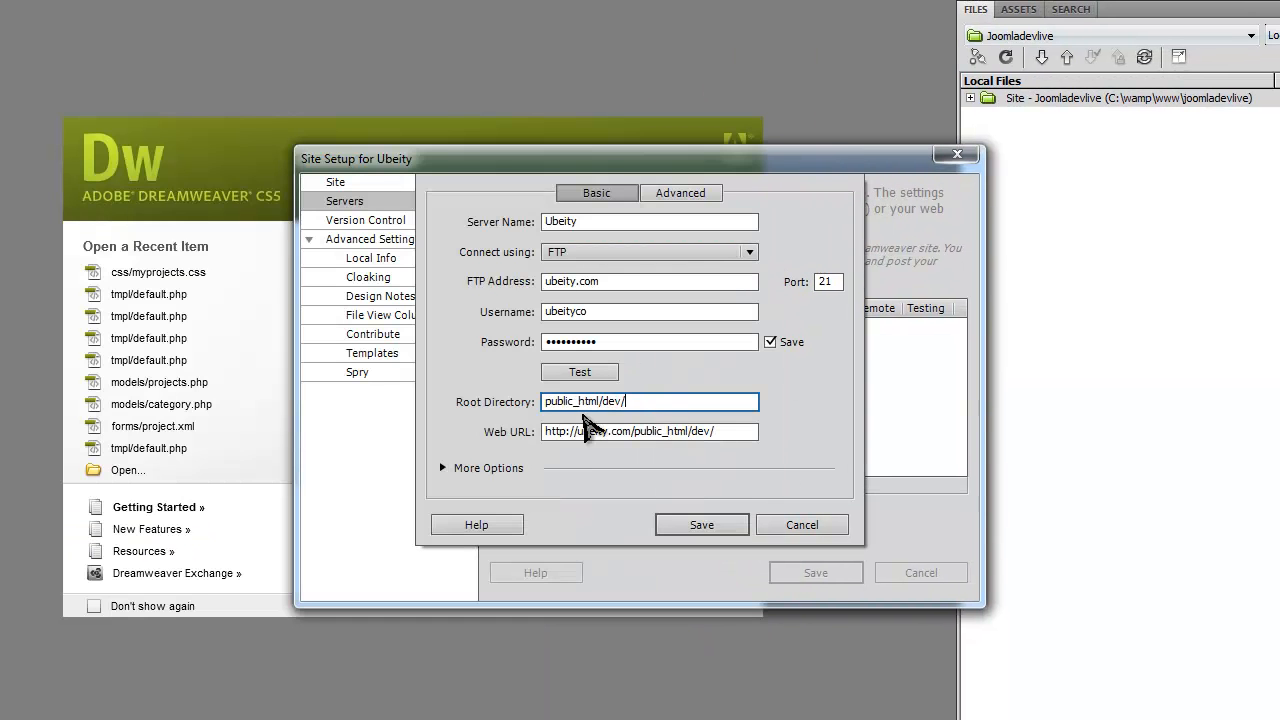
{"action": "type", "text": "templates"}
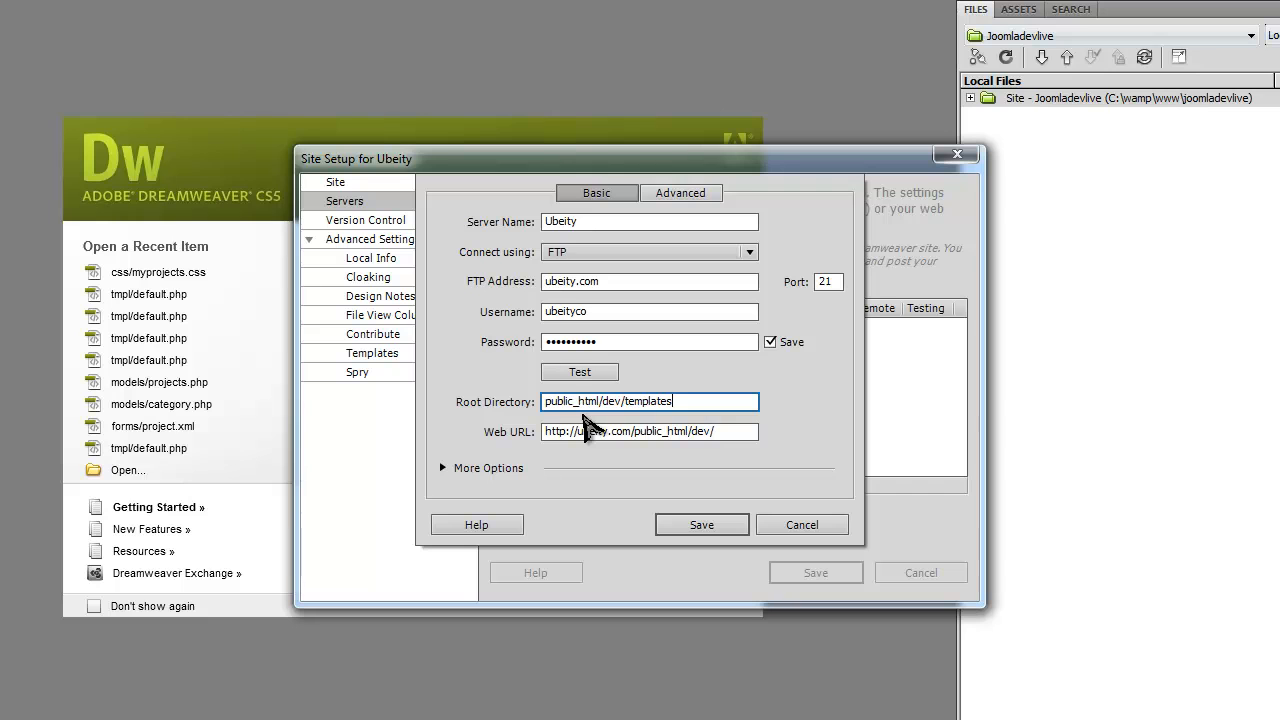
{"action": "type", "text": "techguy_joomla_"}
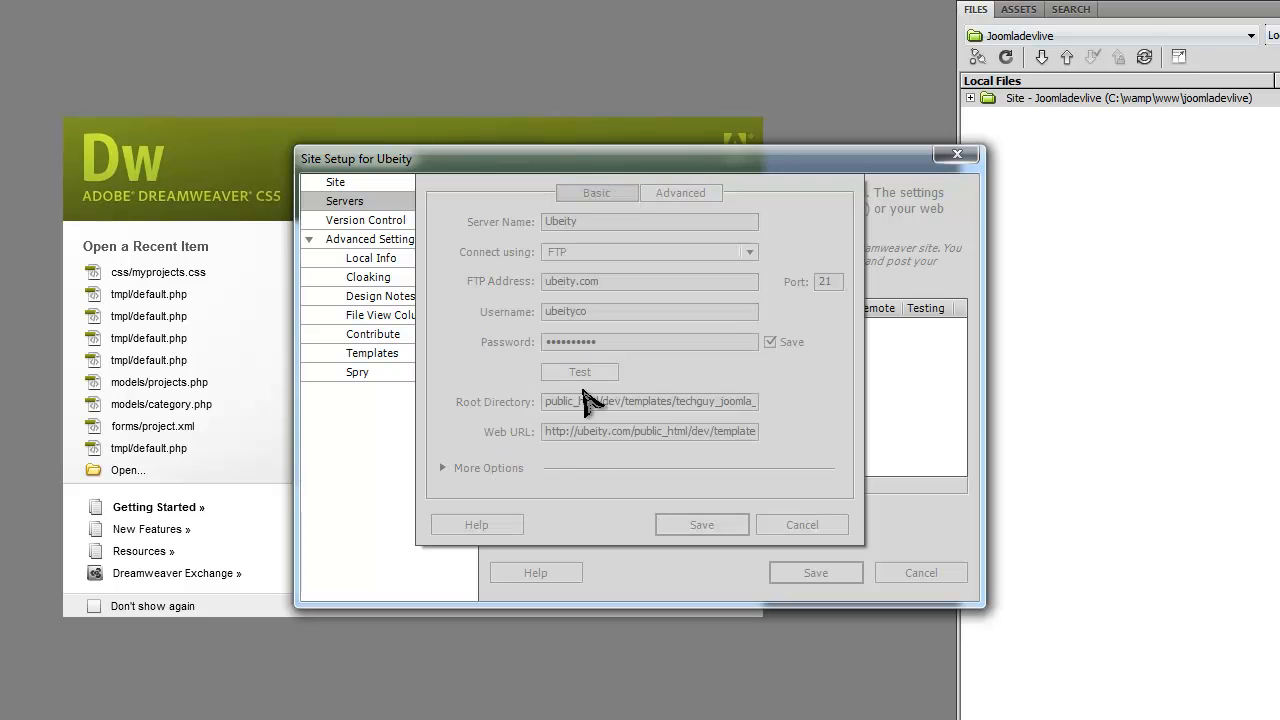
Retest the connection, enable 'Automatically upload files to server on Save', and save the server
{"action": "left_click", "coordinate": [579, 371]}
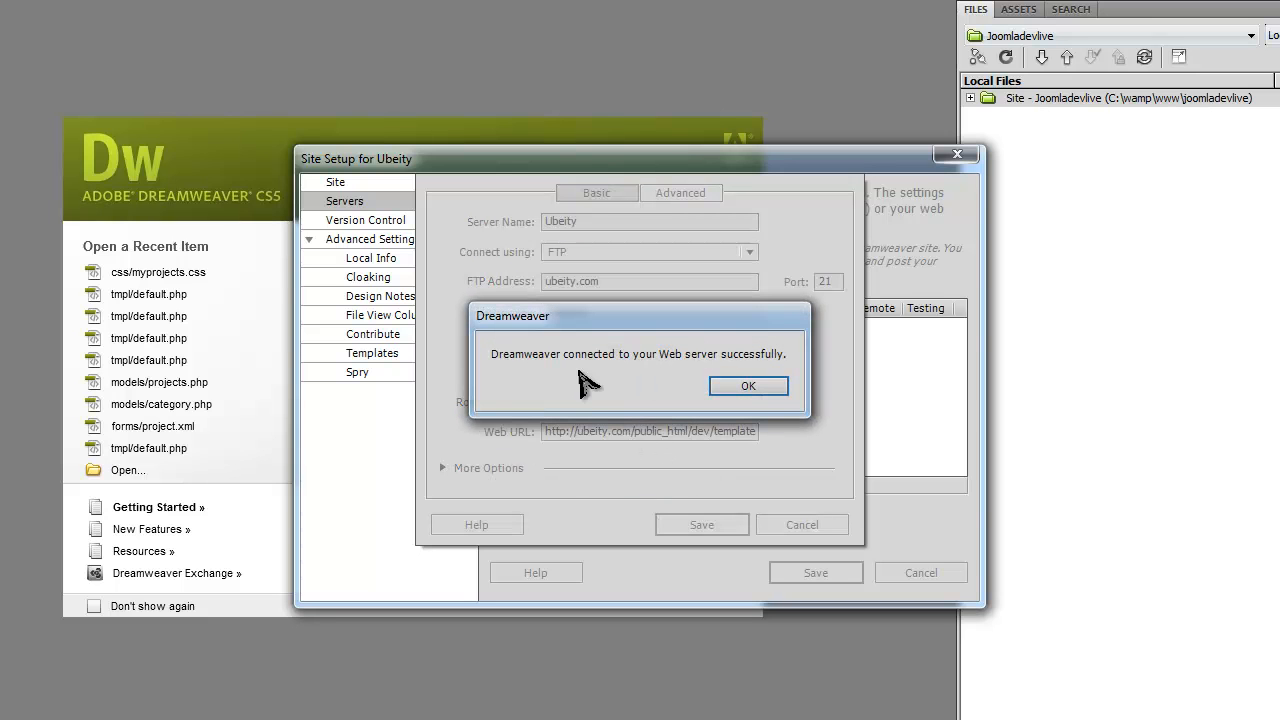
{"action": "left_click", "coordinate": [748, 386]}
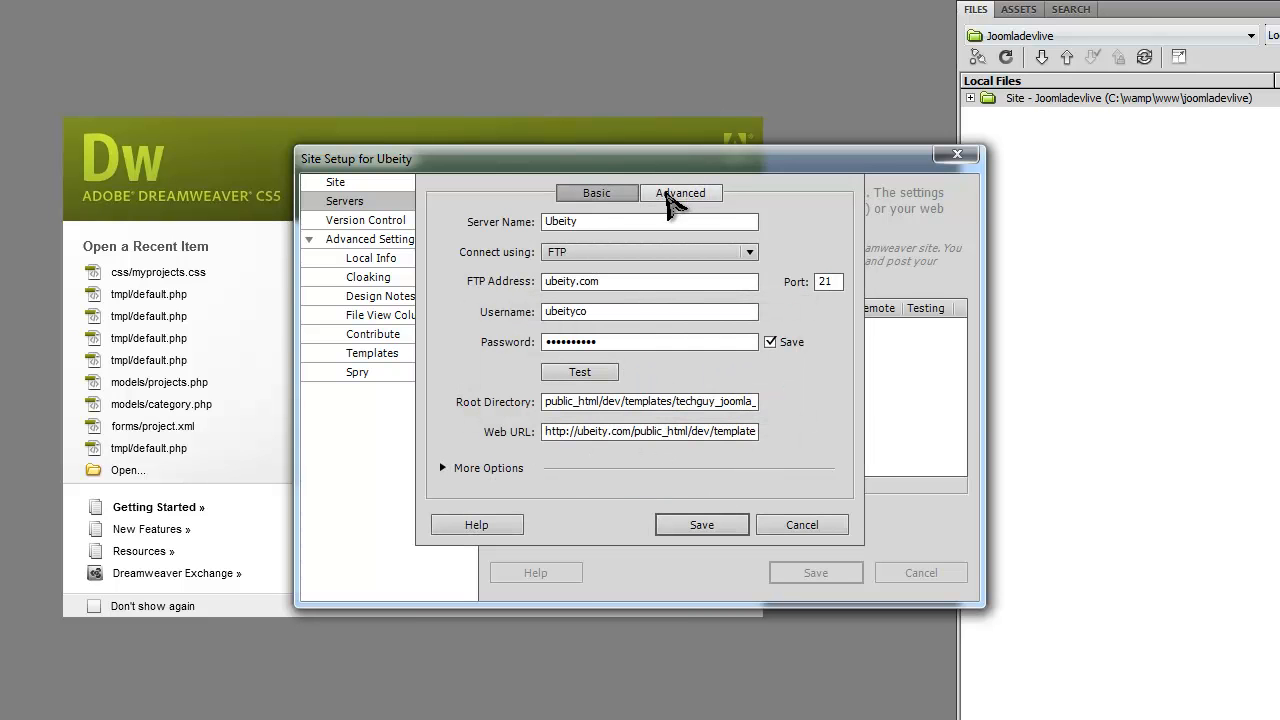
{"action": "left_click", "coordinate": [681, 192]}
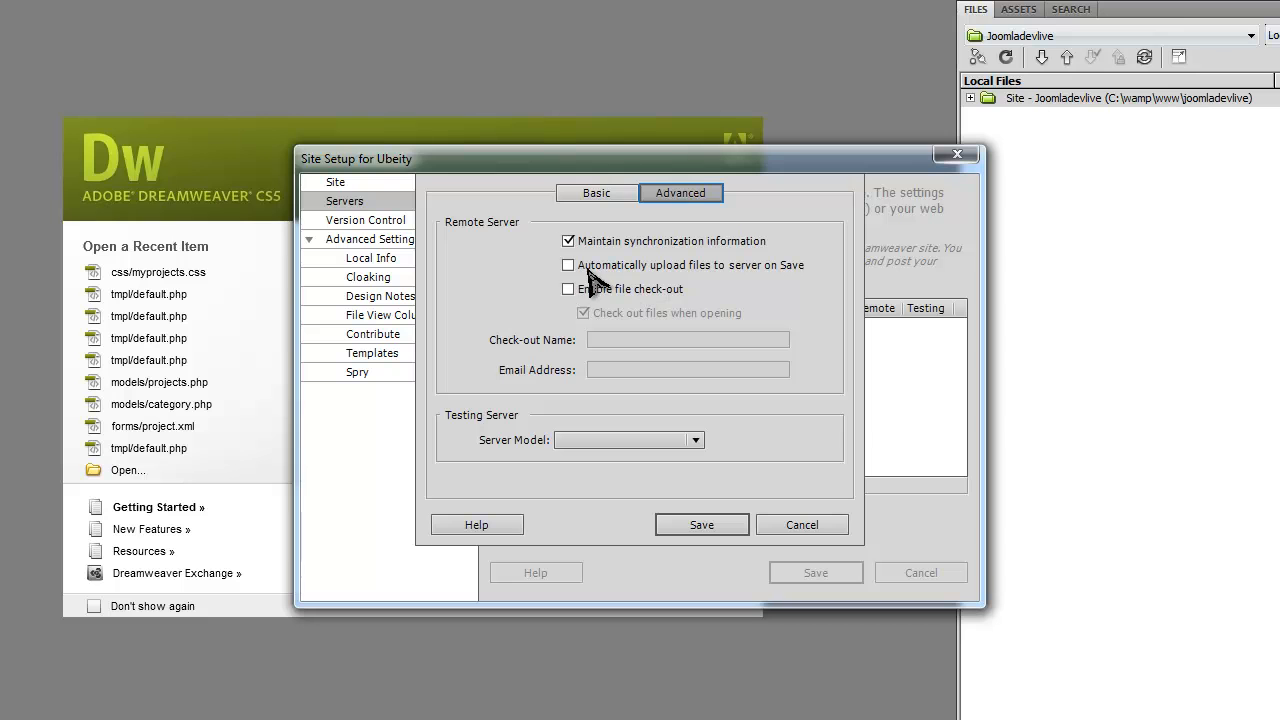
{"action": "left_click", "coordinate": [568, 265]}
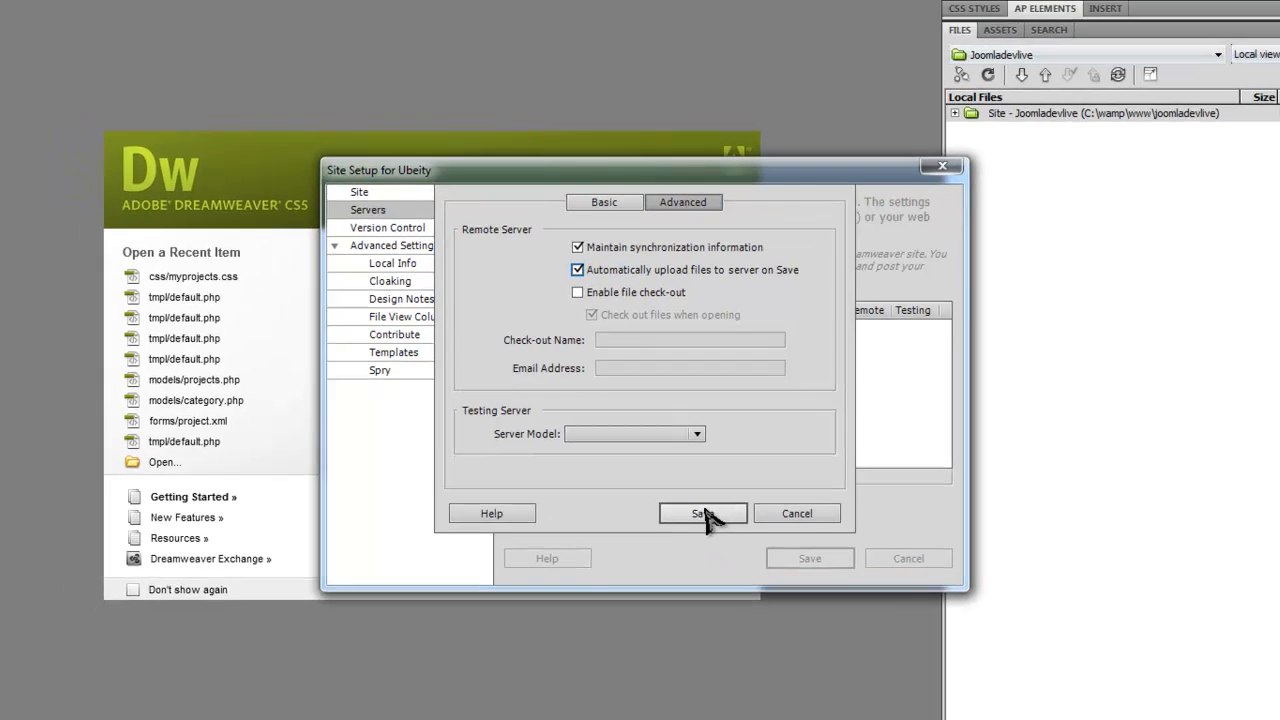
{"action": "left_click", "coordinate": [702, 513]}
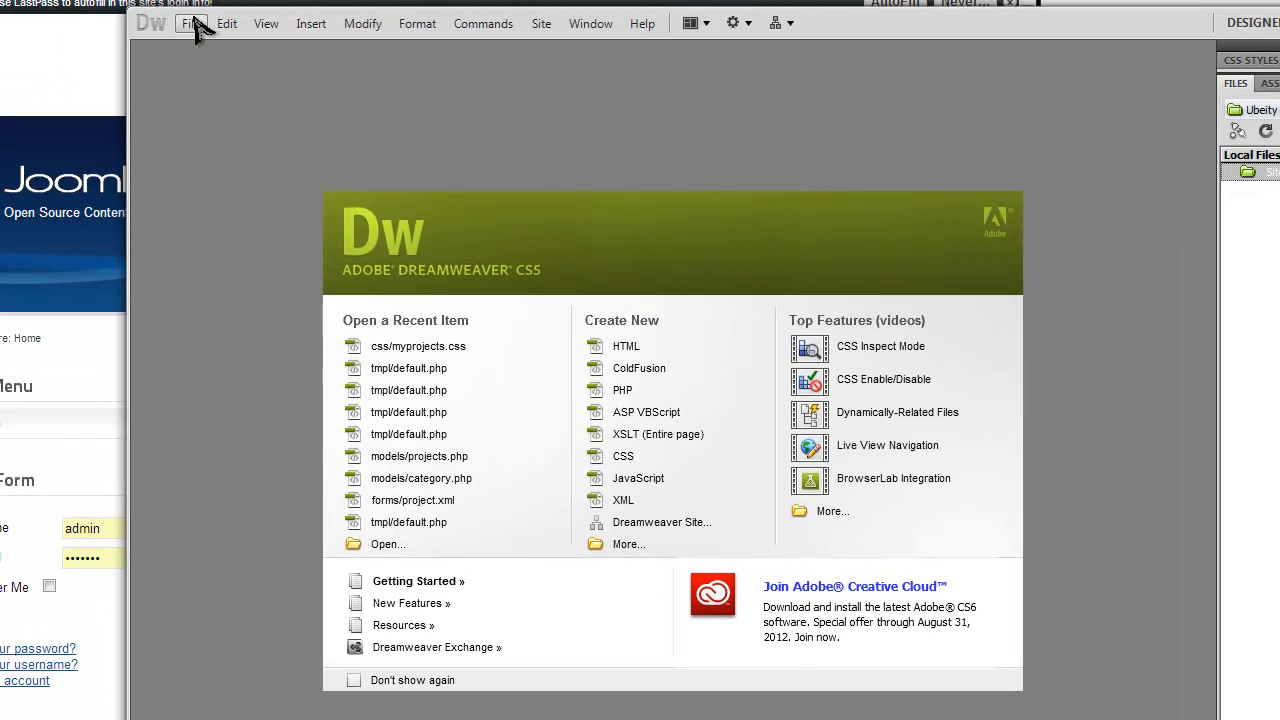
Create a page reading 'This is a test' and save it as index.html in LIVESITE\techguy_joomla_2_5
{"action": "left_click", "coordinate": [190, 23]}
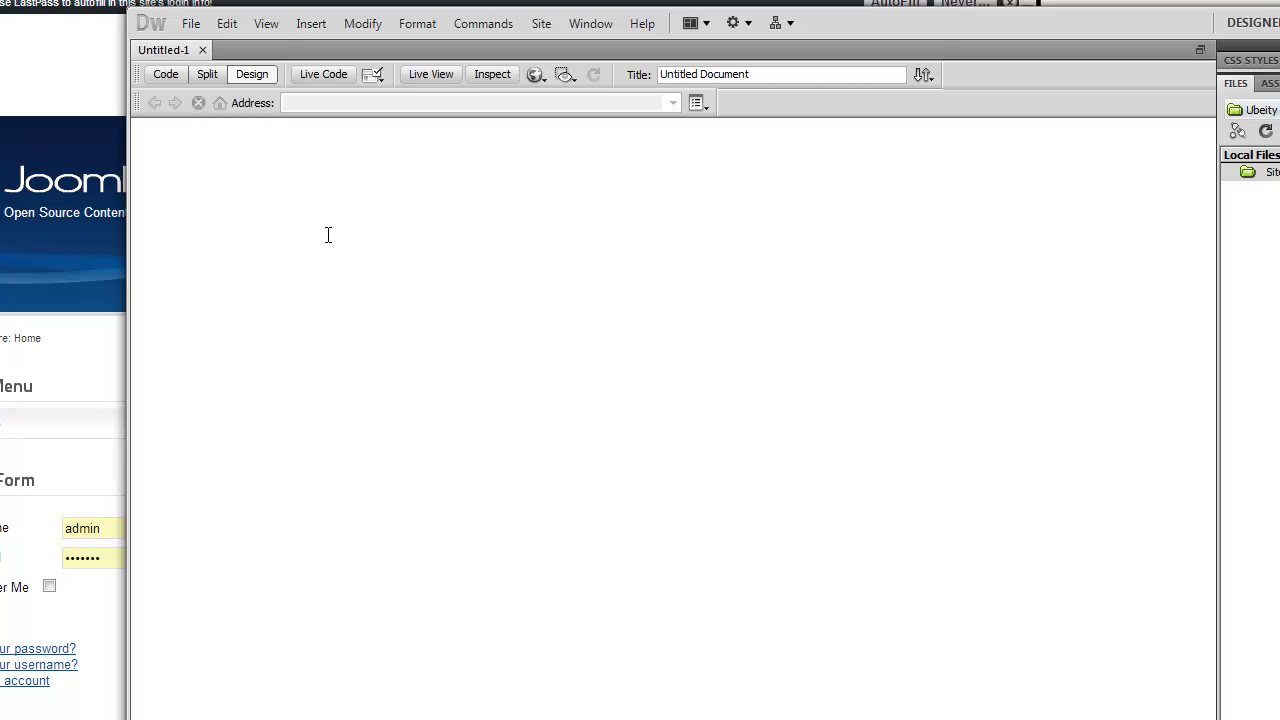
{"action": "type", "text": "This is a test"}
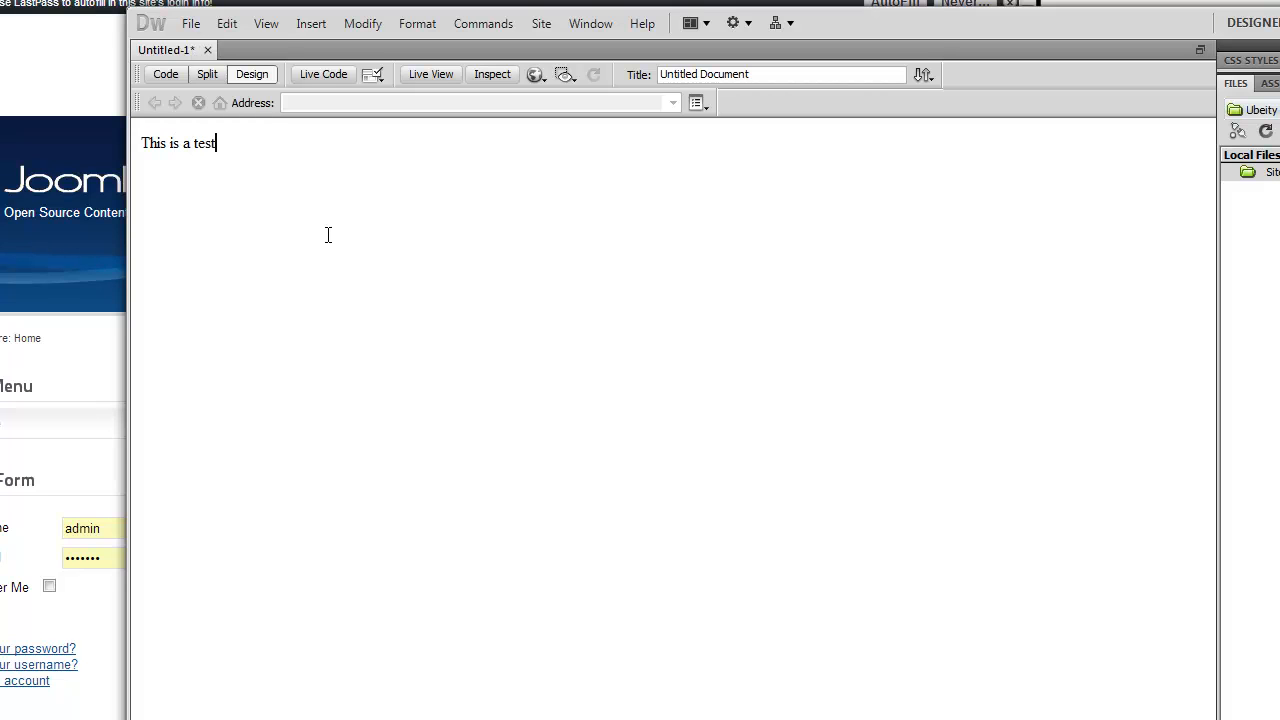
{"action": "left_click", "coordinate": [190, 23]}
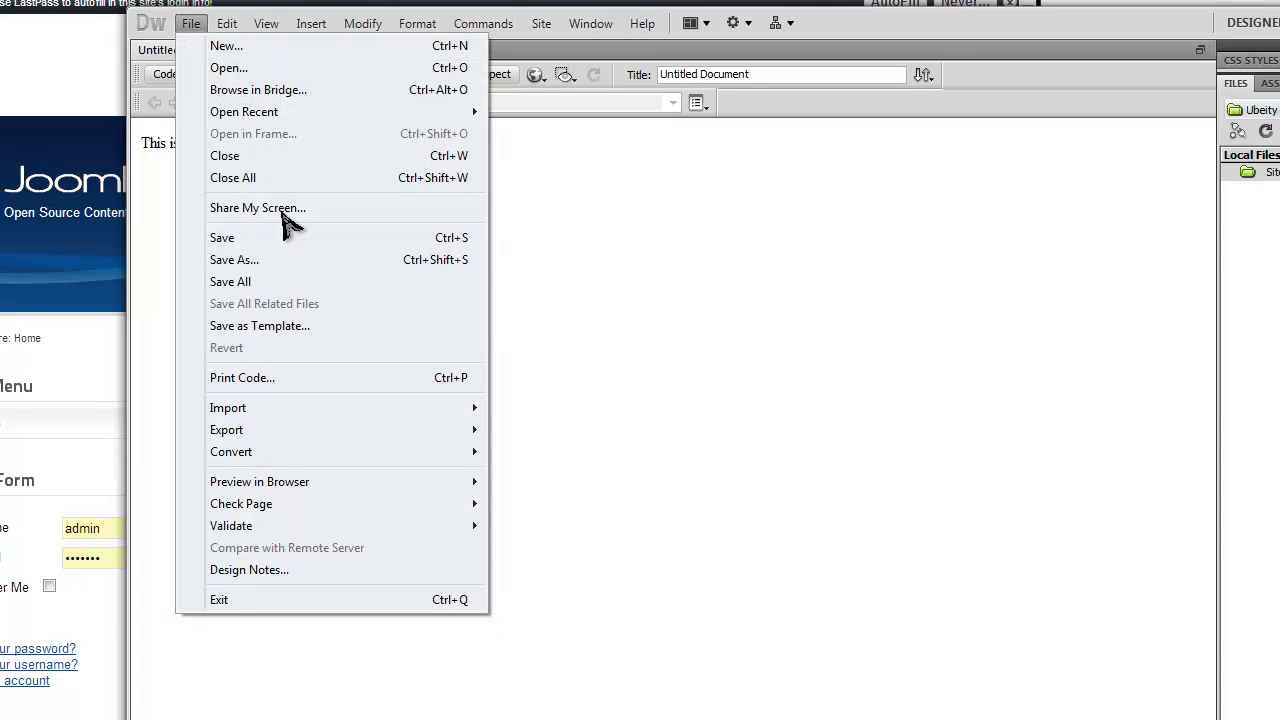
{"action": "left_click", "coordinate": [234, 260]}
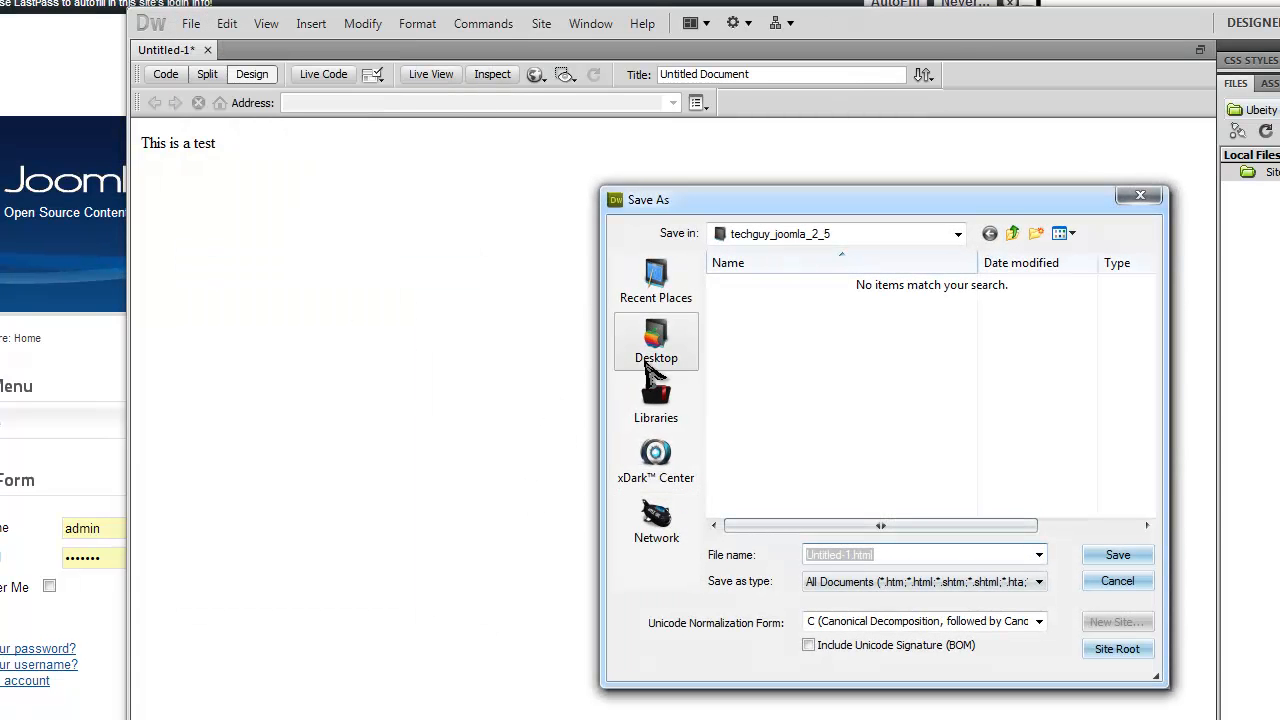
{"action": "left_click", "coordinate": [1012, 233]}
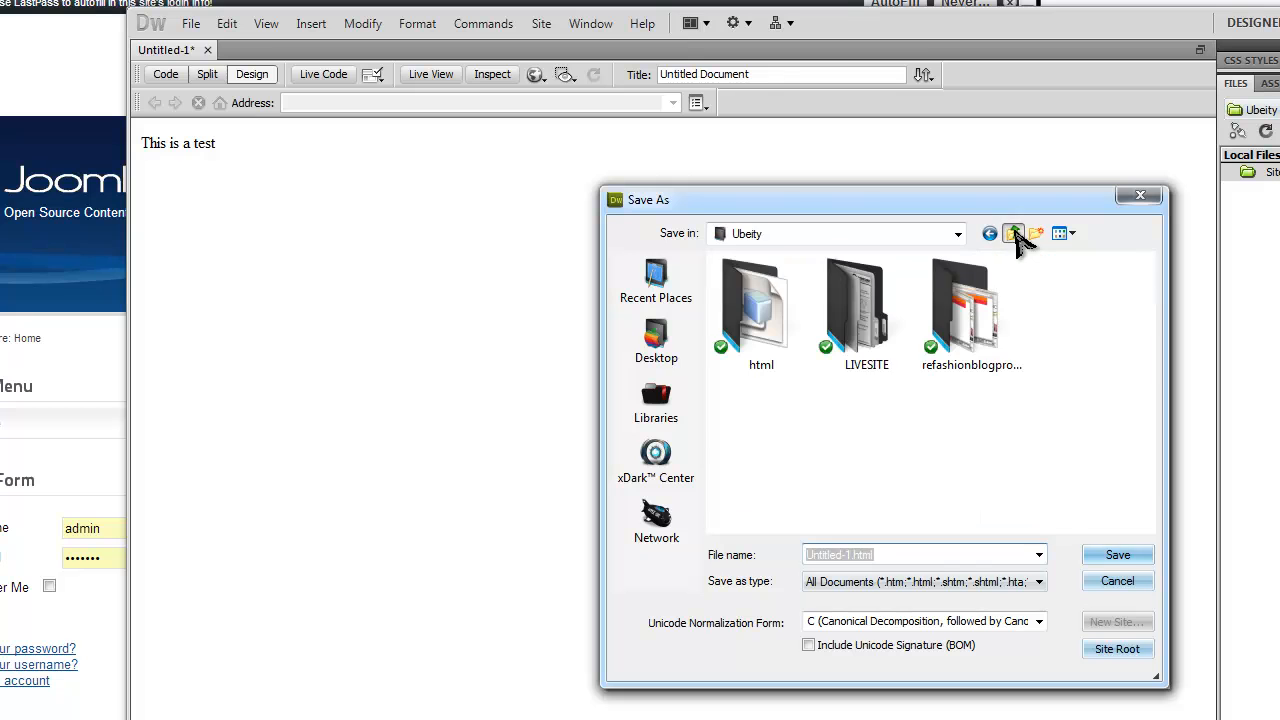
{"action": "double_click", "coordinate": [866, 300]}
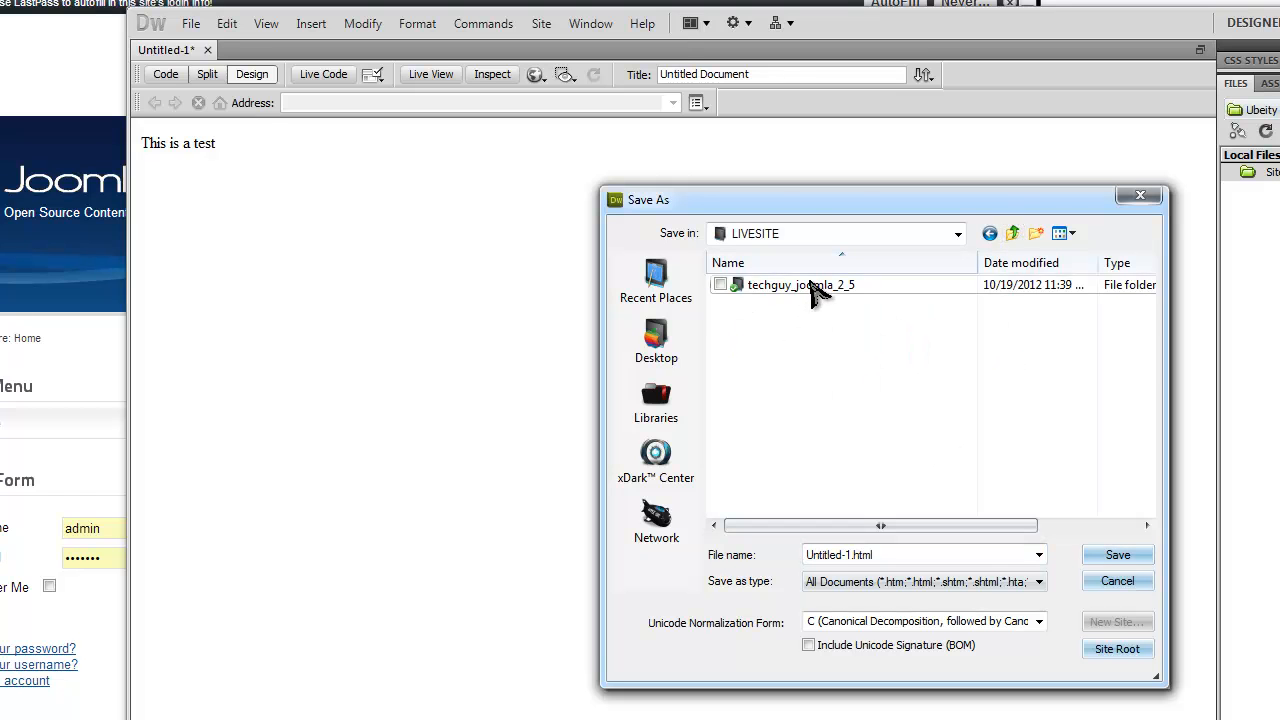
{"action": "double_click", "coordinate": [800, 284]}
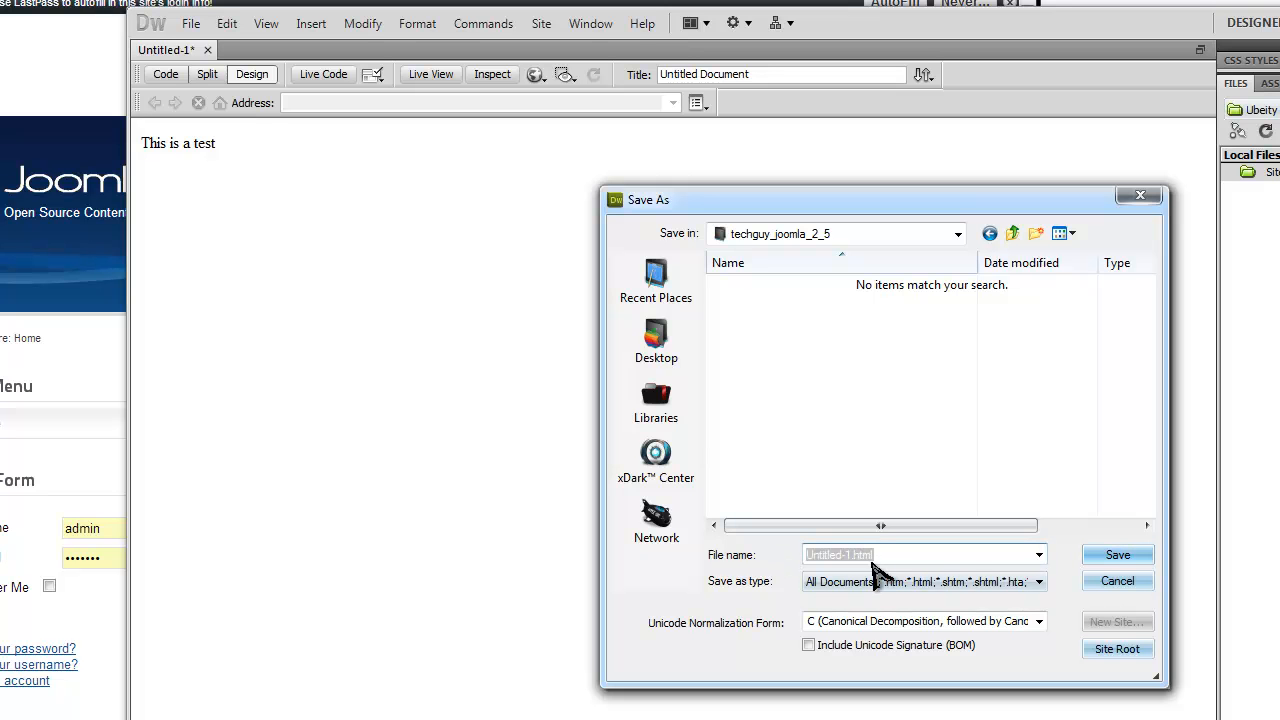
{"action": "type", "text": "index.h"}
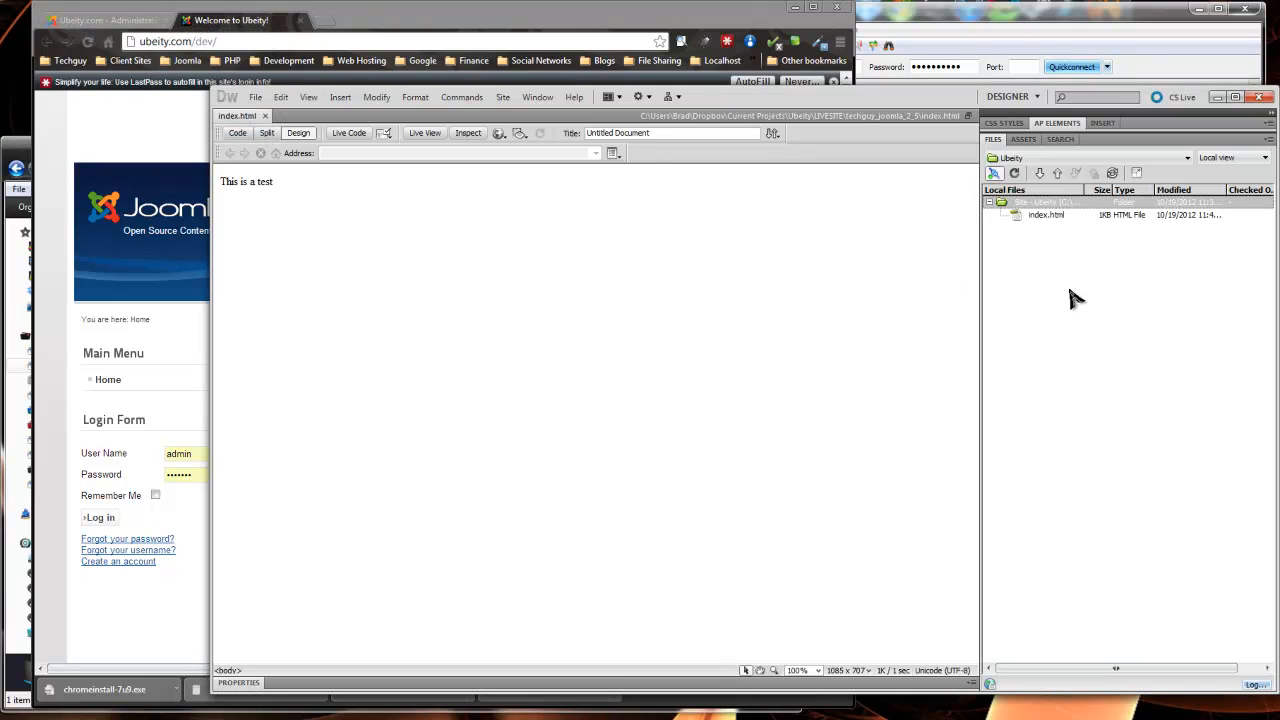
{"action": "left_click", "coordinate": [1046, 214]}
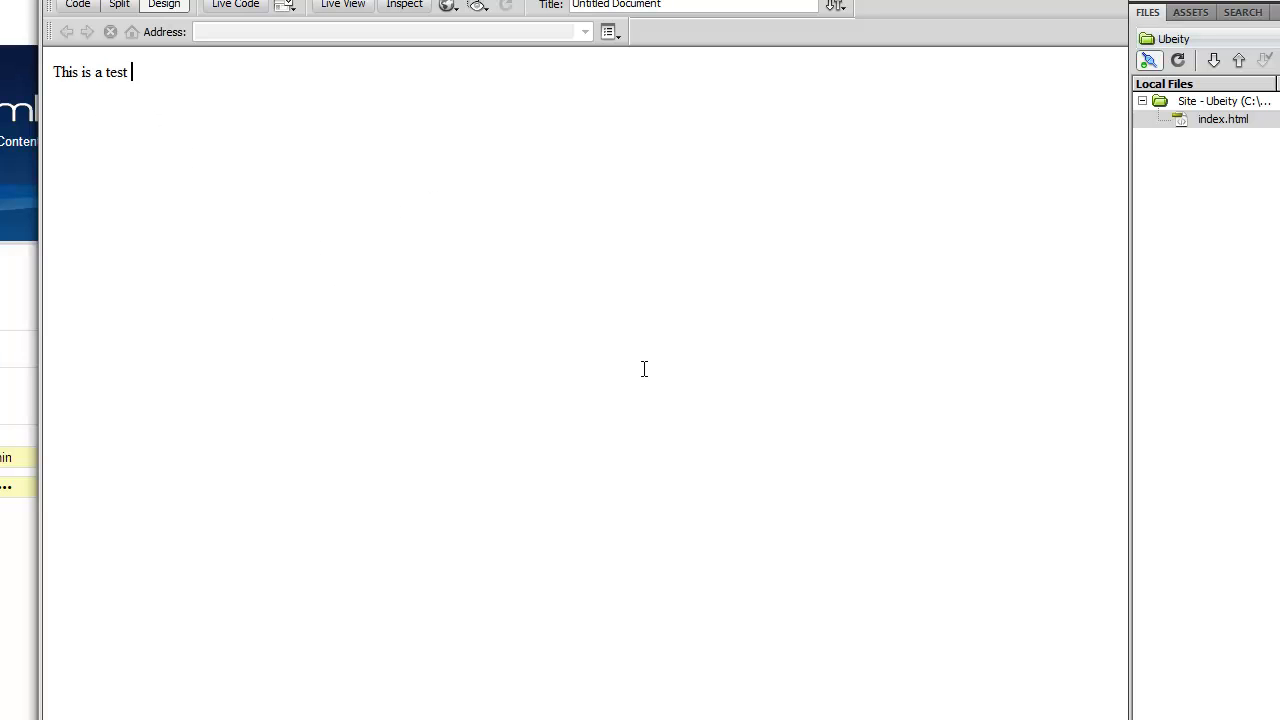
{"action": "mouse_move", "coordinate": [889, 293]}
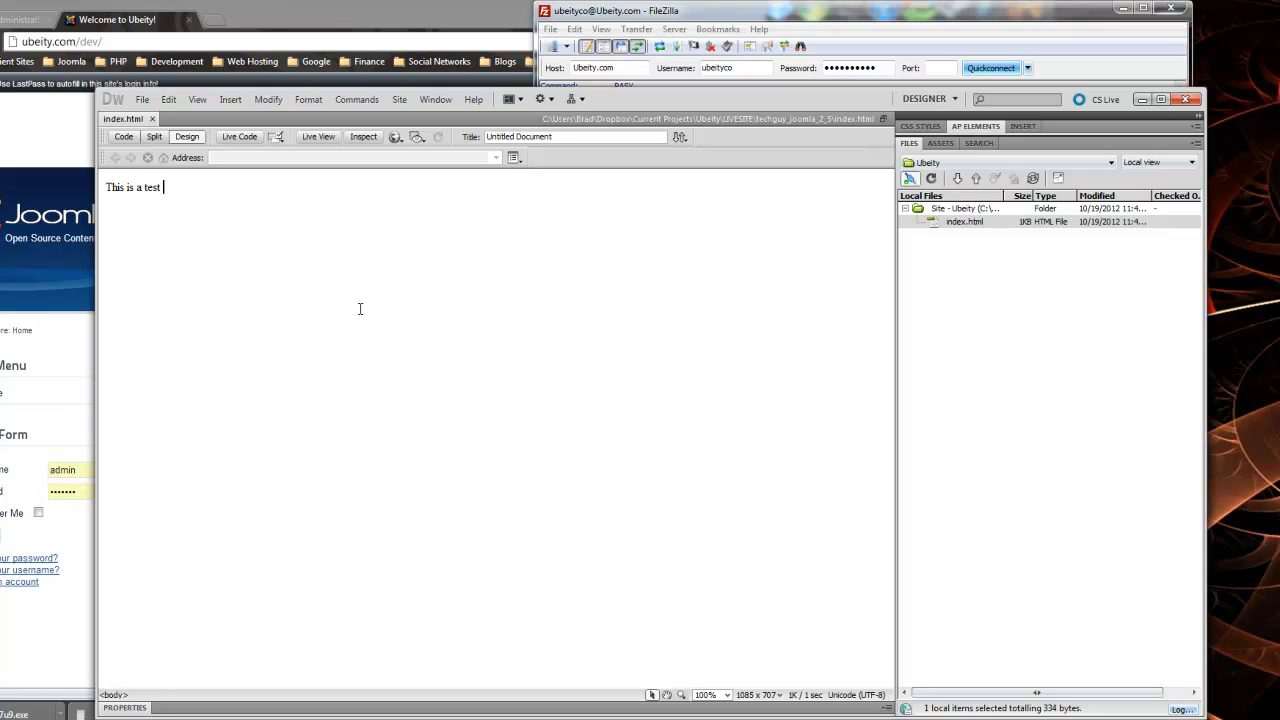
{"action": "mouse_move", "coordinate": [192, 586]}
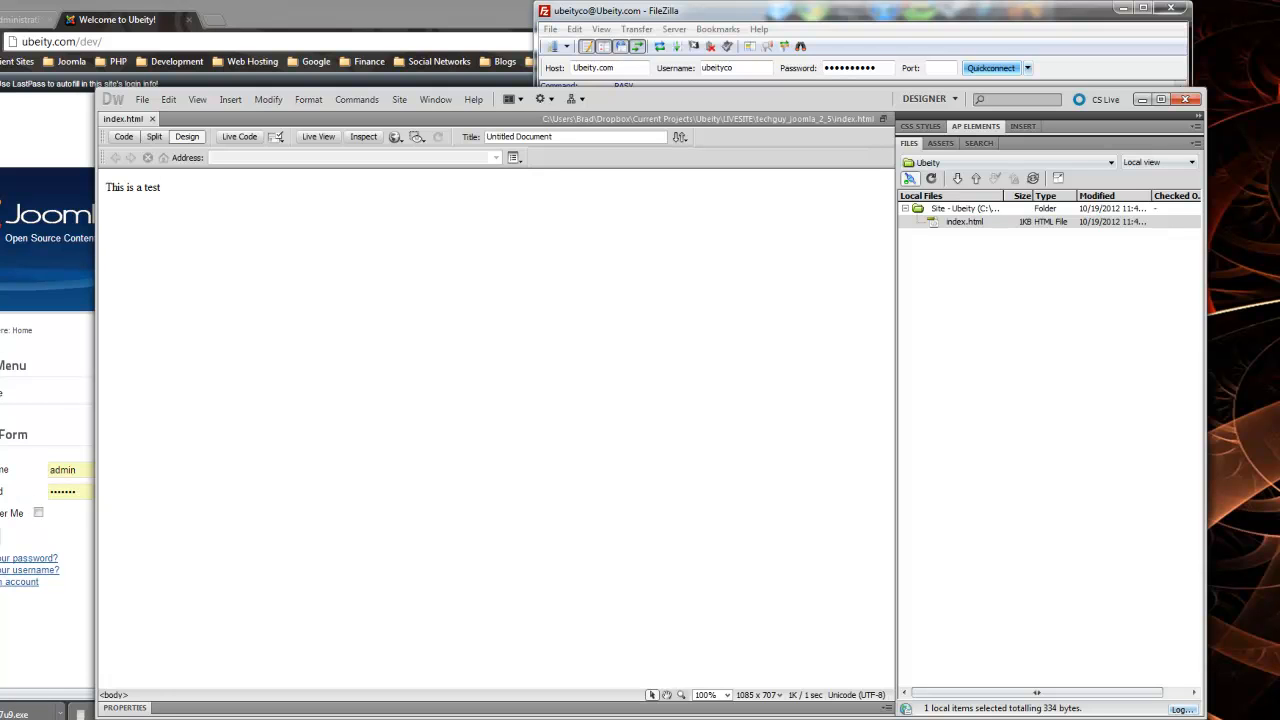
{"action": "mouse_move", "coordinate": [1030, 498]}
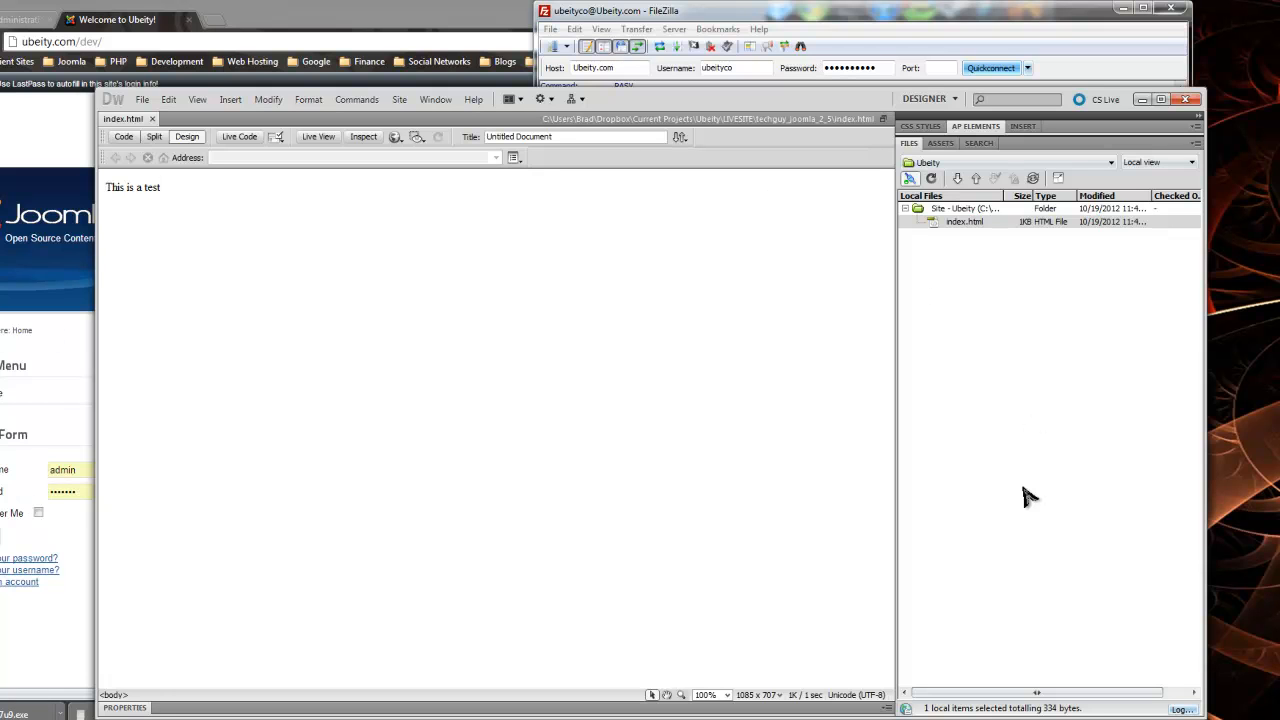
{"action": "mouse_move", "coordinate": [688, 308]}
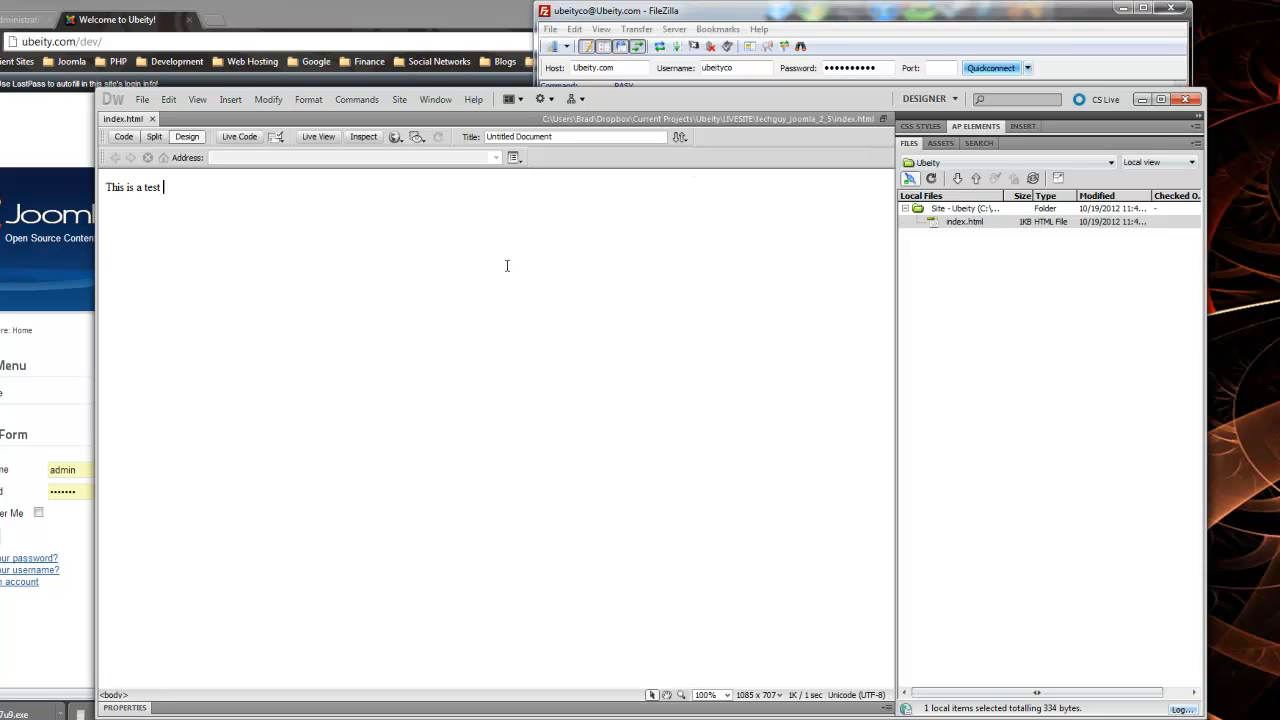
{"action": "mouse_move", "coordinate": [725, 272]}
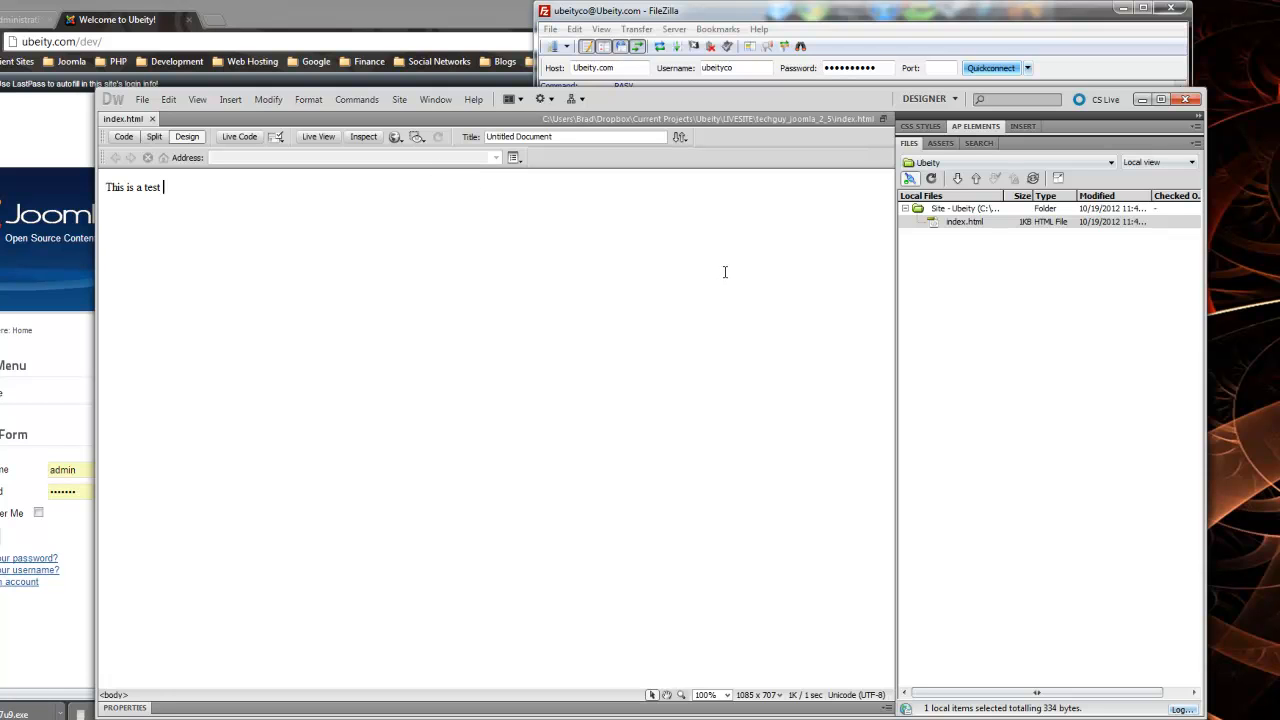
{"action": "mouse_move", "coordinate": [1078, 420]}
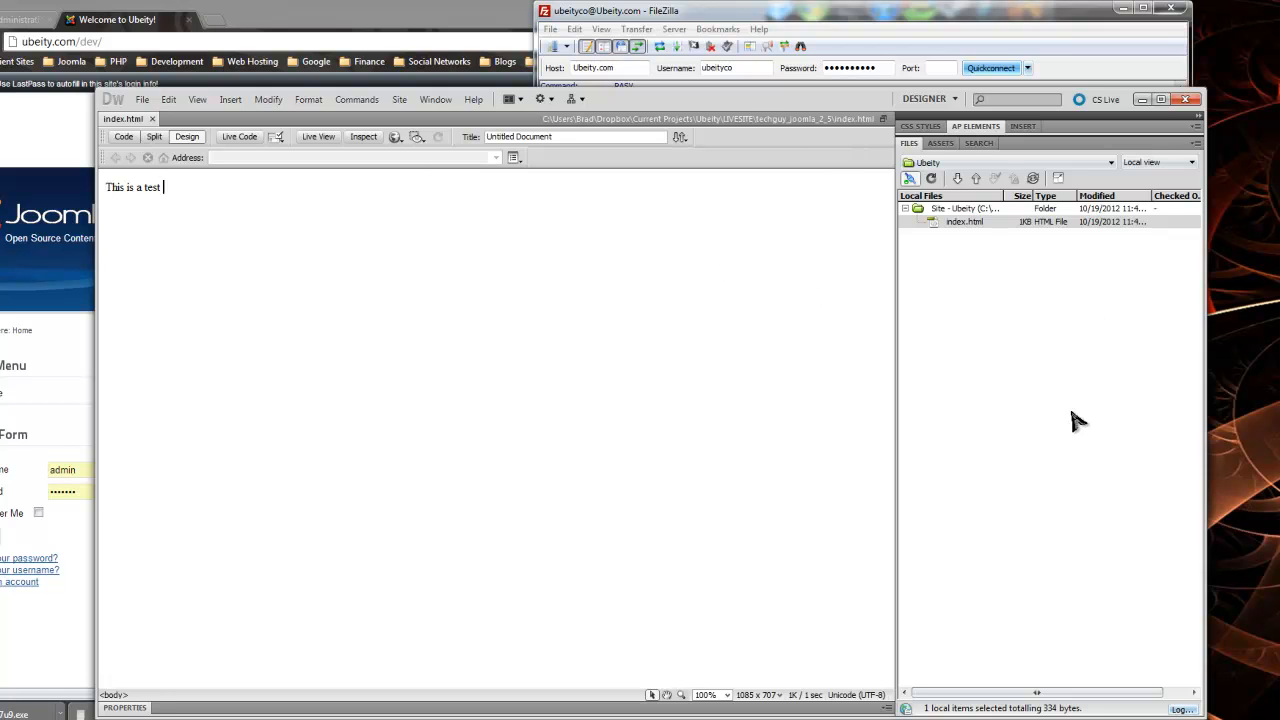